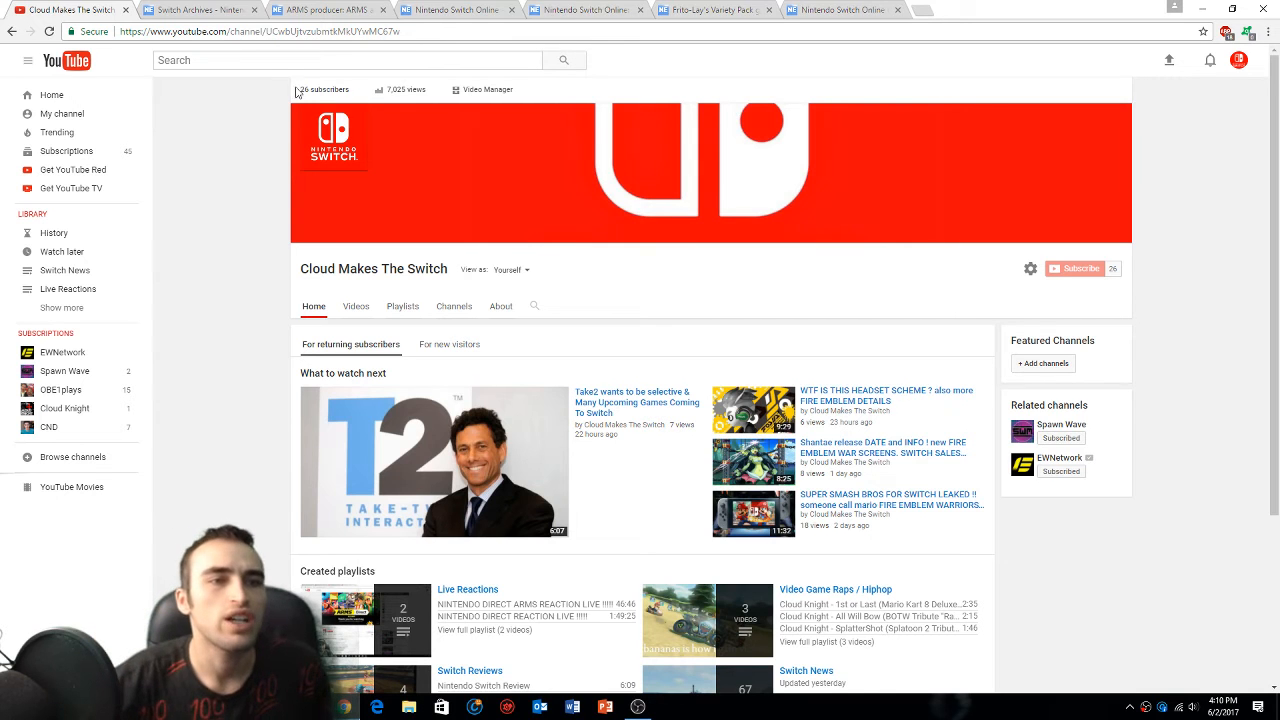
Switch from YouTube to the Nintendo Everything article on continued classic-games access for Switch Online subscribers
left_click(210, 8)
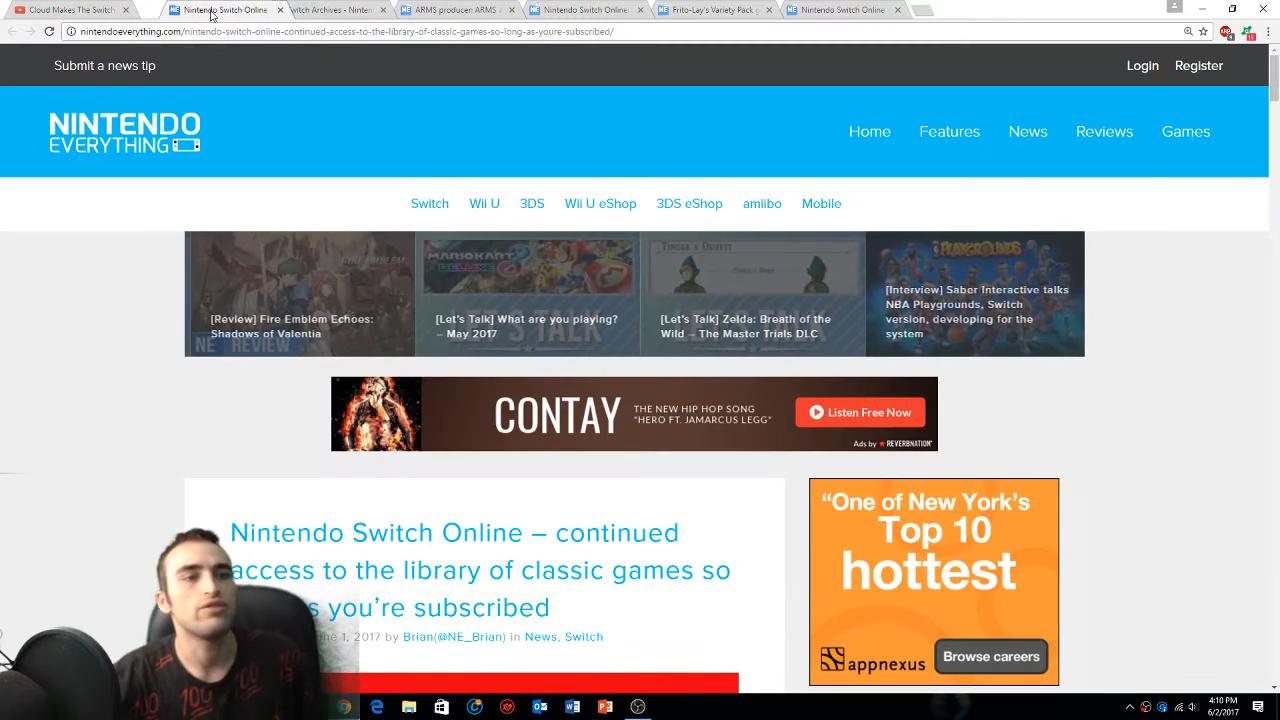
scroll("down", 3)
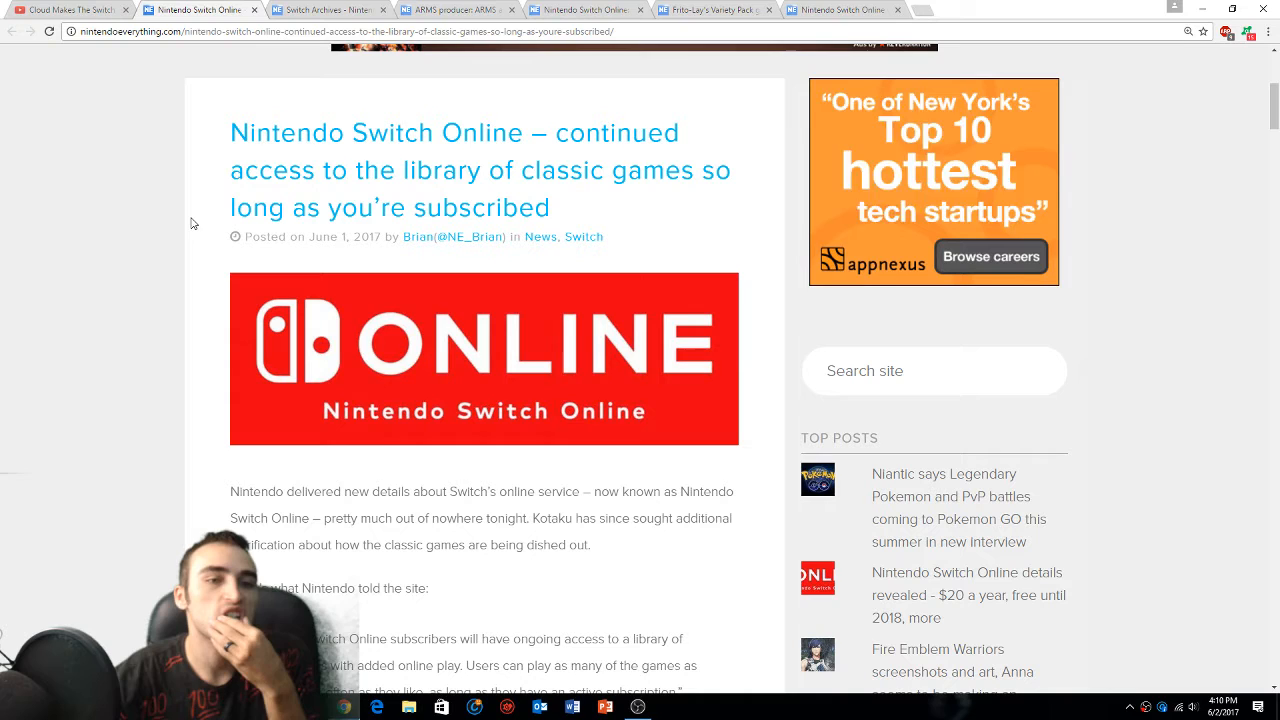
Bring up the Switch Online Europe pricing article and read down to its price details
left_click(216, 8)
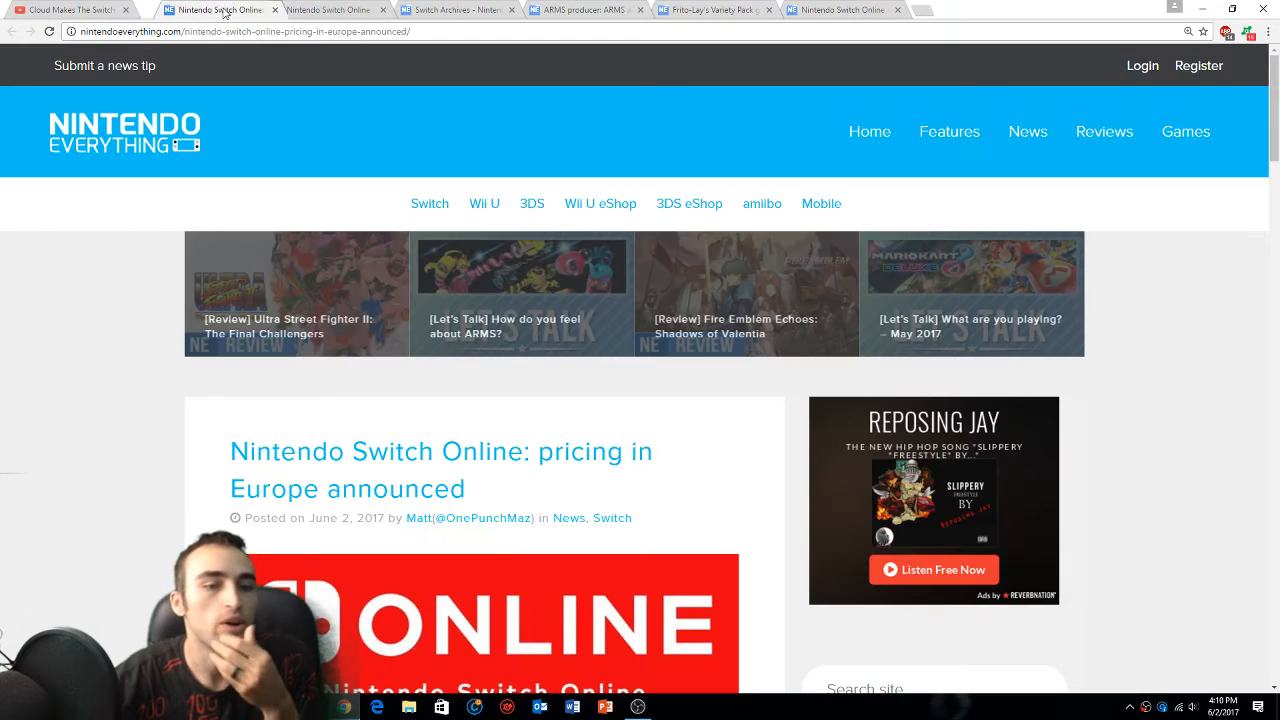
scroll("down", 3)
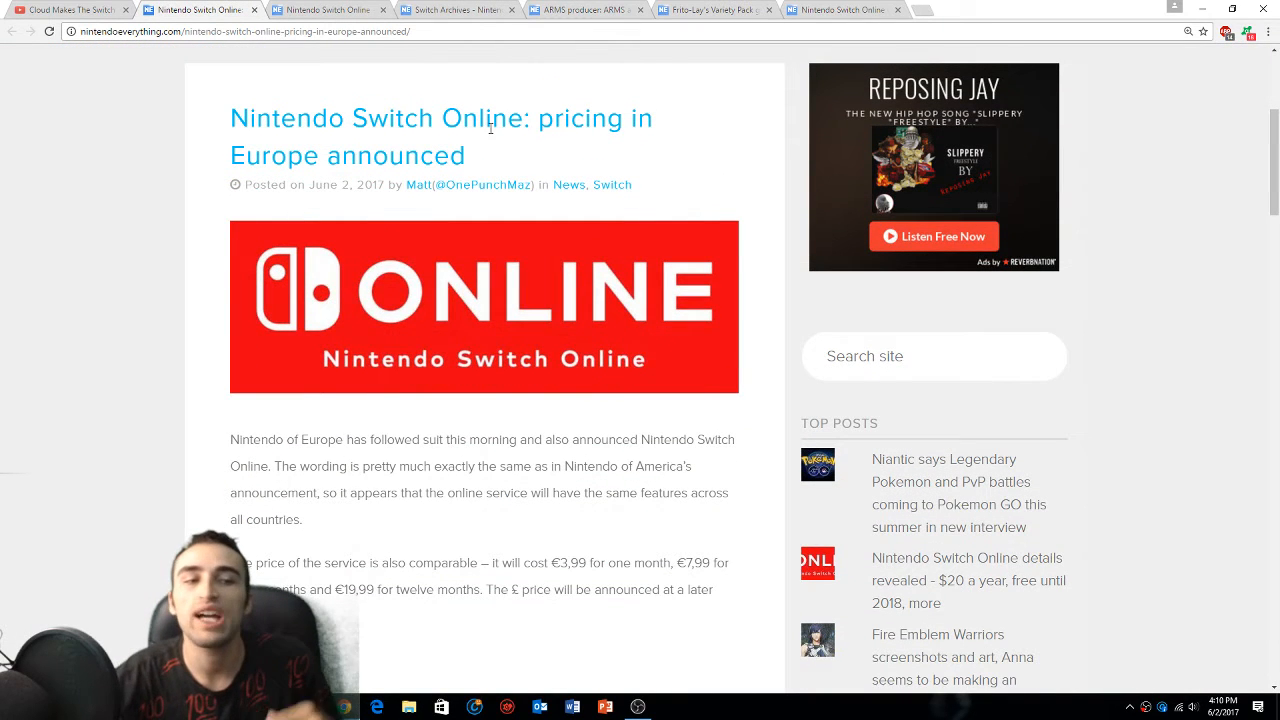
scroll("down", 3)
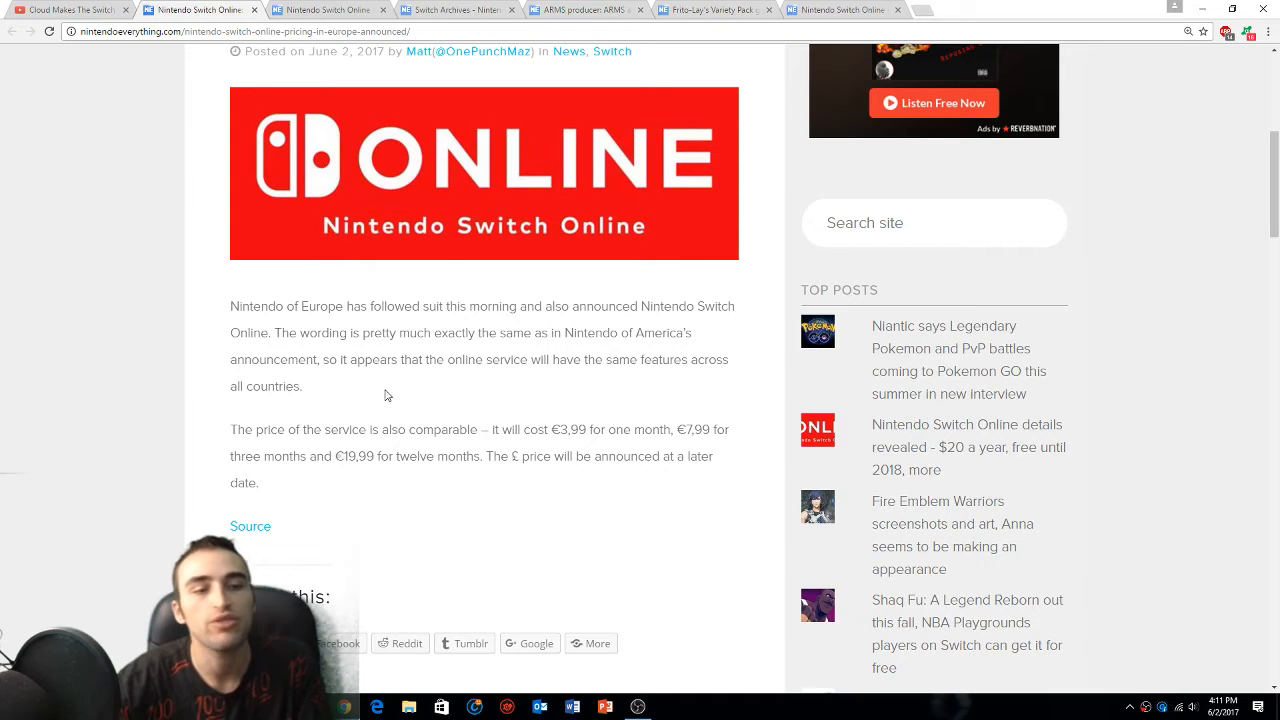
mouse_move(640, 388)
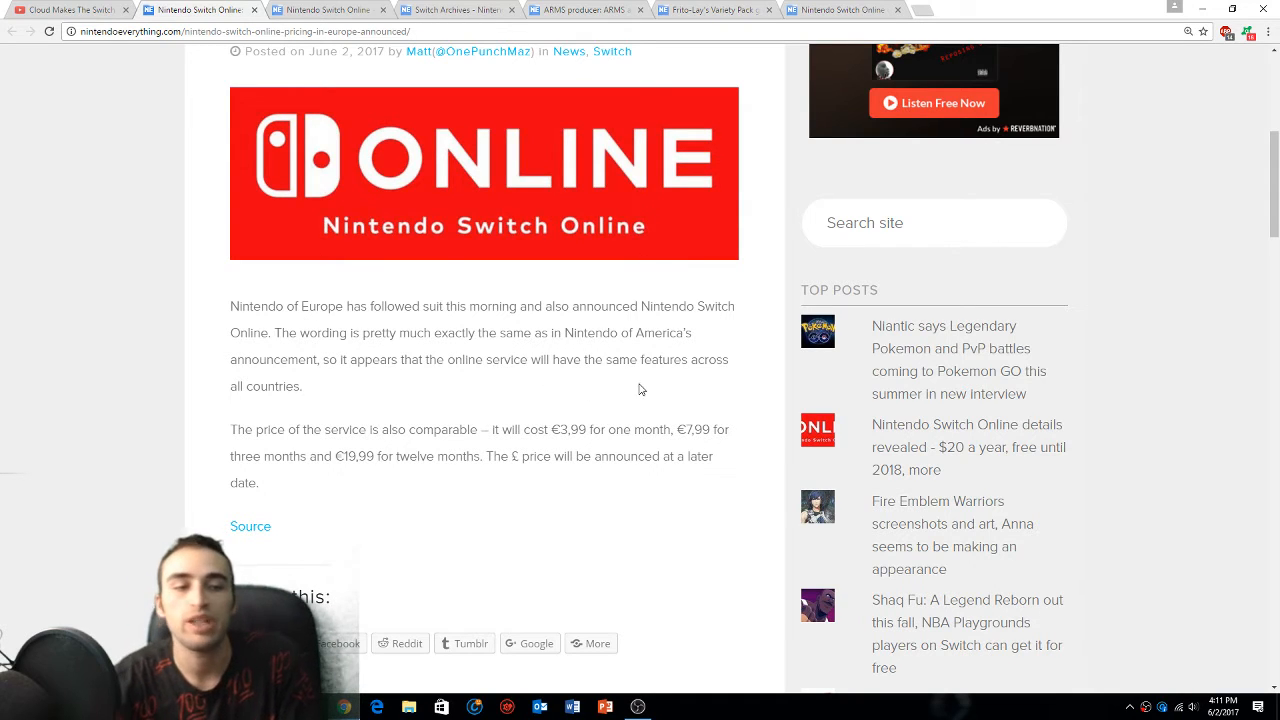
mouse_move(432, 448)
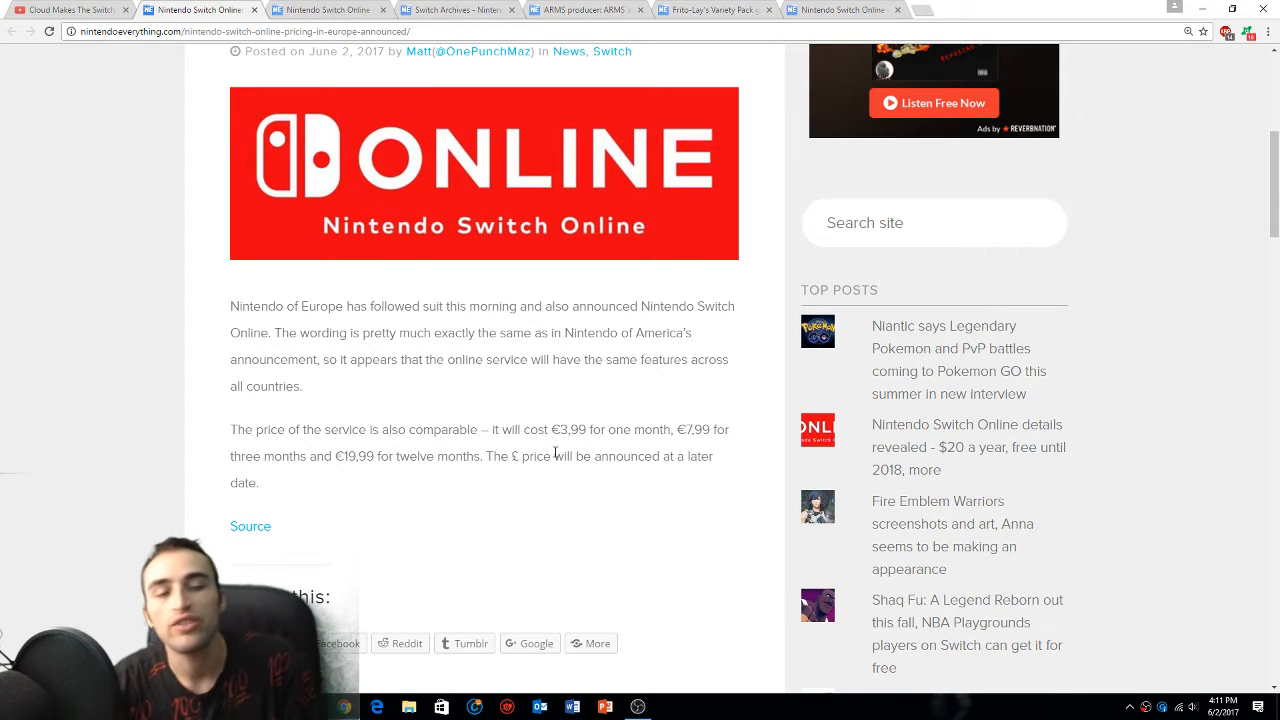
mouse_move(688, 456)
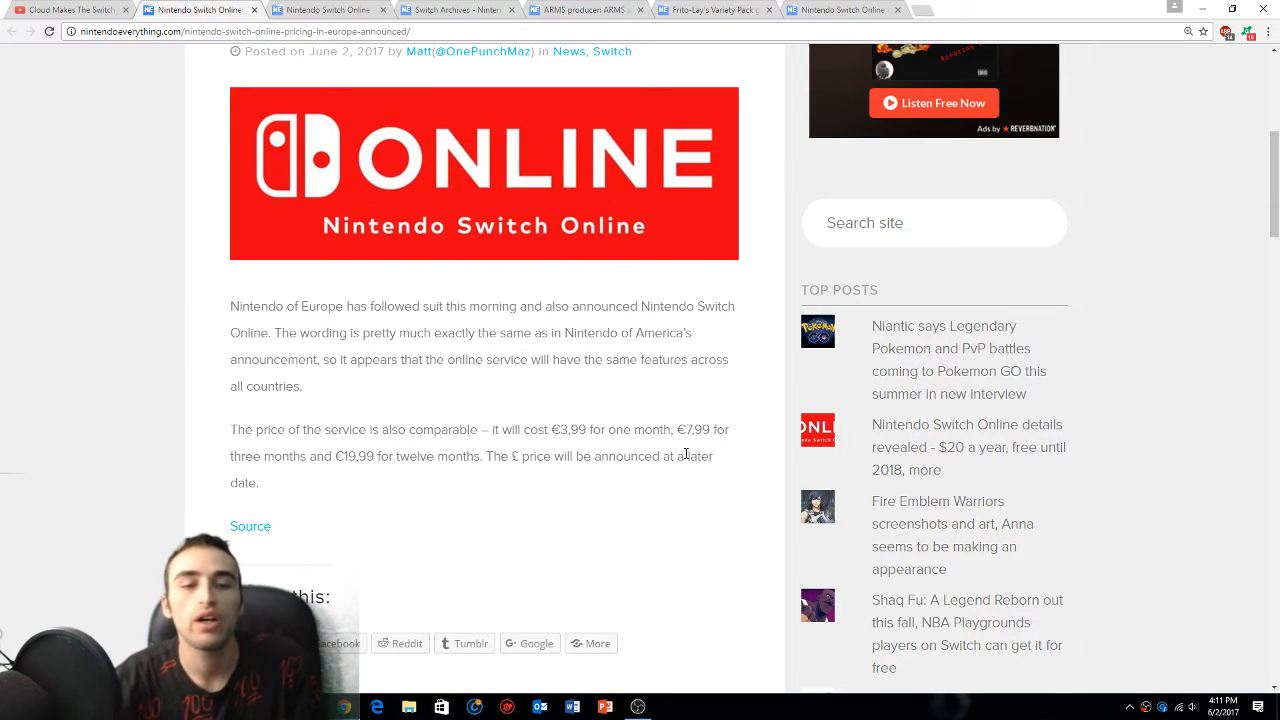
mouse_move(368, 486)
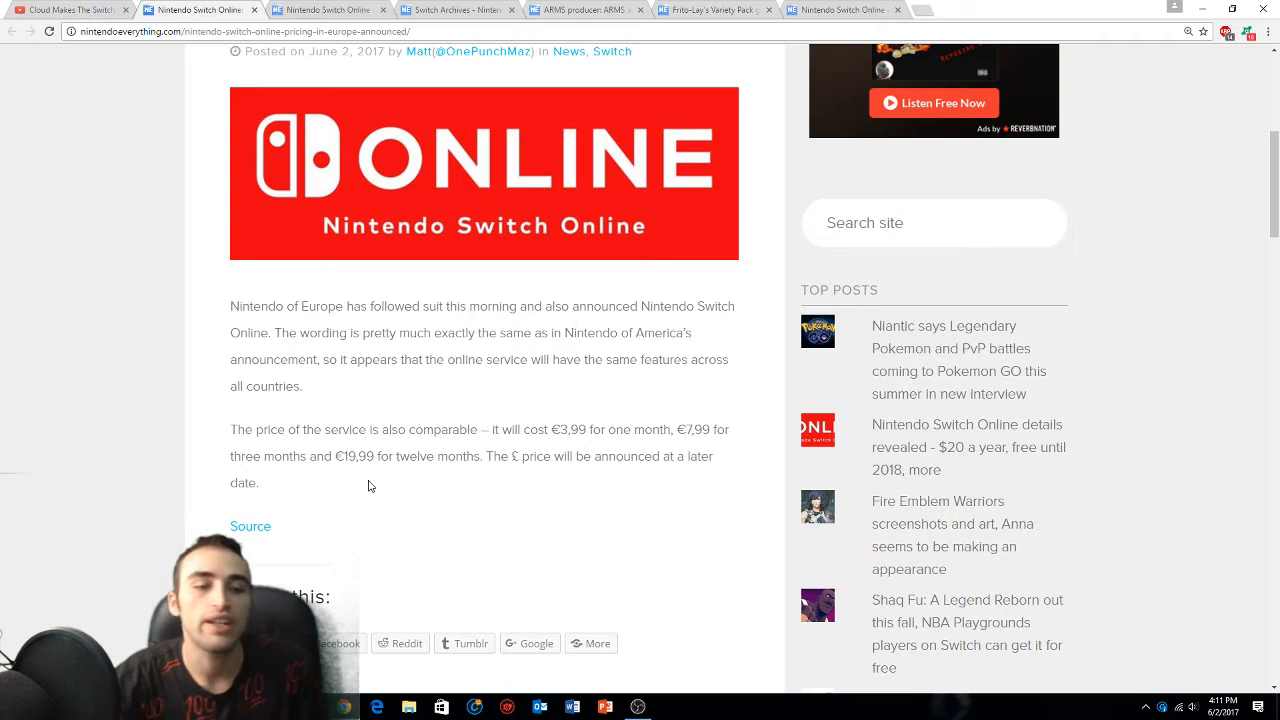
mouse_move(504, 492)
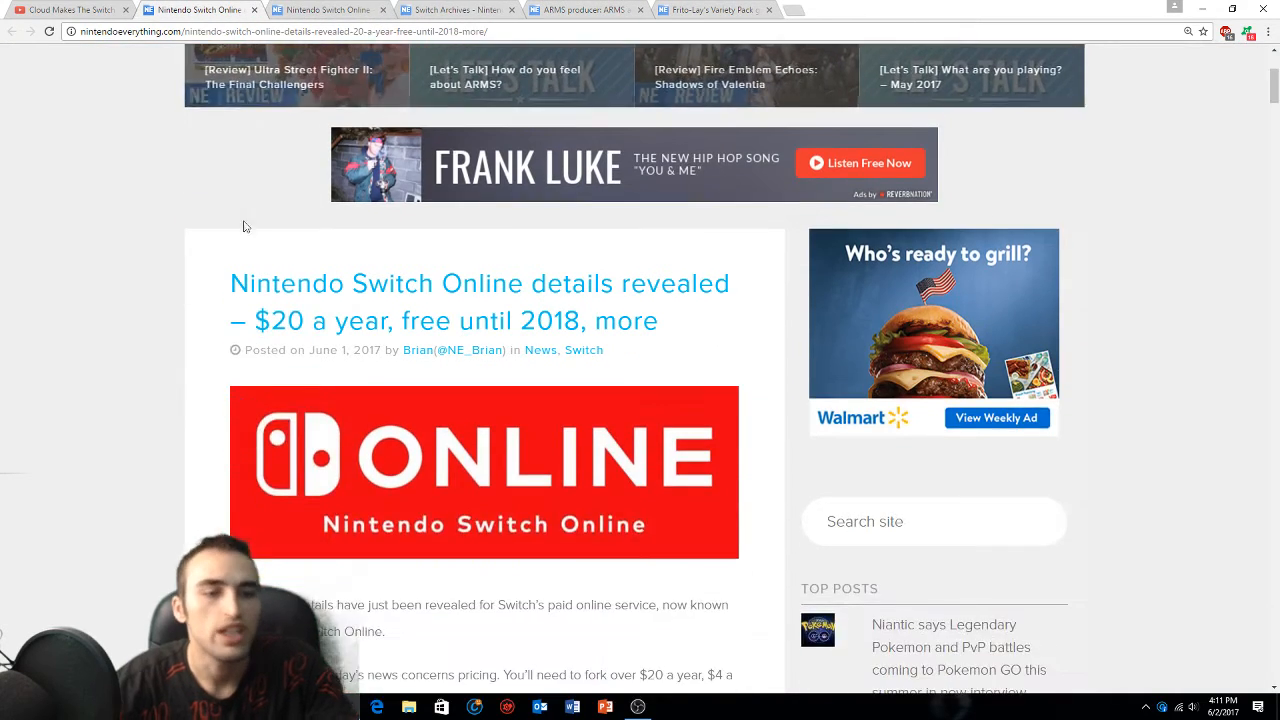
Scroll to the headline of the Switch Online details article: $20 a year, free until 2018
scroll("down", 3)
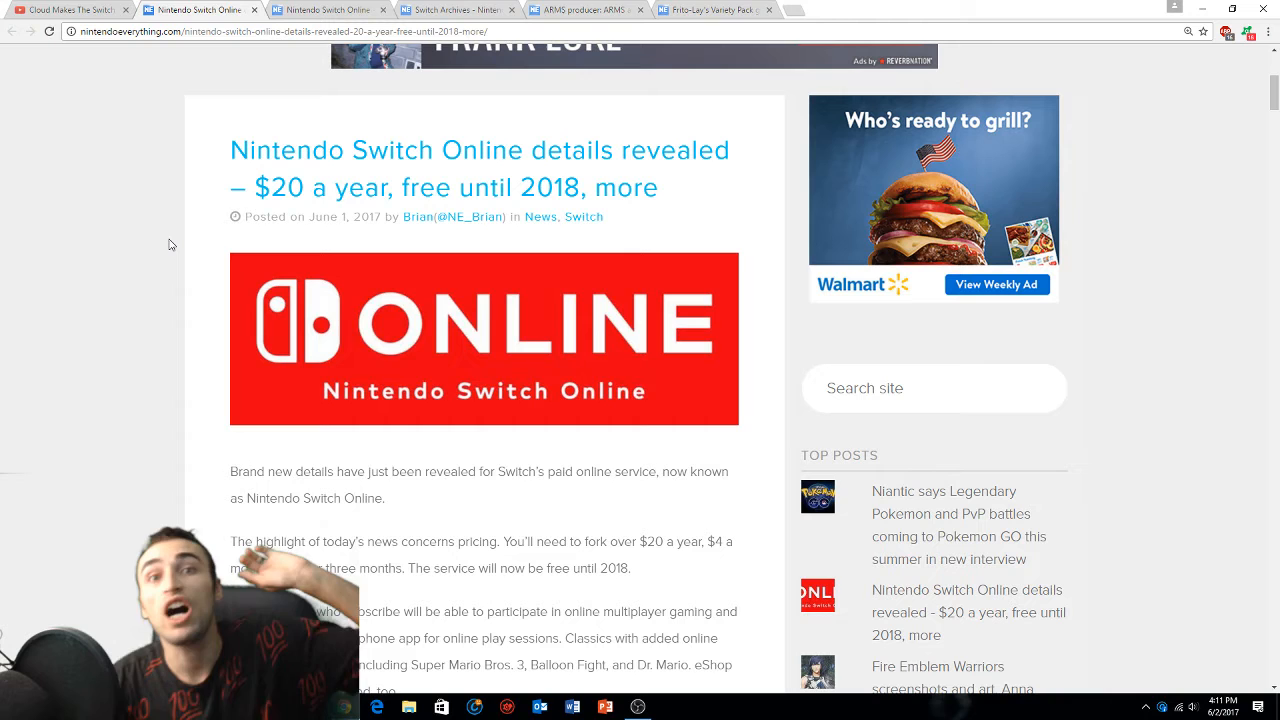
mouse_move(158, 184)
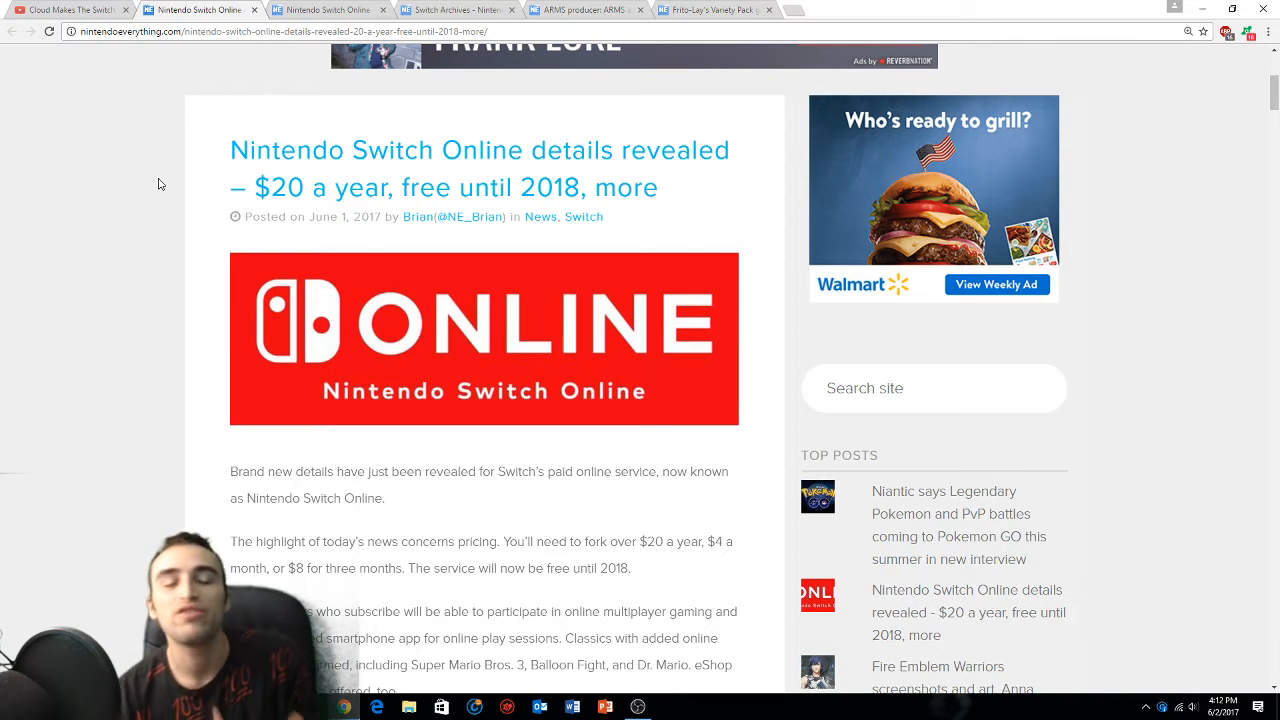
Read down the Switch Online details article through the 'Free until 2018' and 'Coming in 2018' headings
scroll("down", 3)
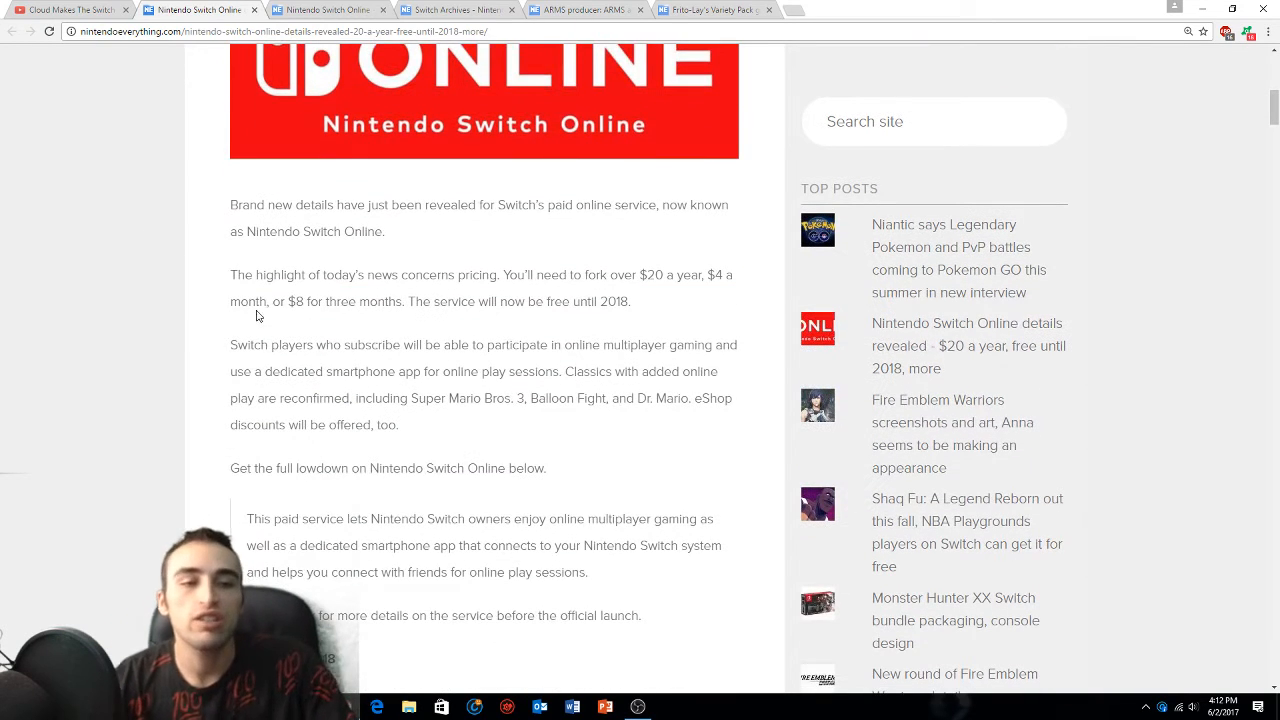
mouse_move(472, 252)
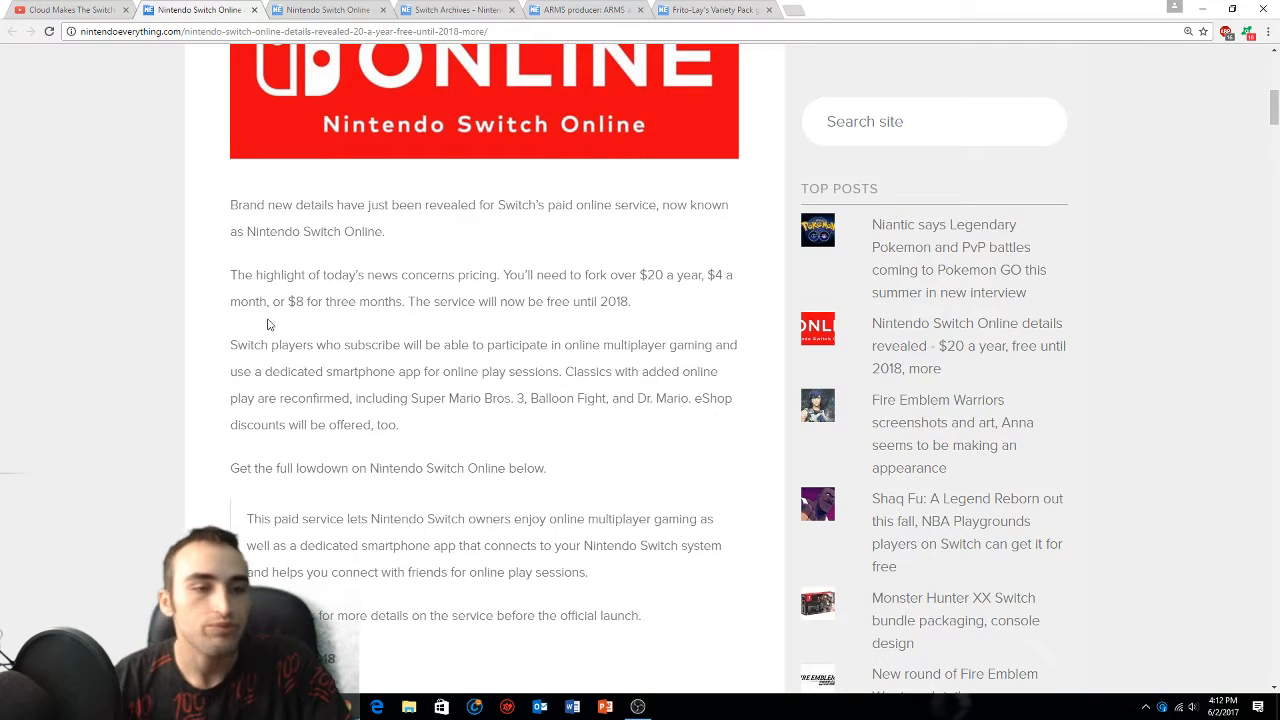
scroll("down", 3)
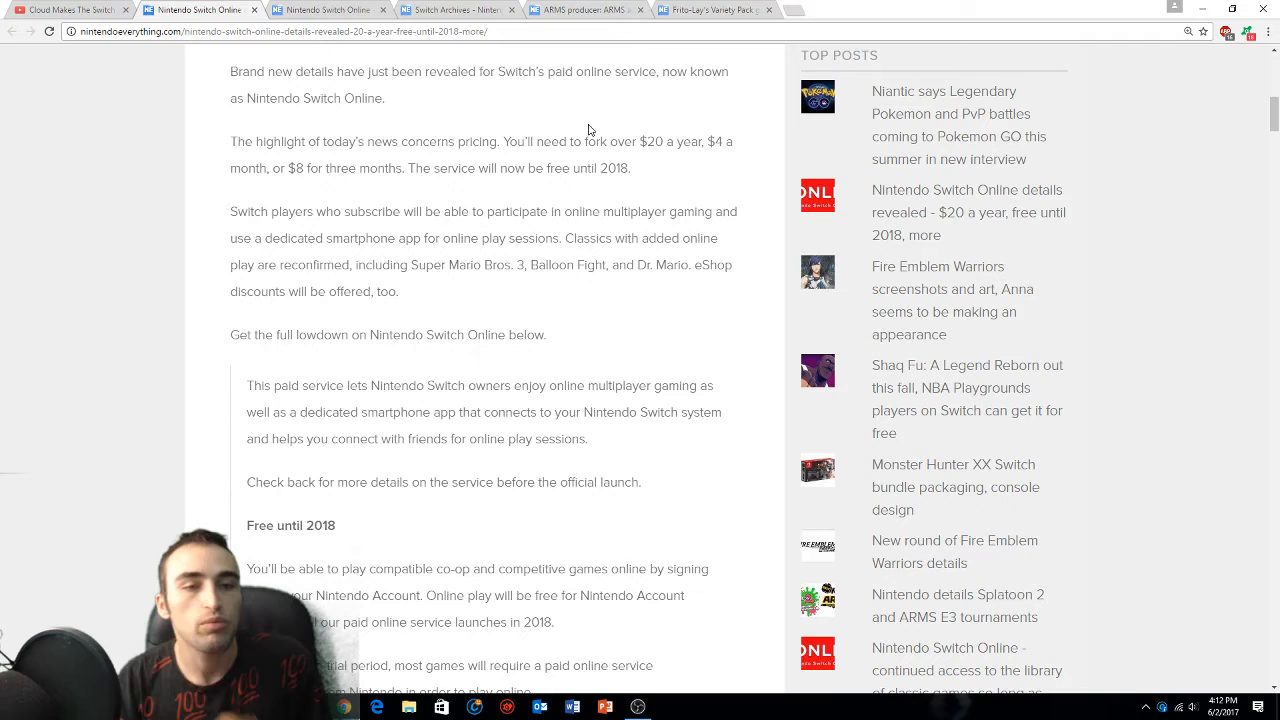
scroll("down", 3)
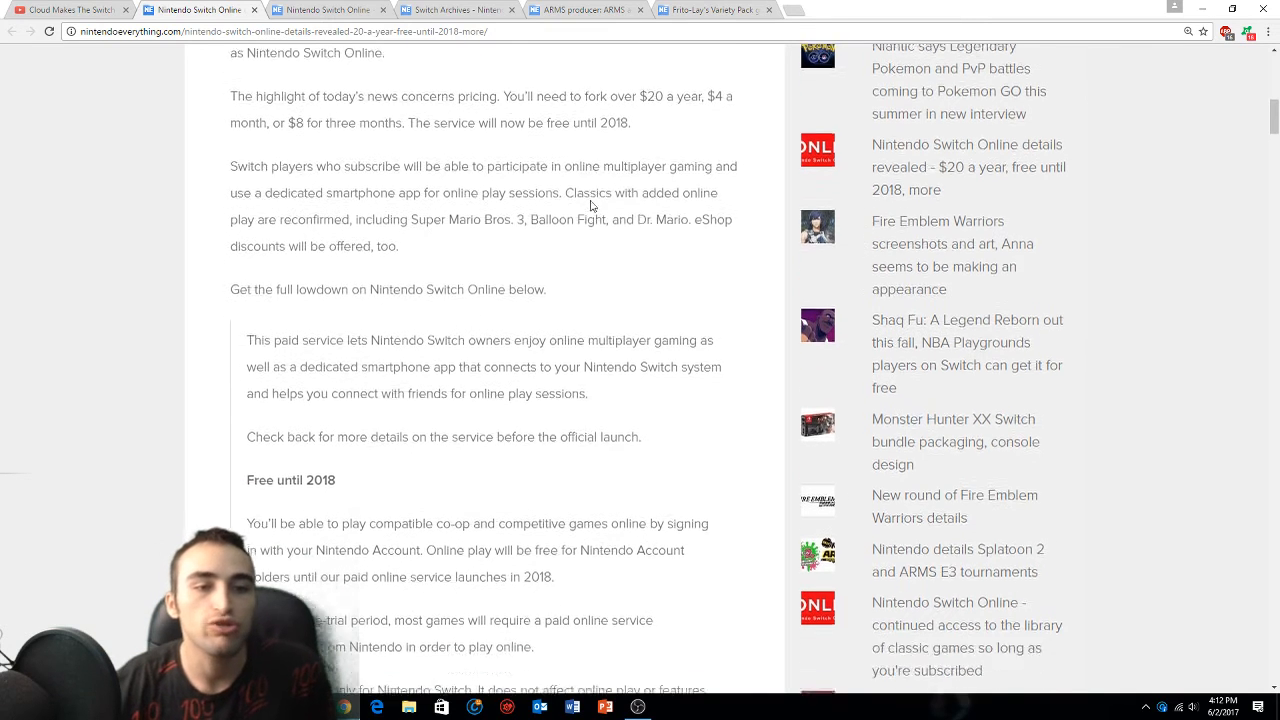
scroll("down", 3)
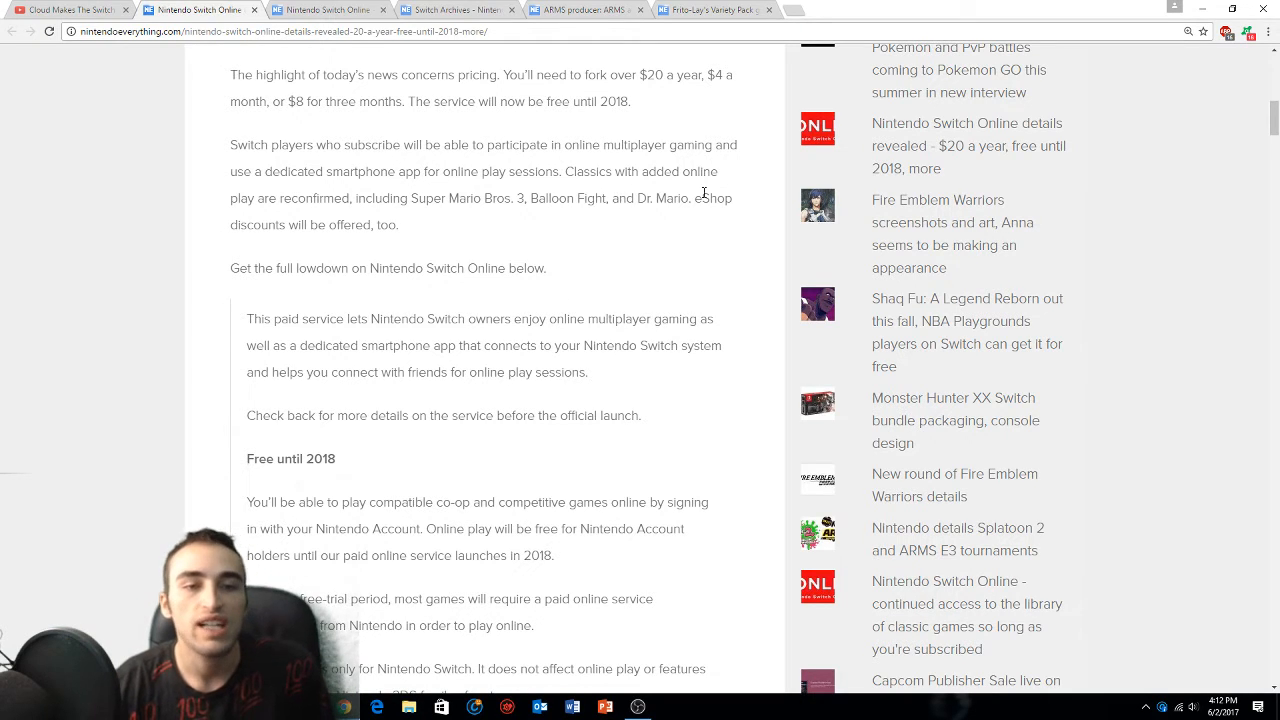
mouse_move(474, 224)
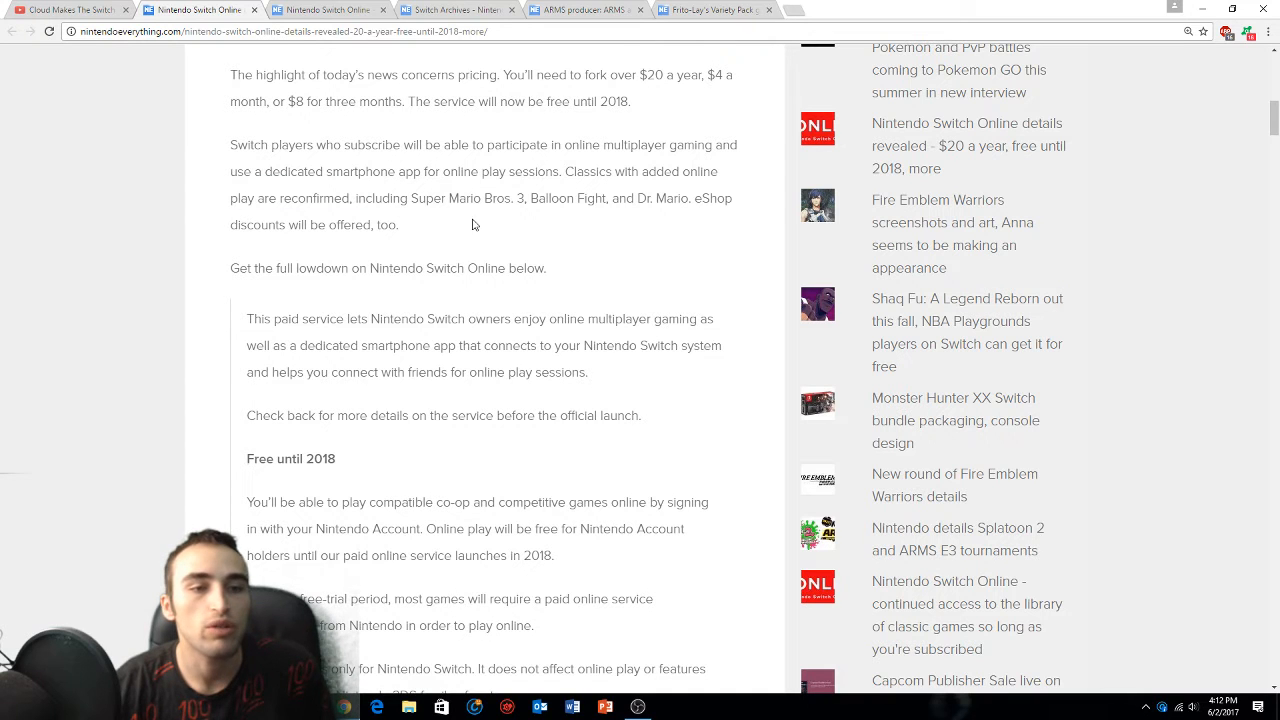
mouse_move(658, 220)
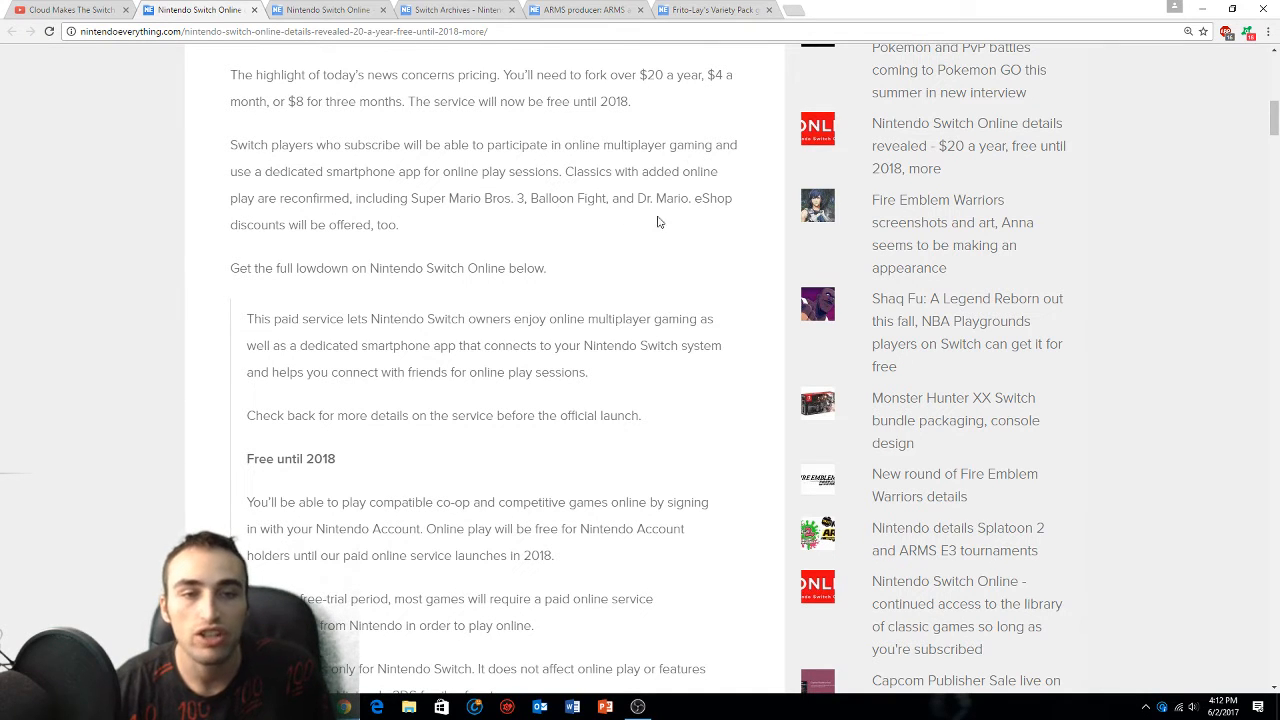
scroll("down", 3)
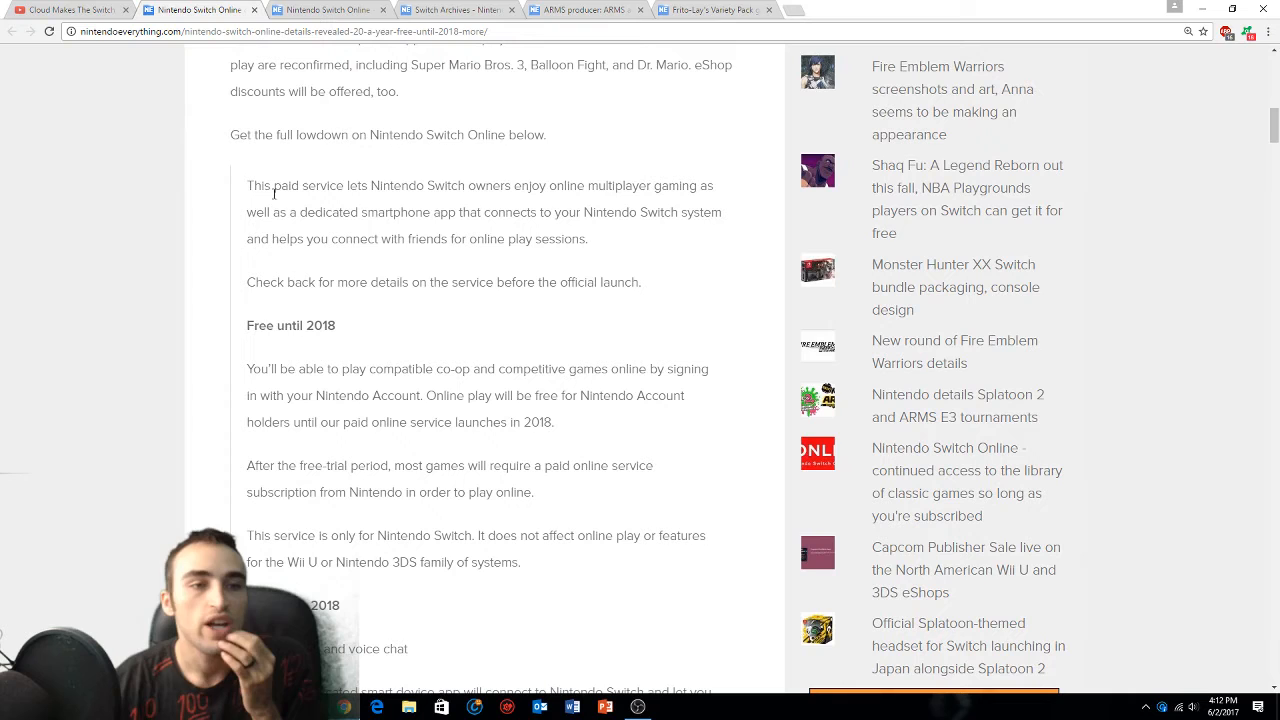
scroll("down", 3)
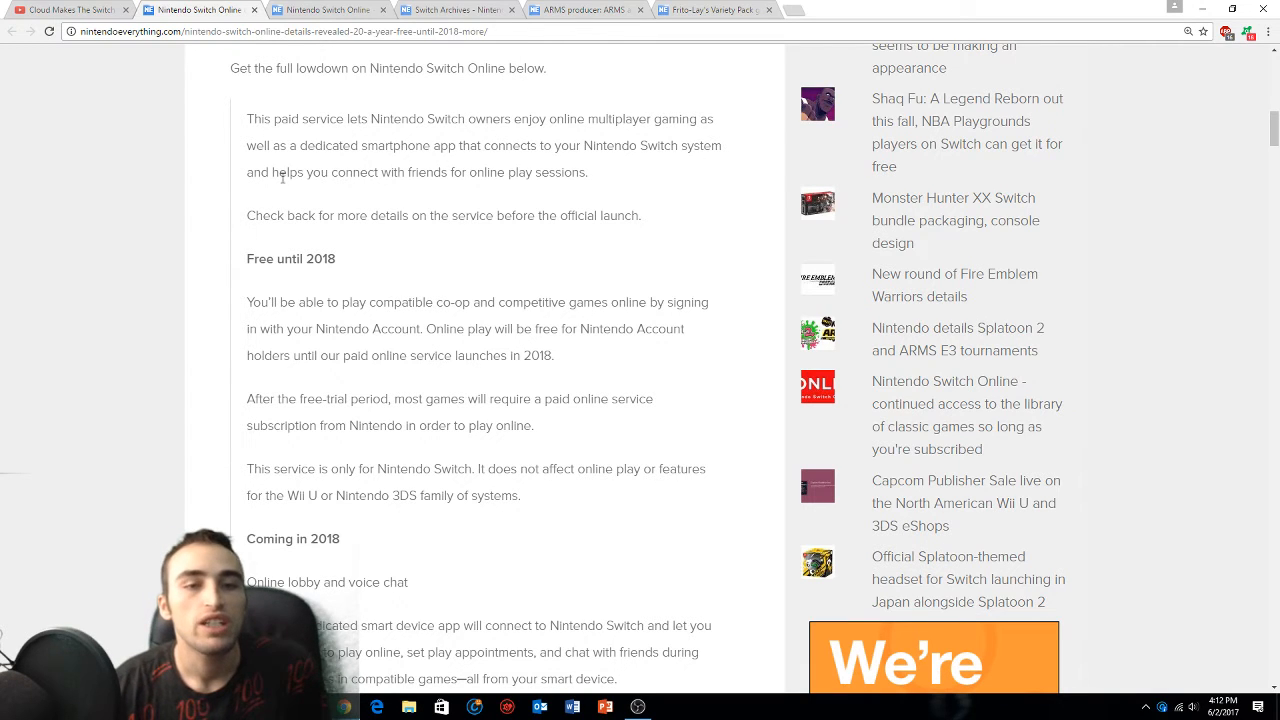
mouse_move(552, 176)
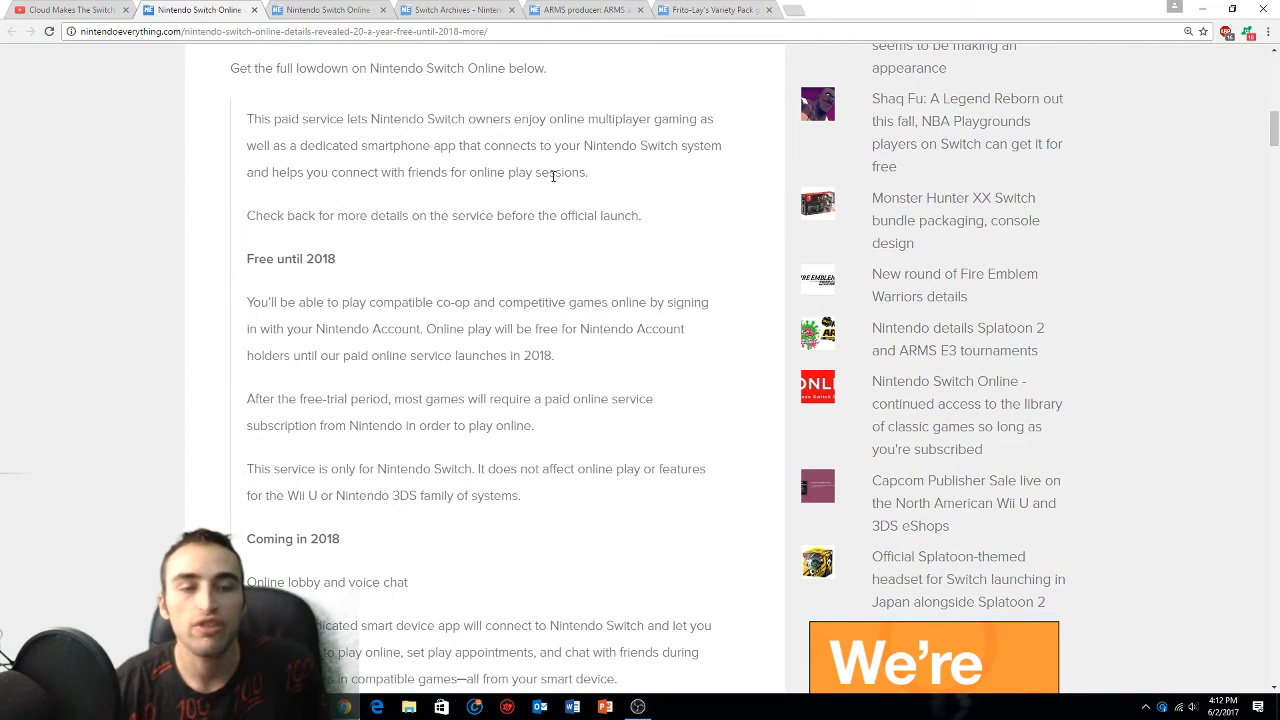
scroll("down", 3)
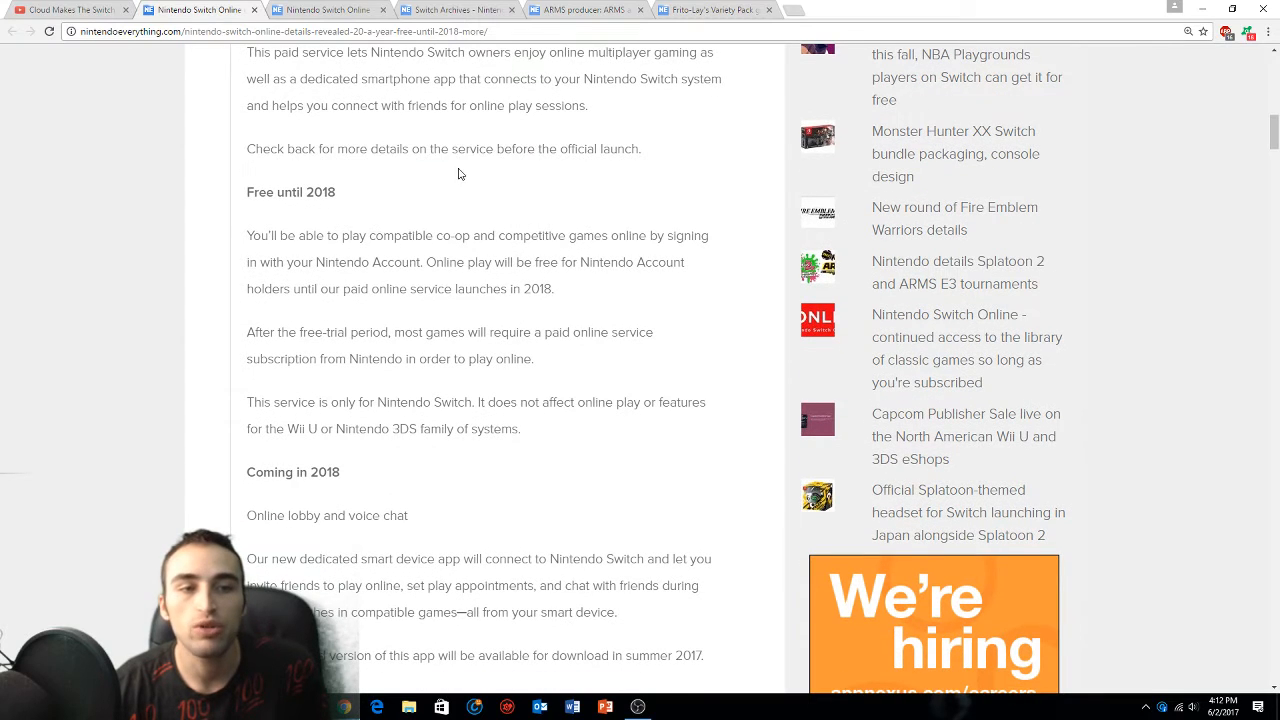
Read the 'Coming in 2018' section through classic game selection and eShop deals to the Pricing heading
scroll("down", 3)
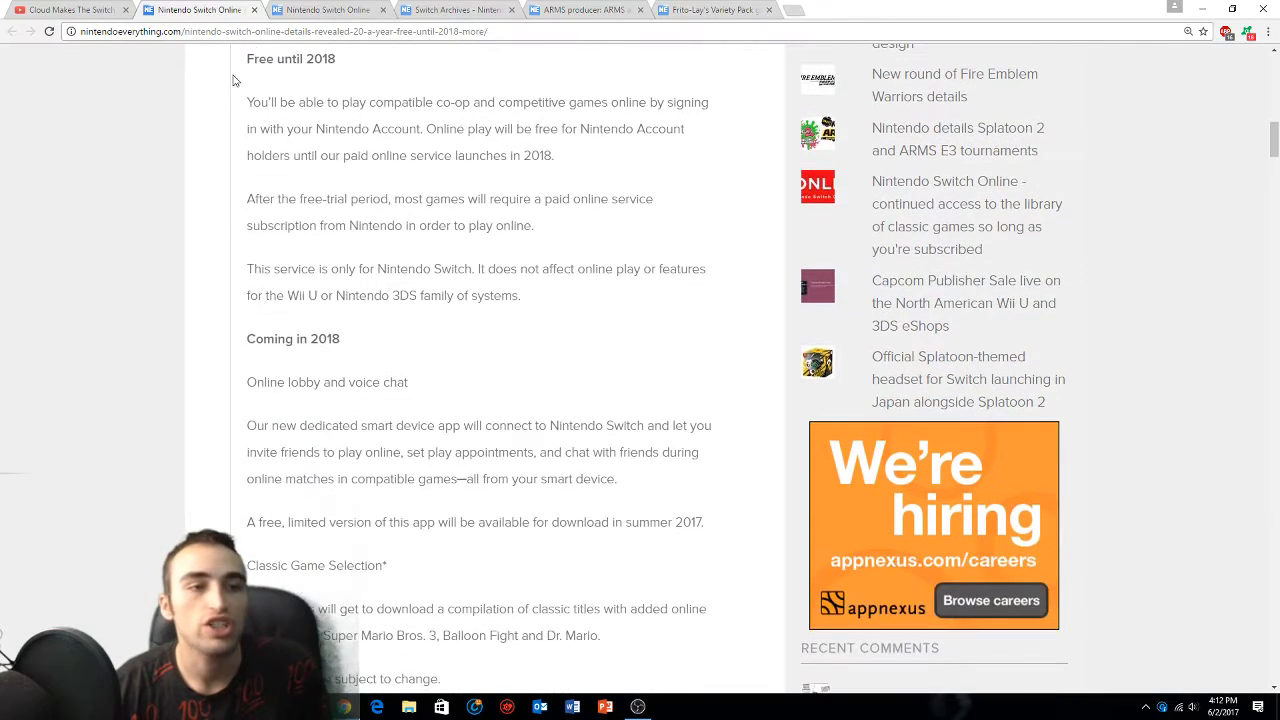
left_click_drag(248, 102, 590, 102)
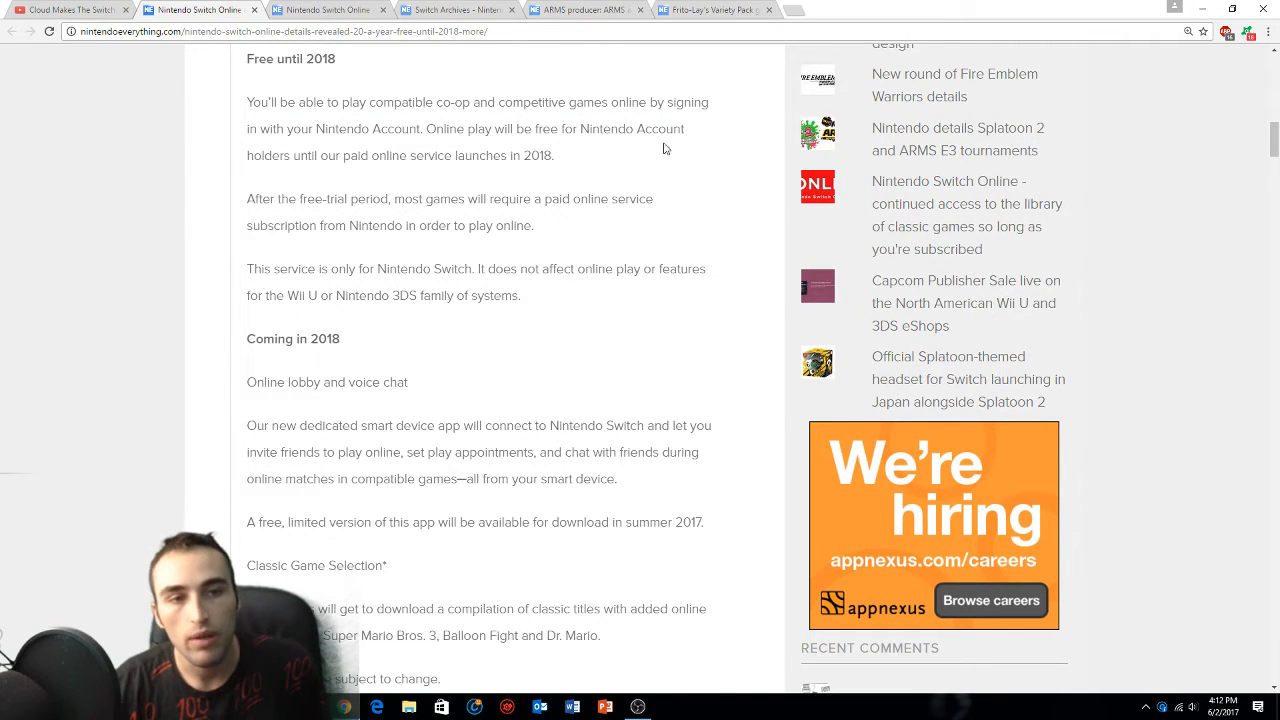
mouse_move(448, 218)
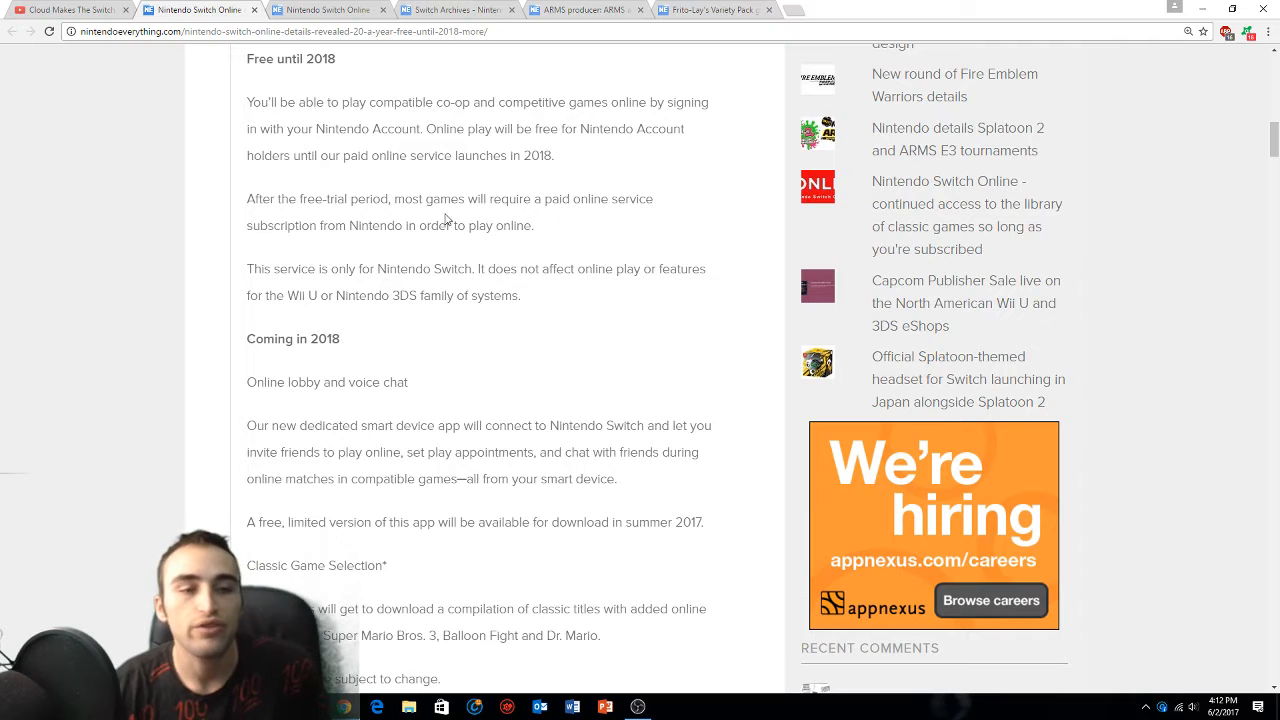
mouse_move(668, 212)
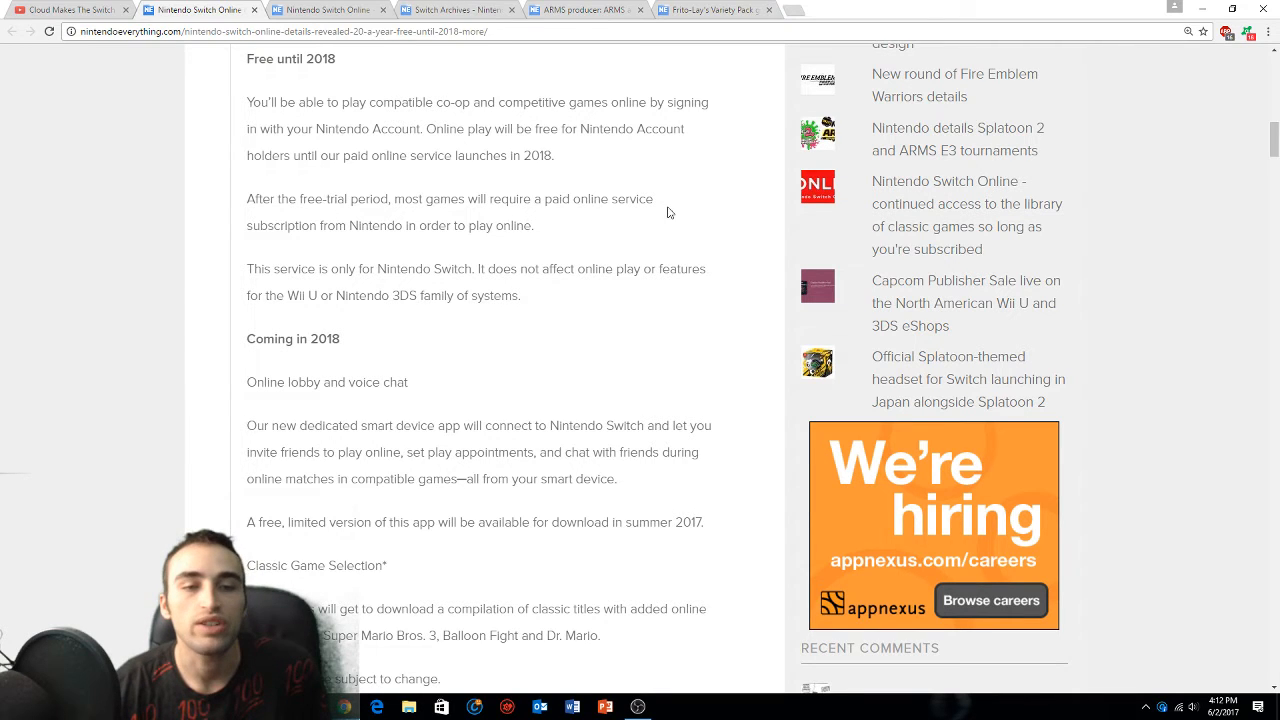
scroll("down", 3)
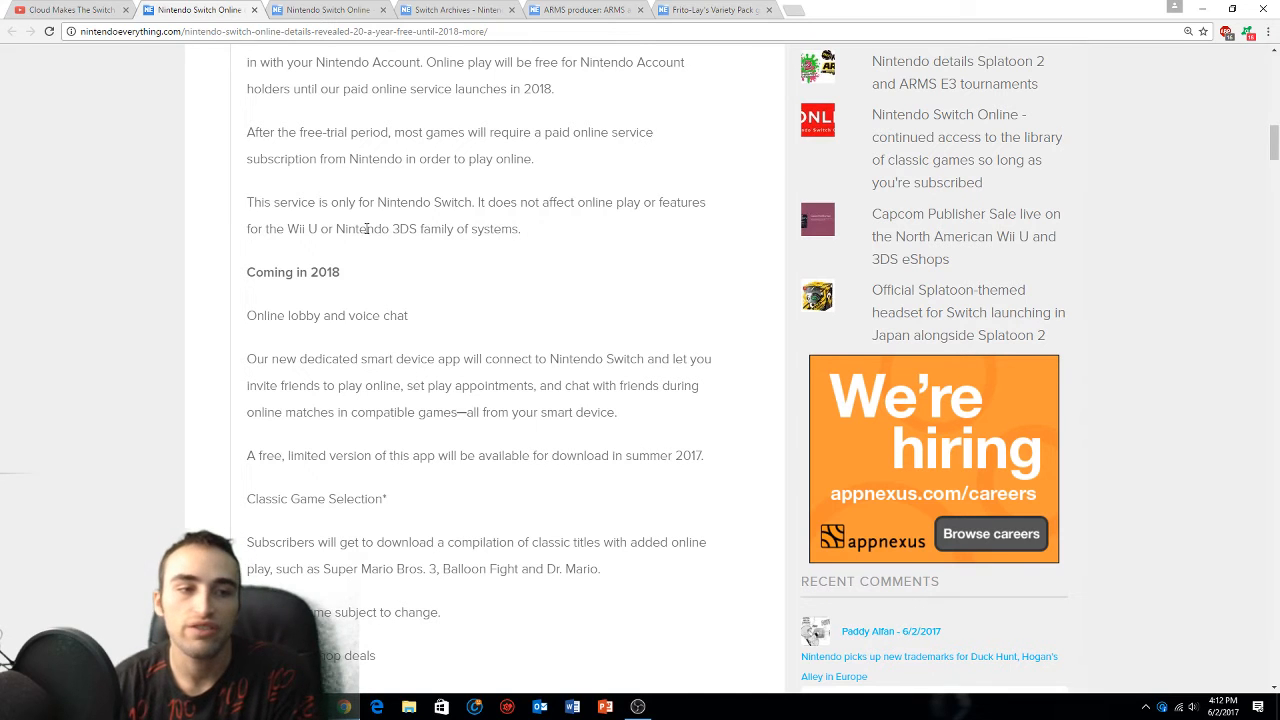
scroll("down", 3)
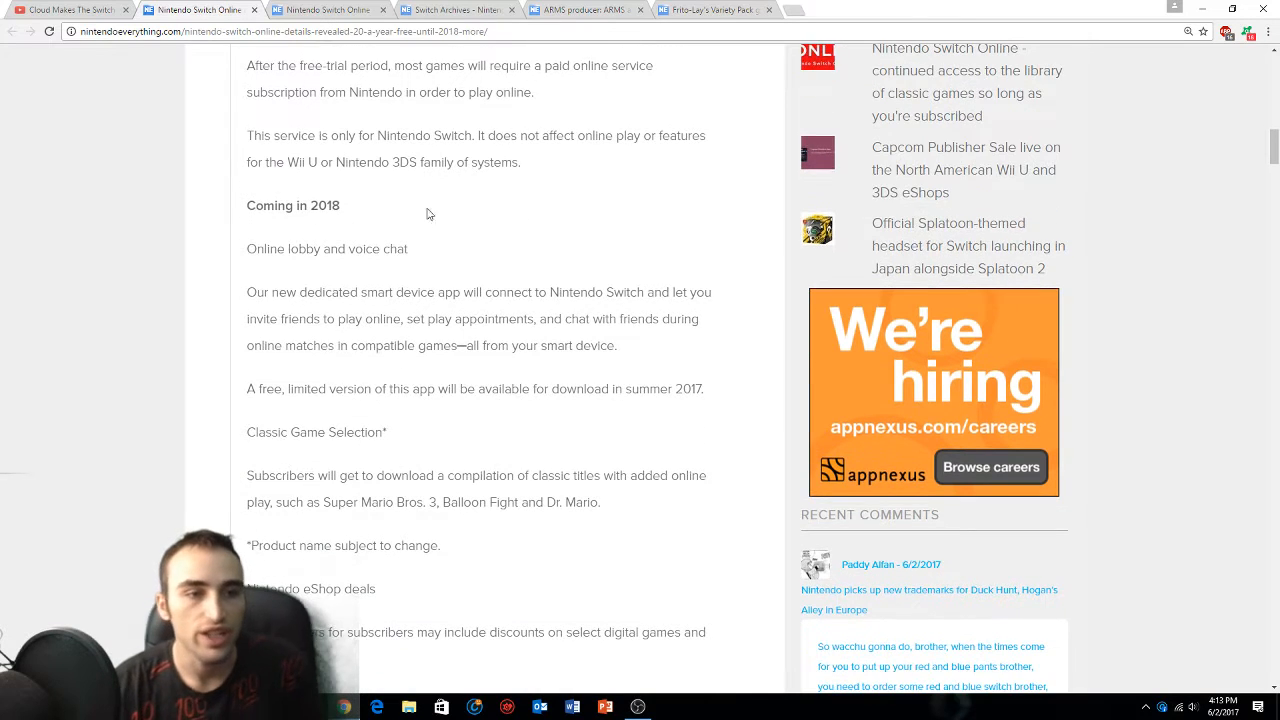
scroll("down", 3)
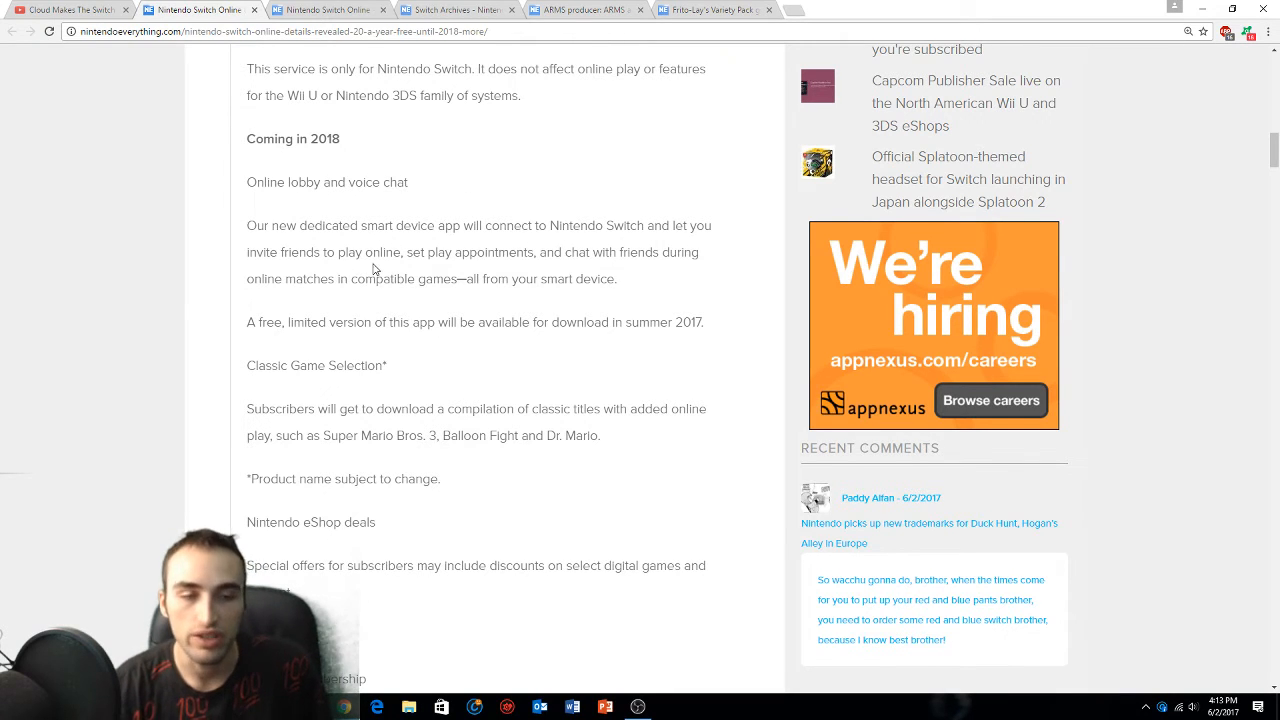
mouse_move(208, 272)
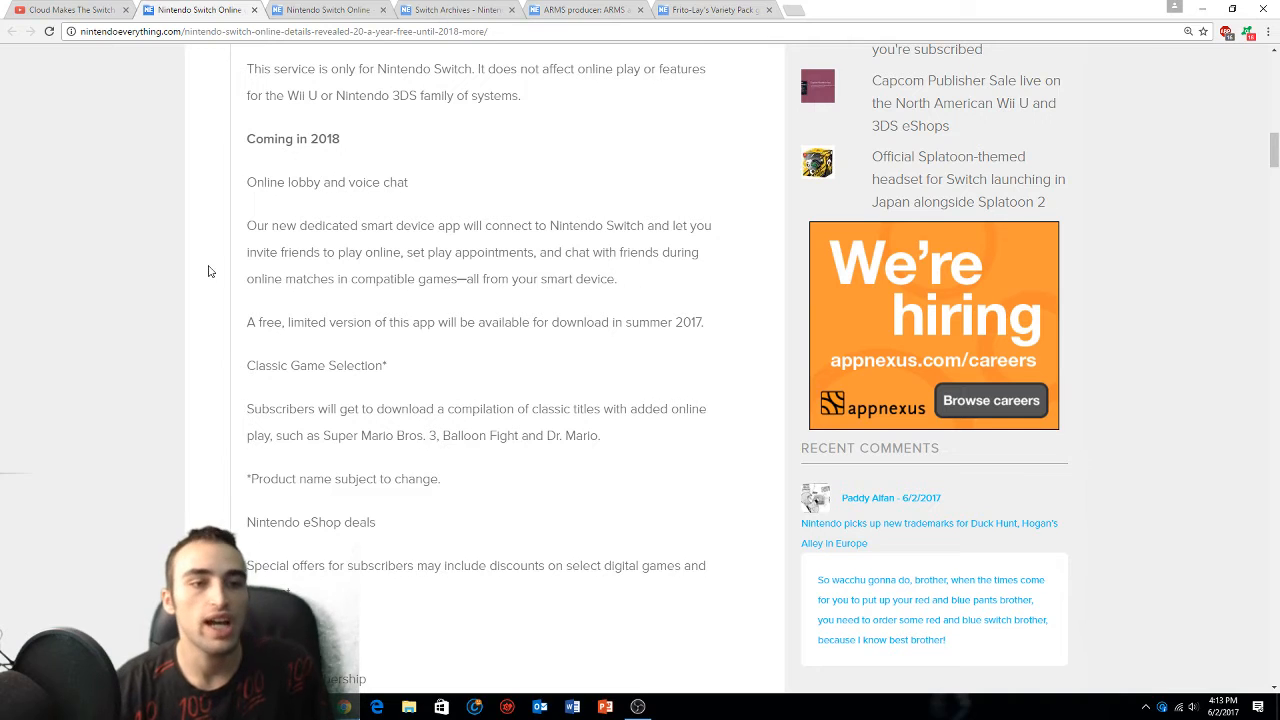
scroll("down", 3)
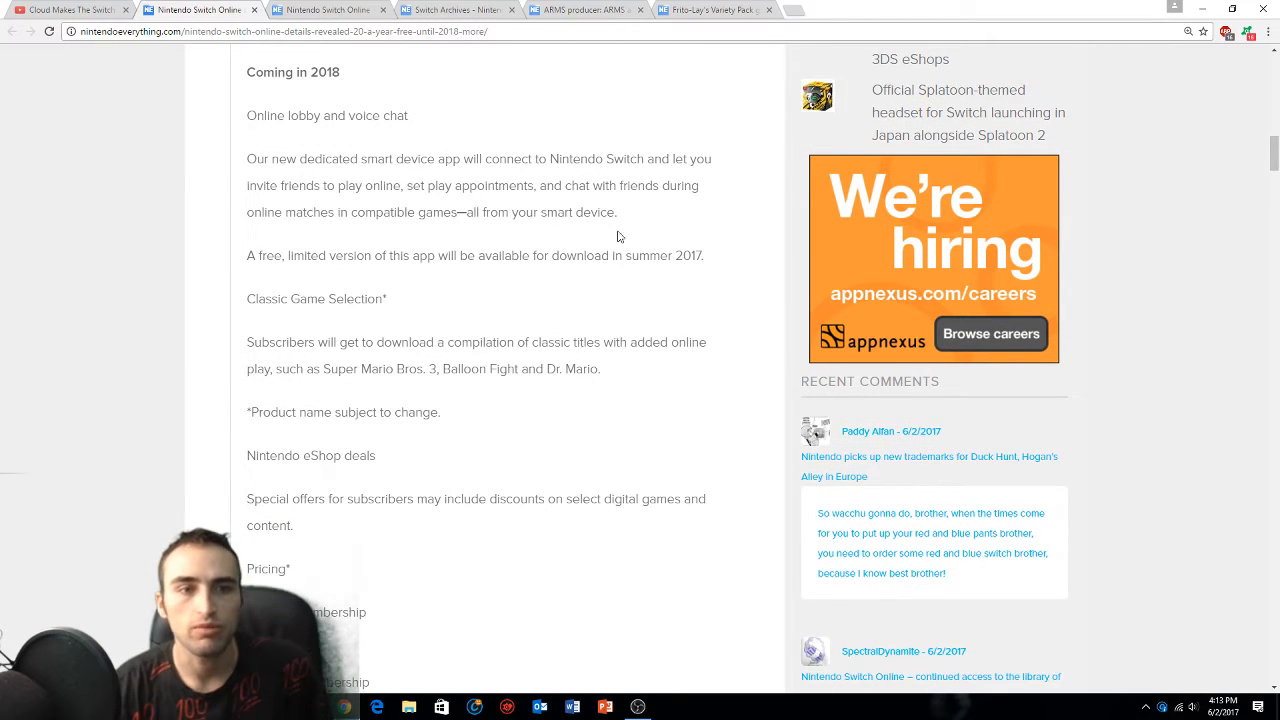
Read the membership prices and the 'Make the most of your Nintendo Switch' comparison chart down to the source link
scroll("down", 3)
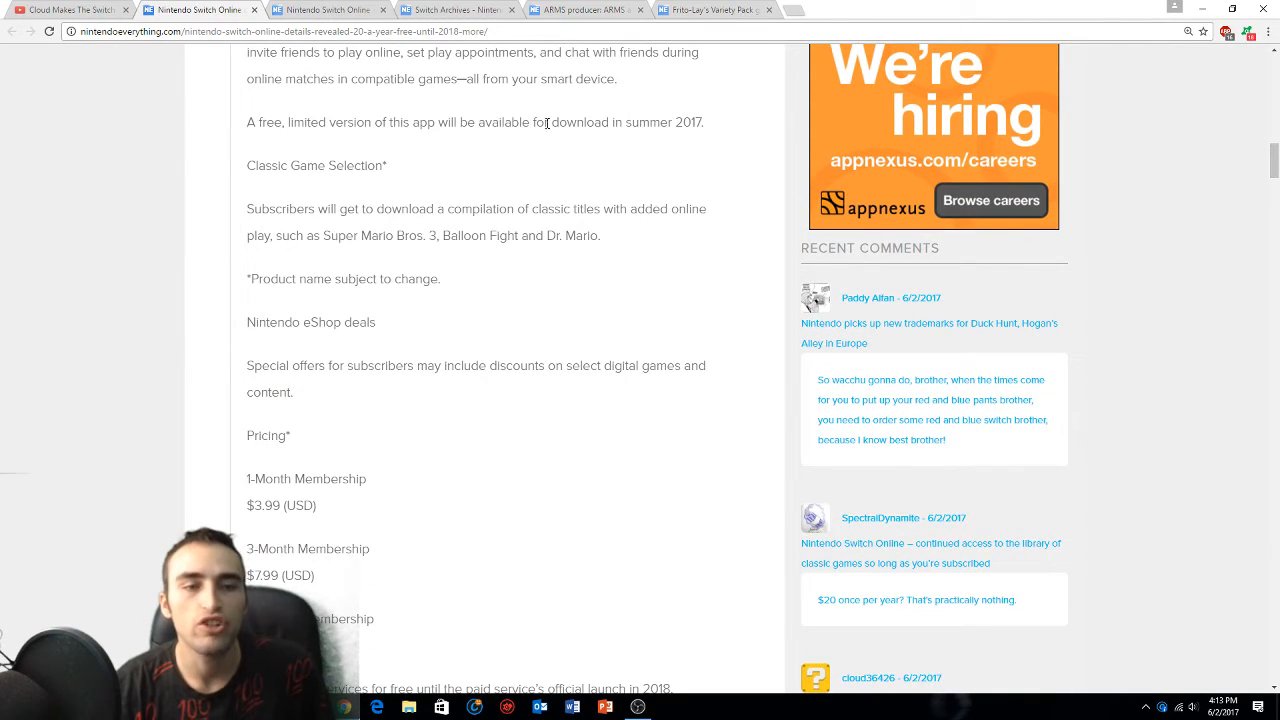
scroll("down", 3)
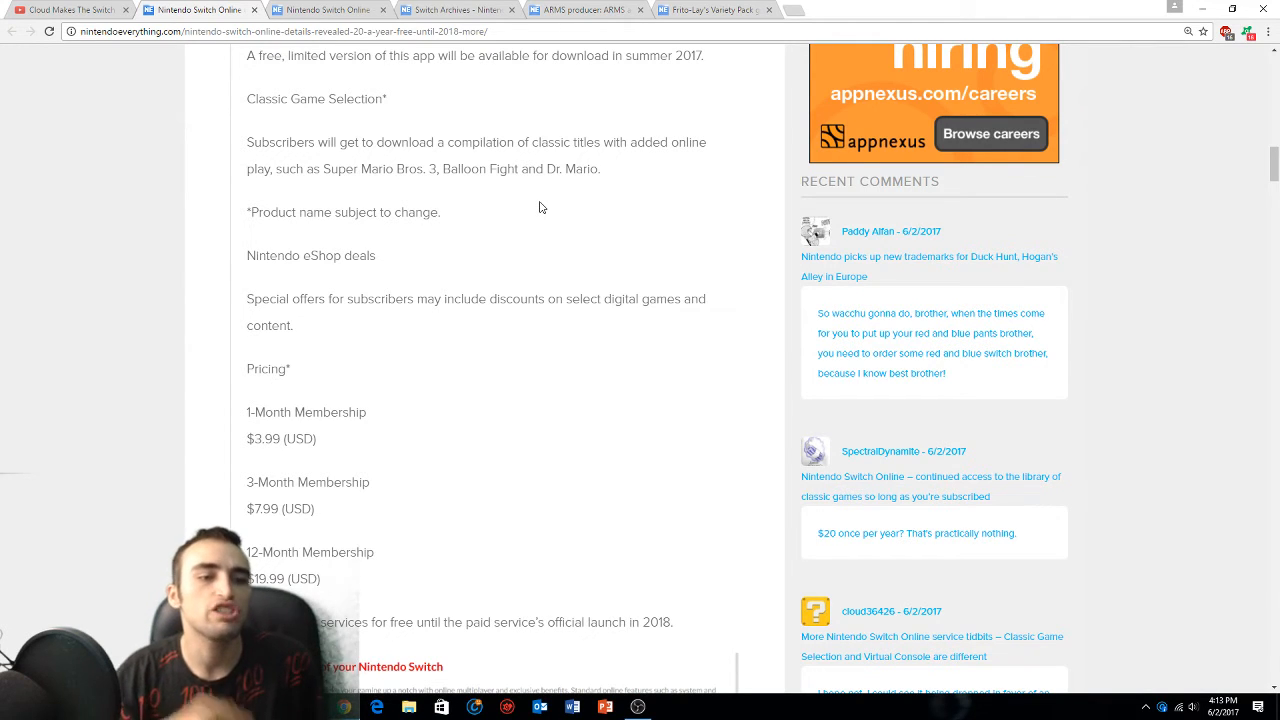
scroll("down", 3)
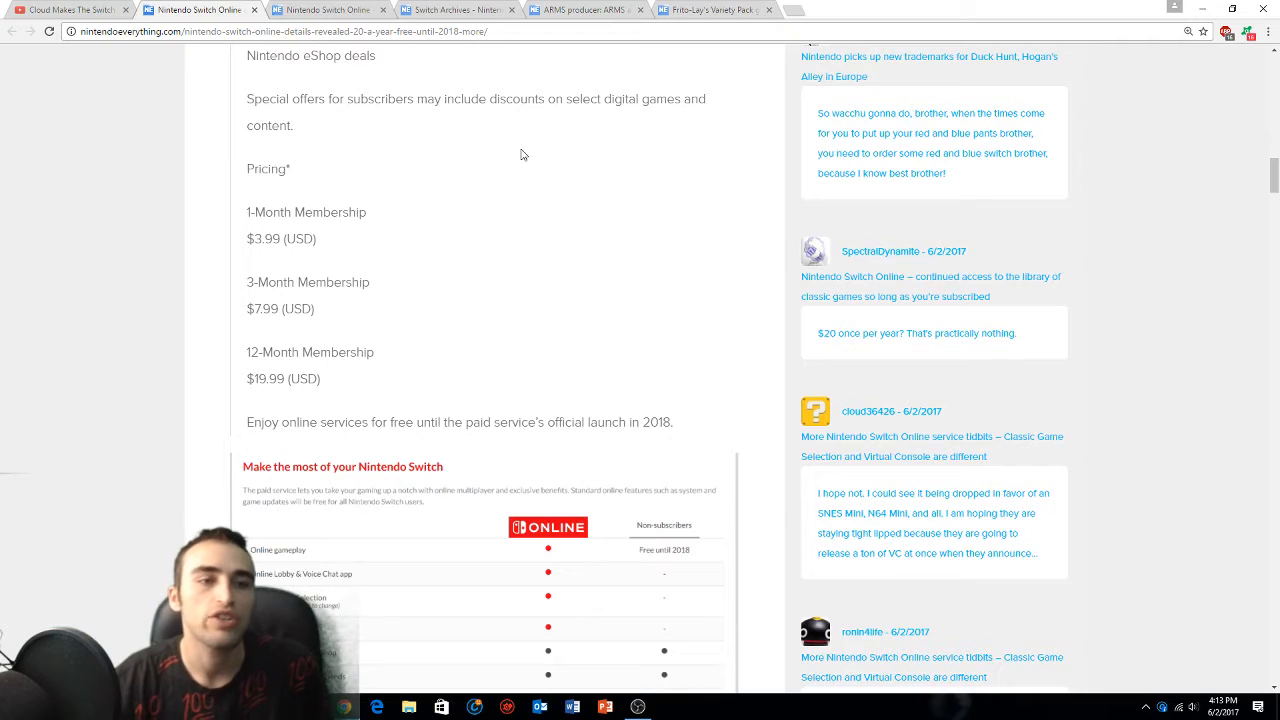
scroll("down", 3)
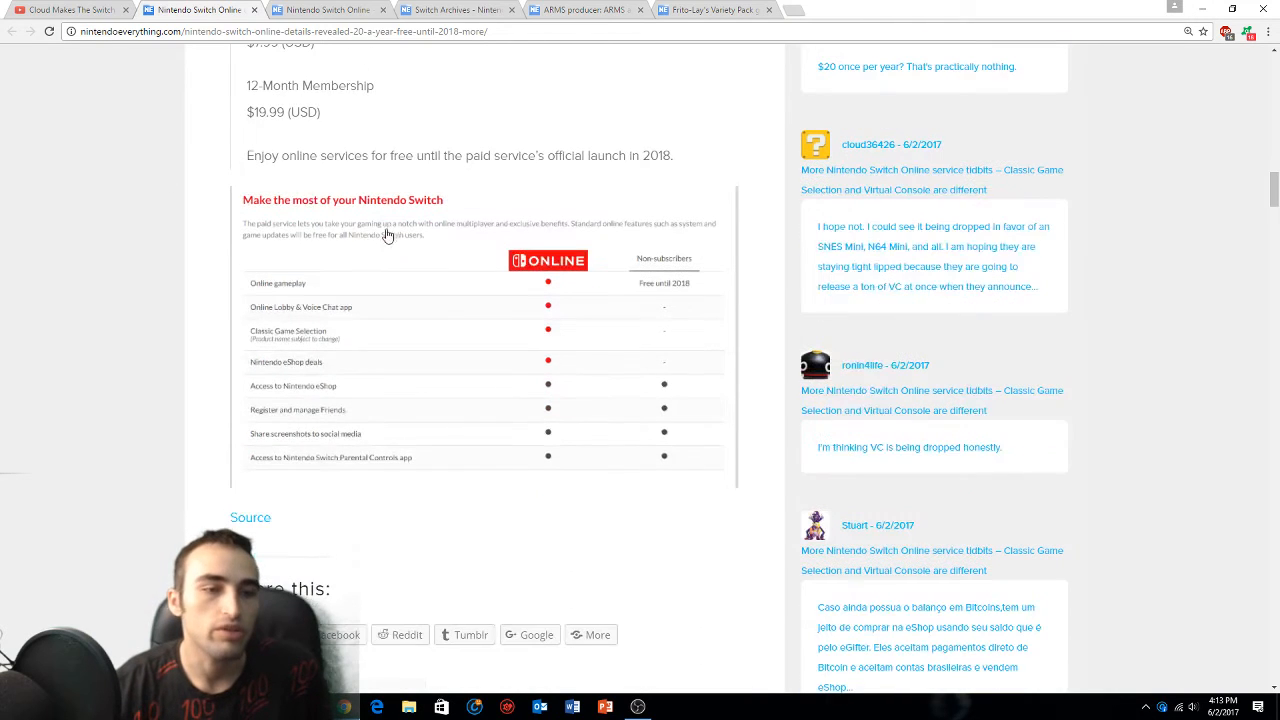
mouse_move(490, 294)
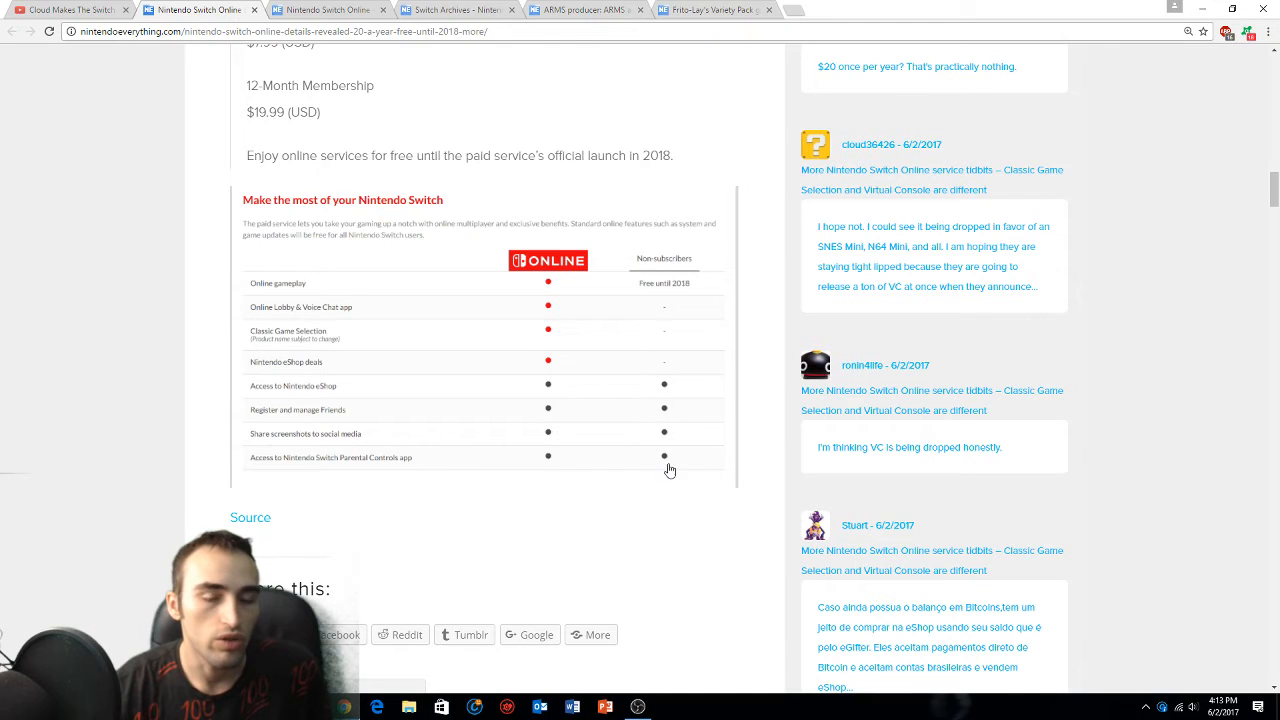
mouse_move(640, 312)
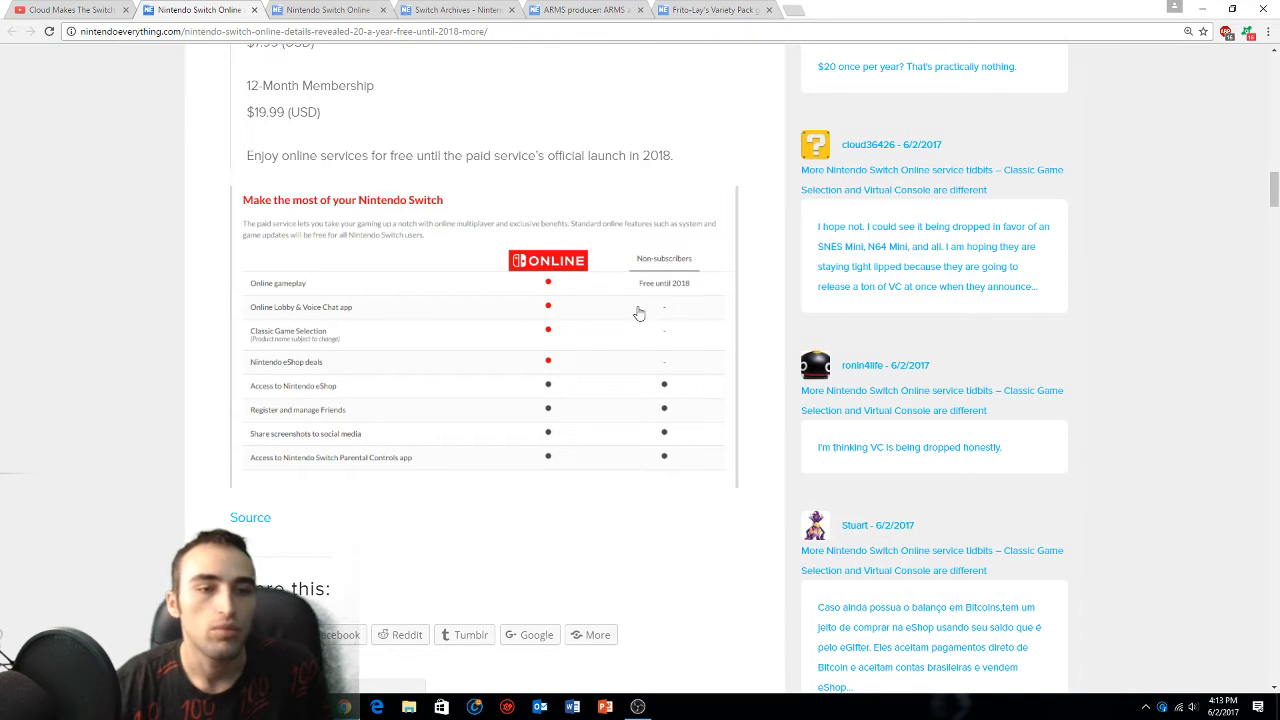
mouse_move(482, 370)
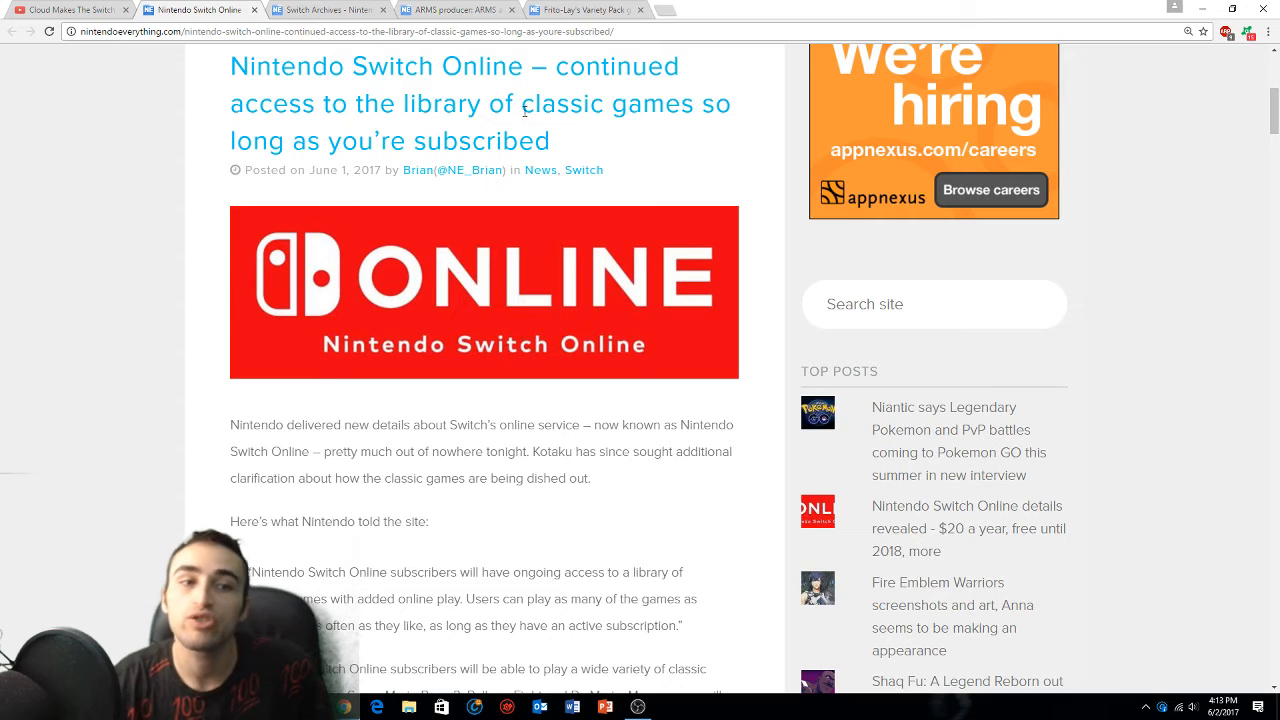
Read Nintendo's quoted statement in the classic-games access article to its end, reaching the Shantae release post
scroll("down", 3)
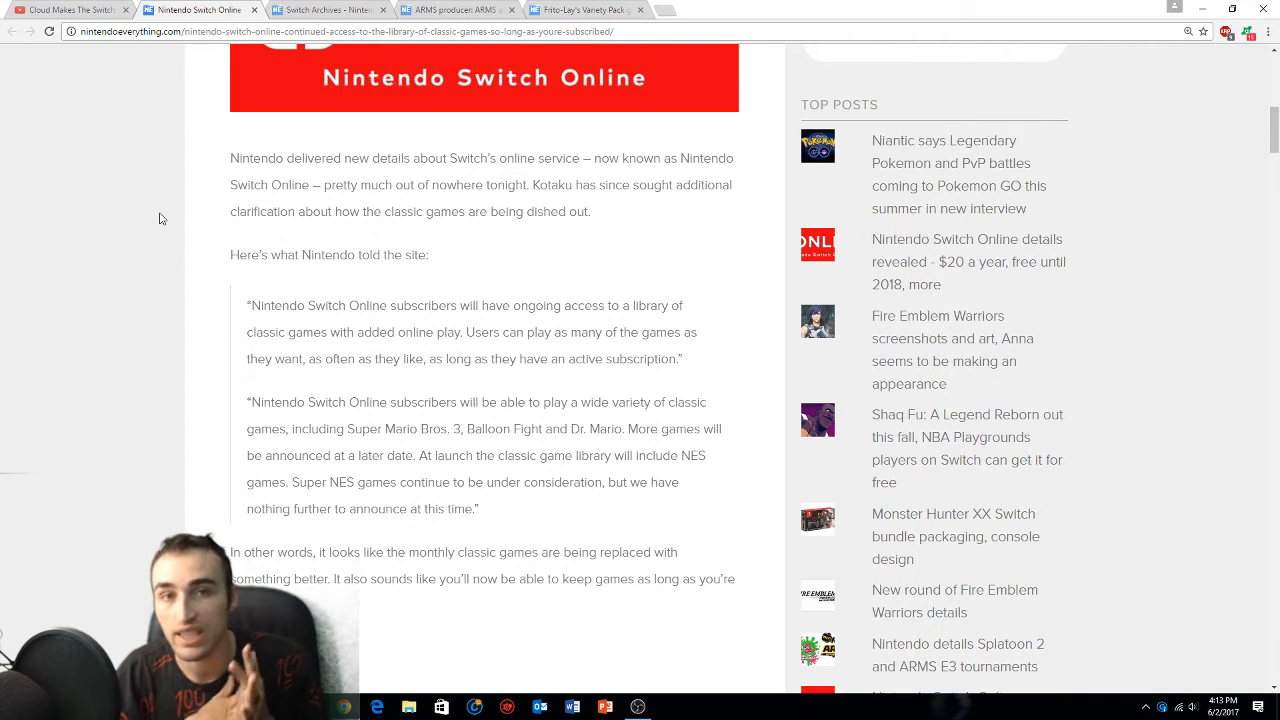
scroll("down", 3)
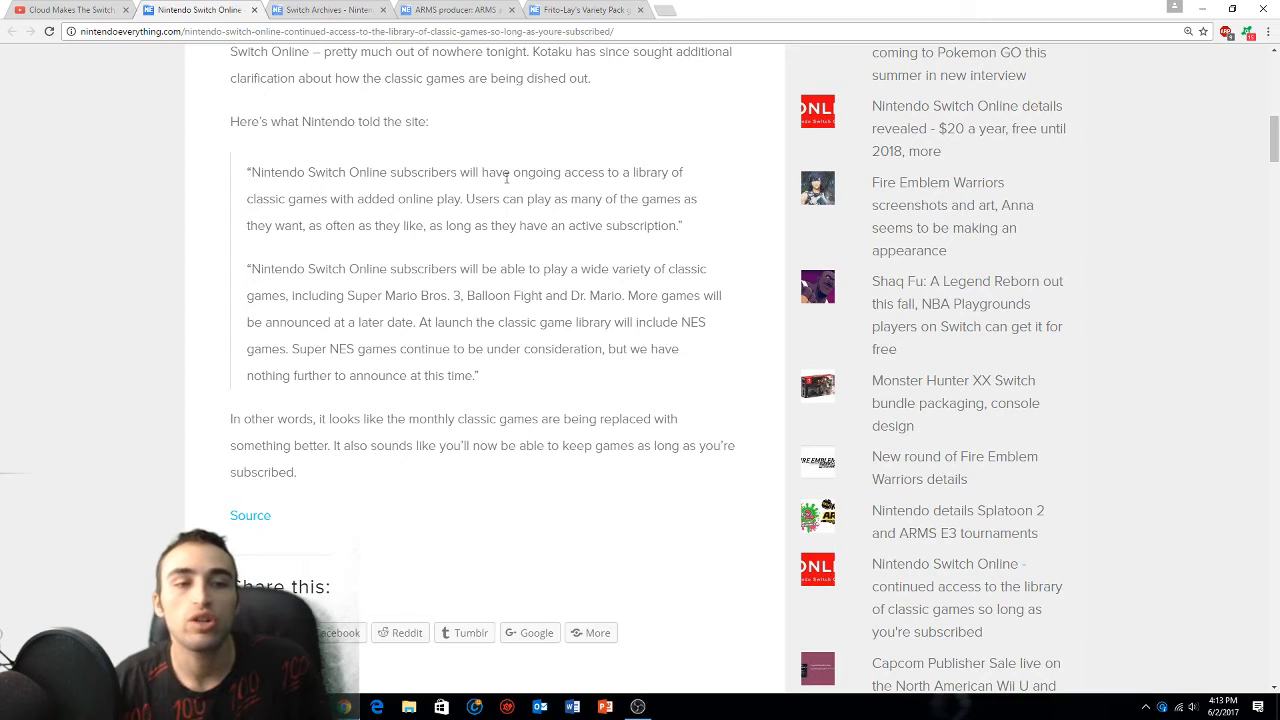
mouse_move(652, 190)
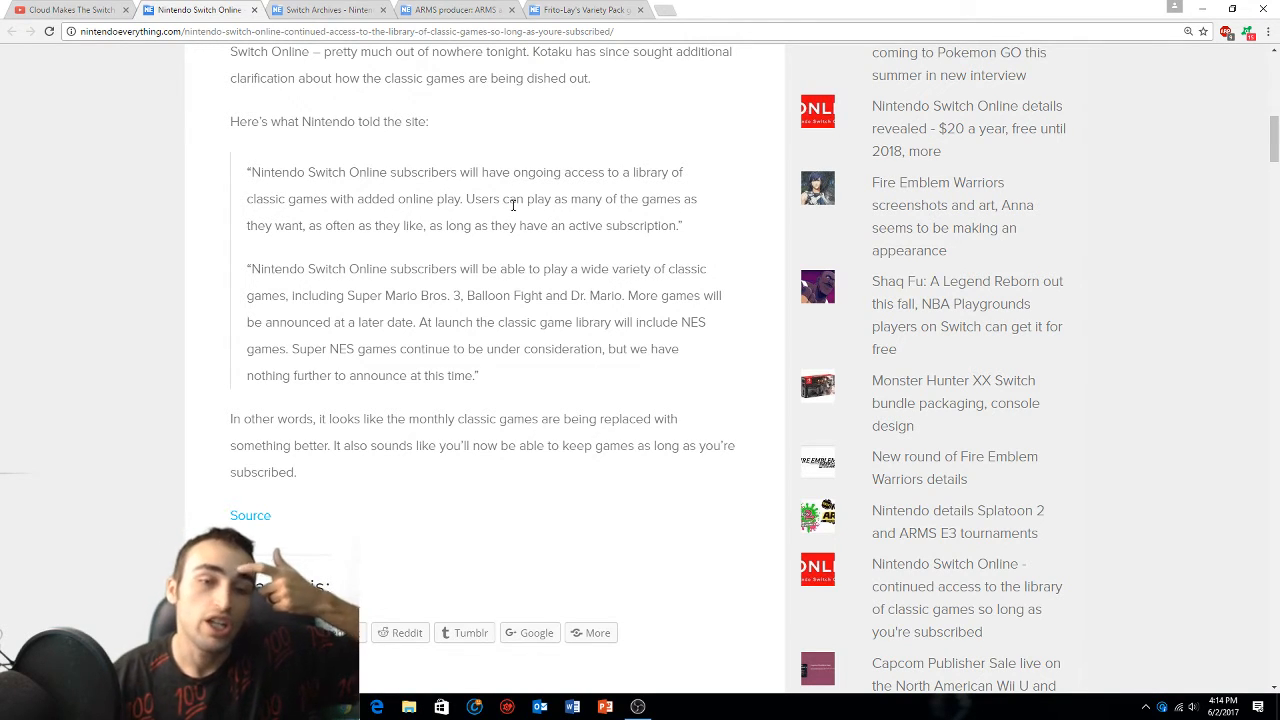
mouse_move(360, 248)
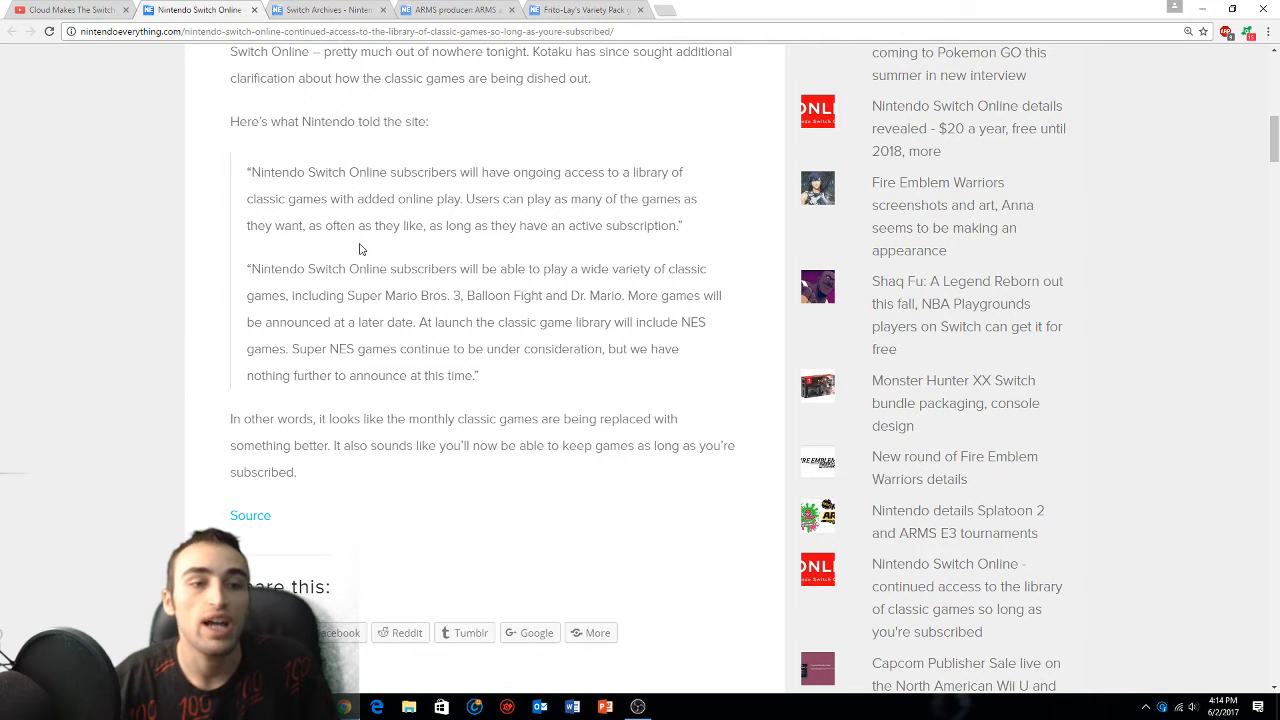
mouse_move(696, 240)
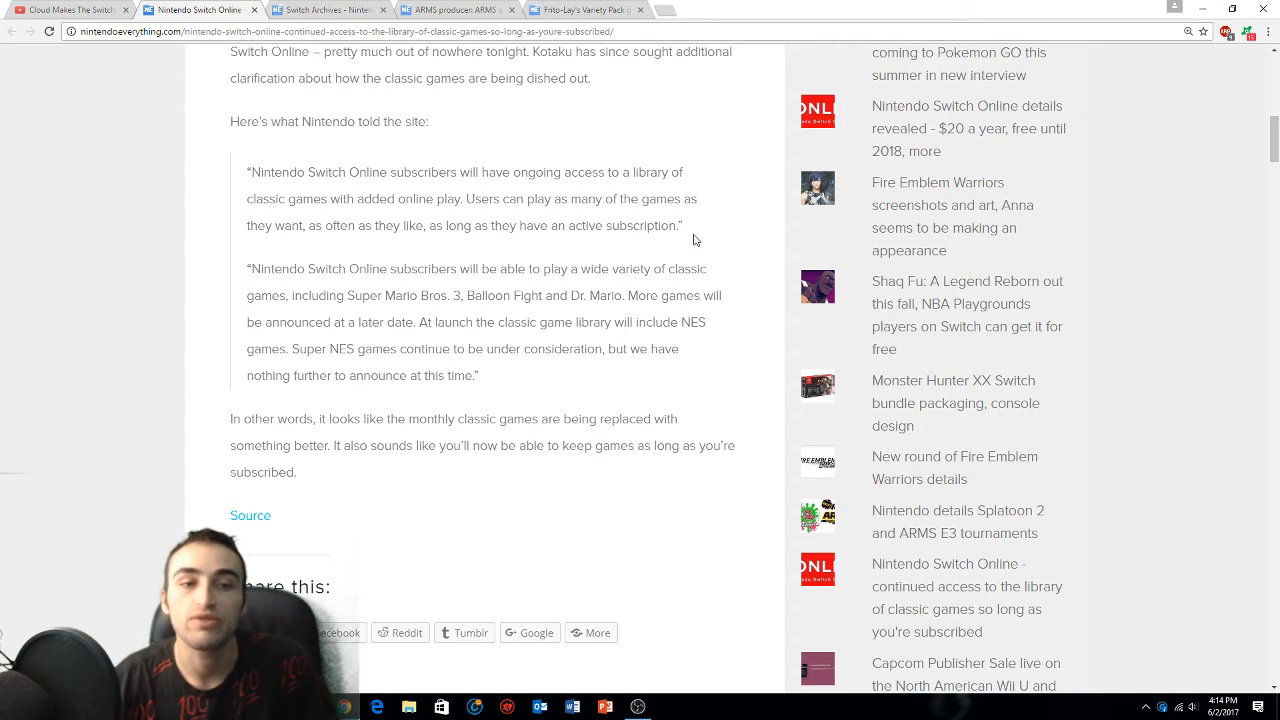
scroll("down", 3)
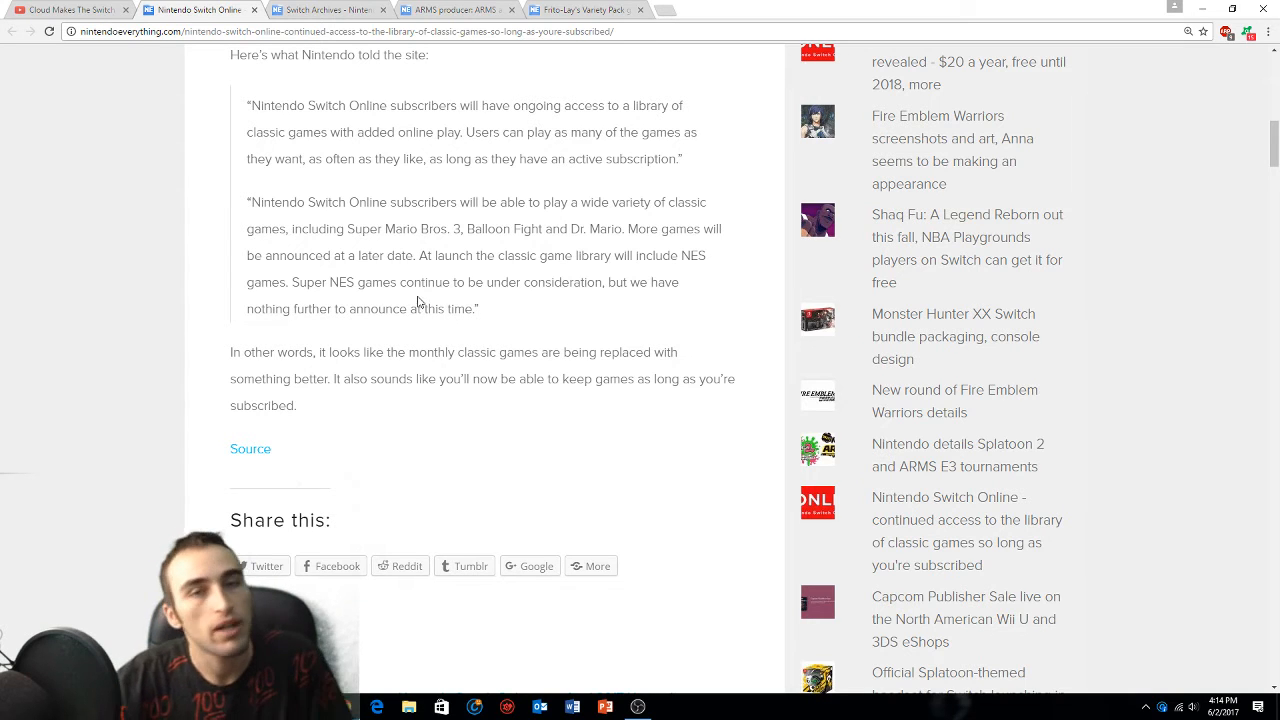
scroll("up", 3)
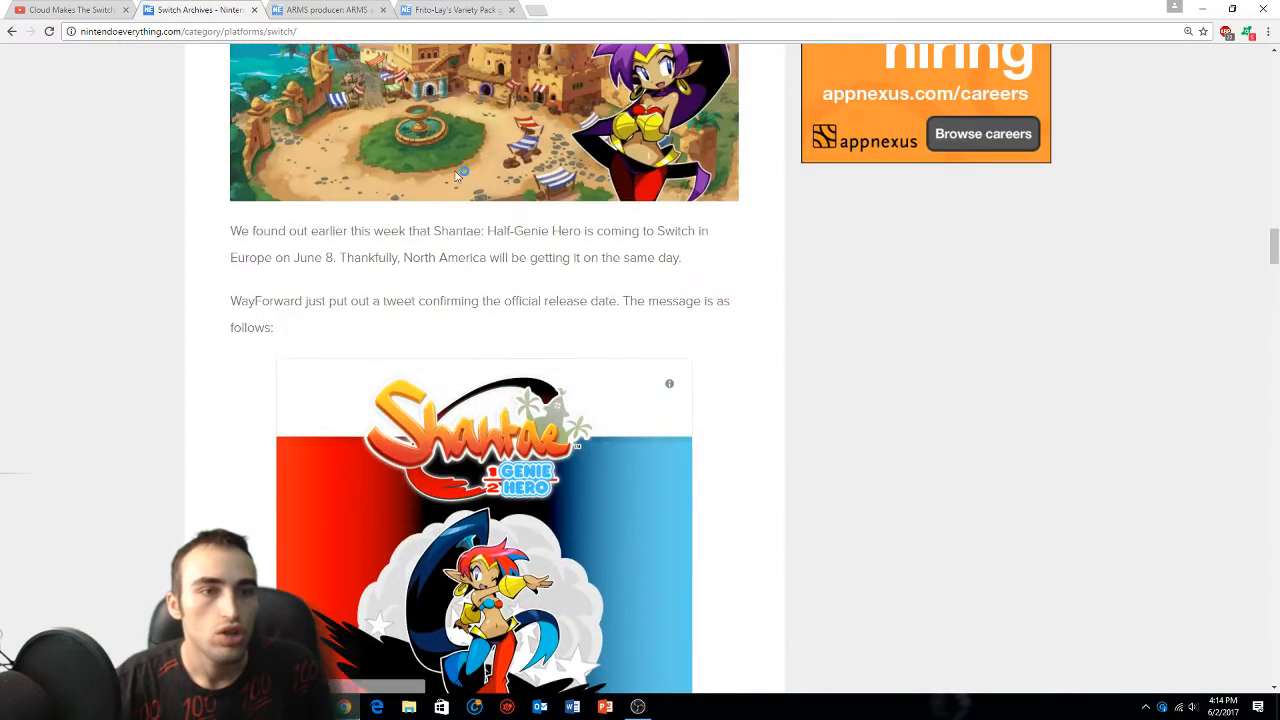
Read the Shantae: Half-Genie Hero June 8 post through WayForward's tweet, then move to the Frito-Lay giveaway article
scroll("up", 3)
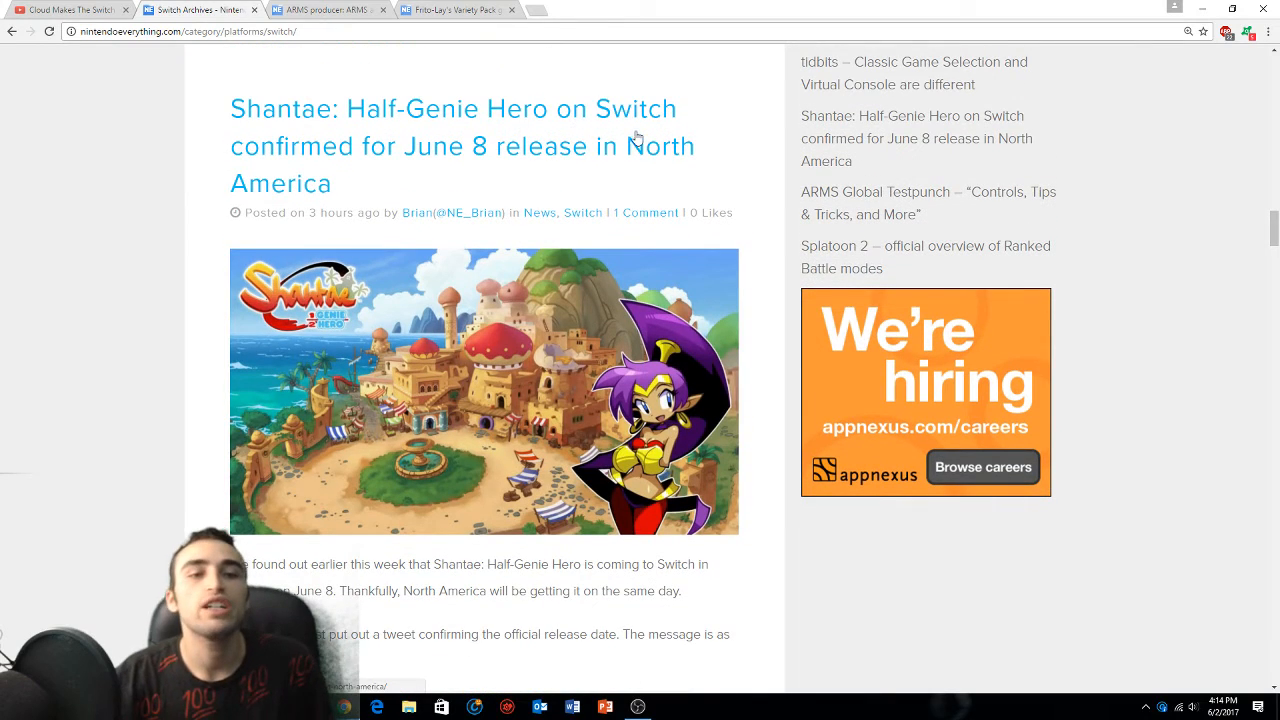
mouse_move(544, 188)
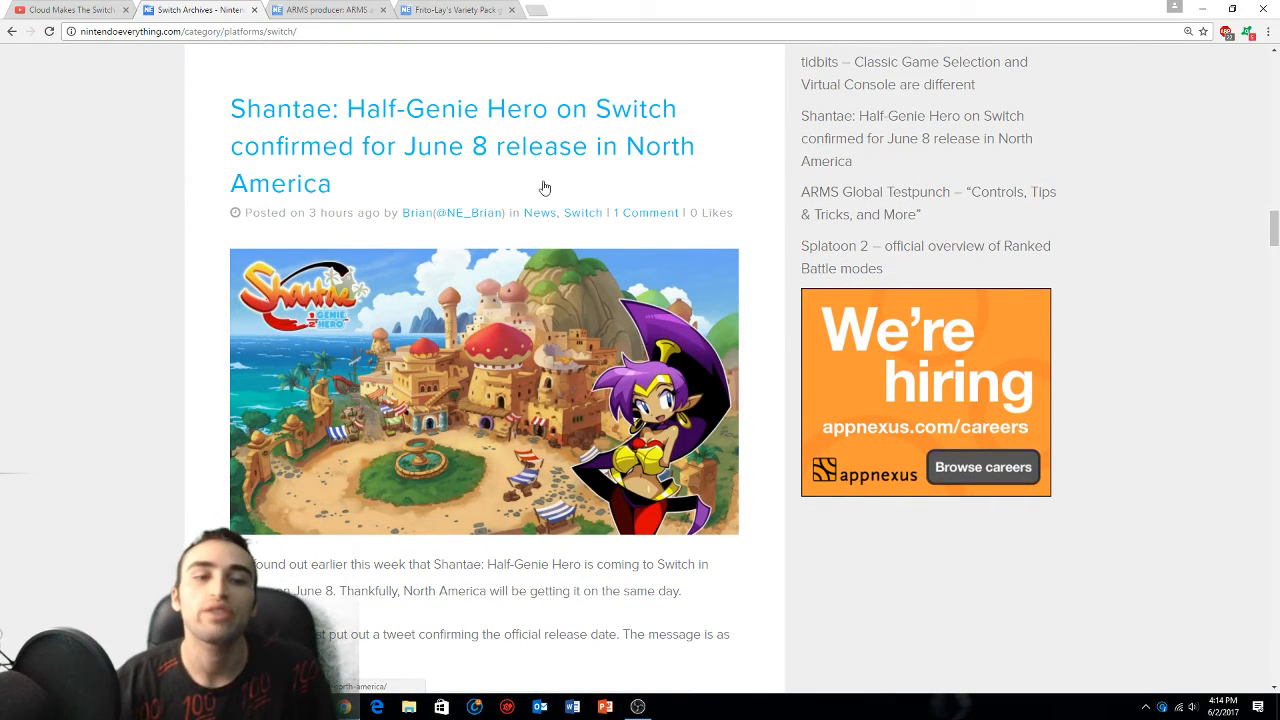
scroll("down", 3)
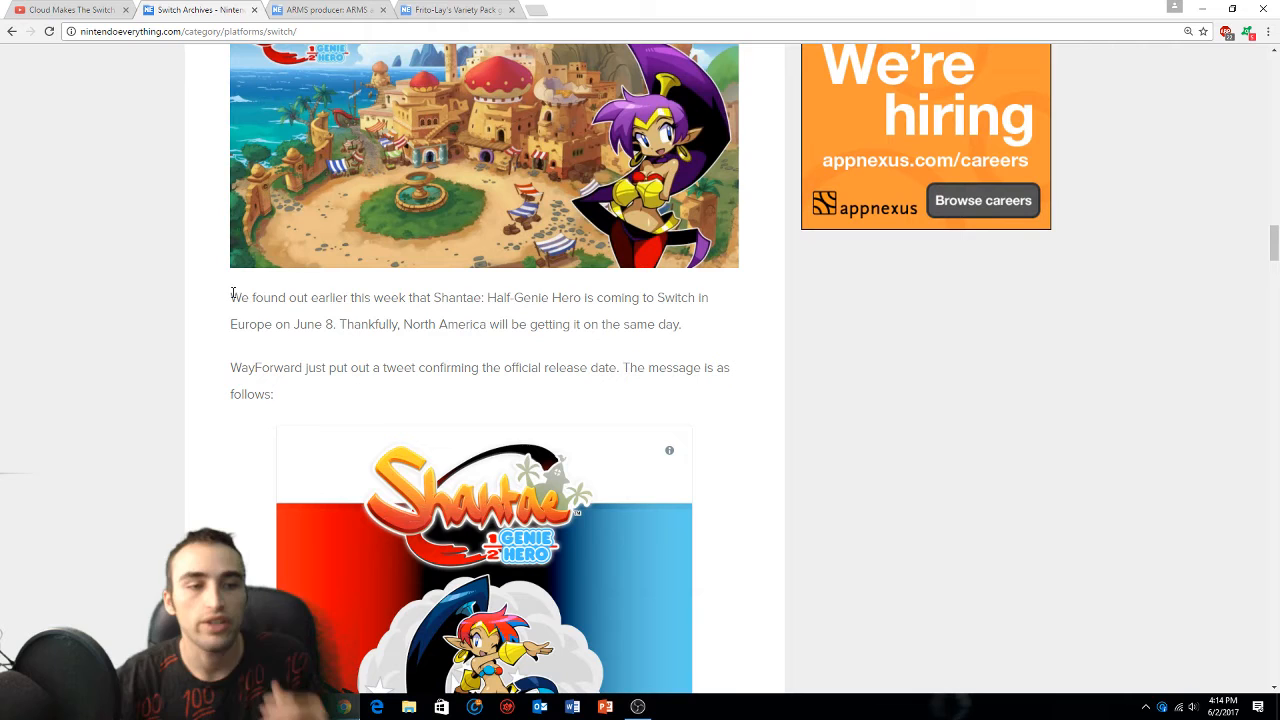
scroll("down", 3)
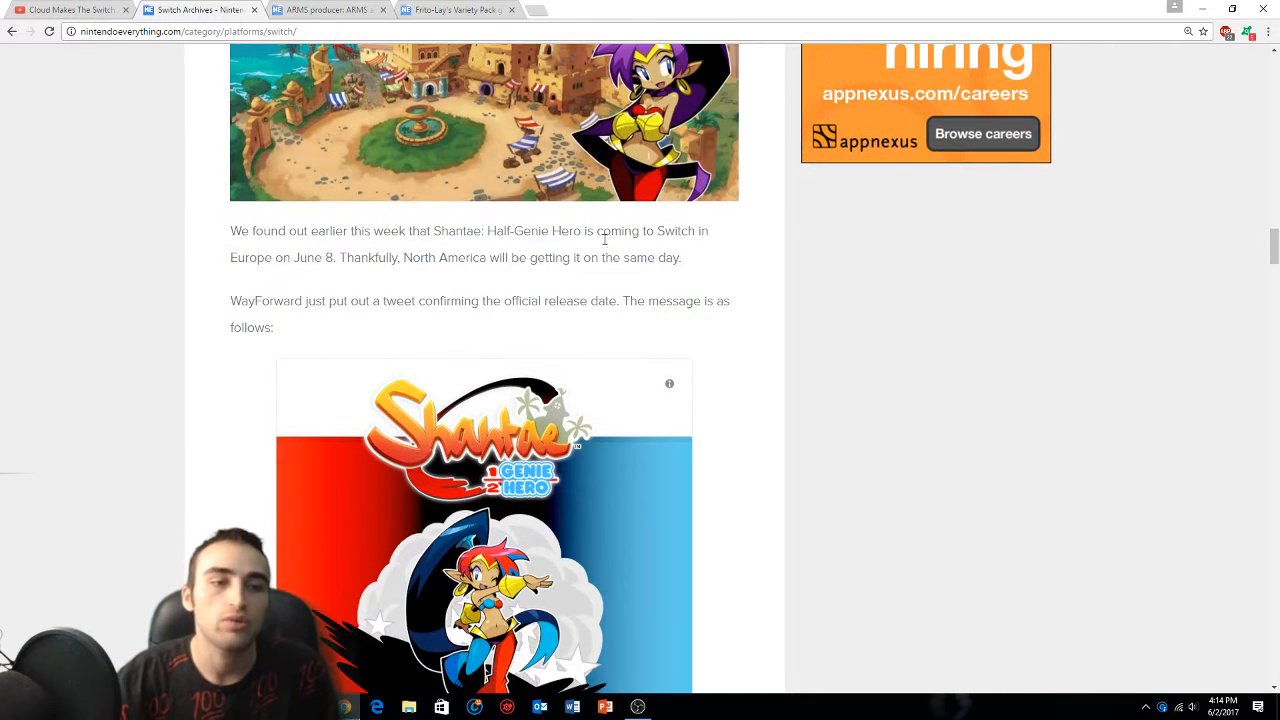
mouse_move(596, 288)
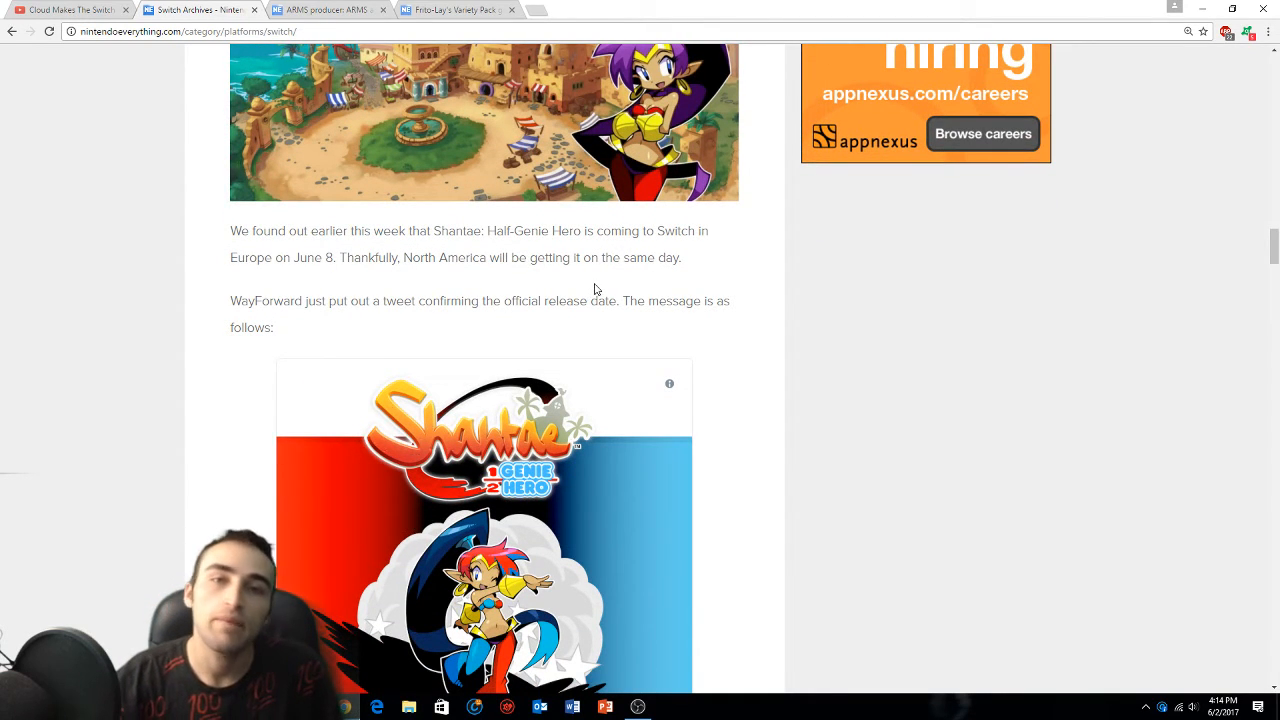
scroll("down", 3)
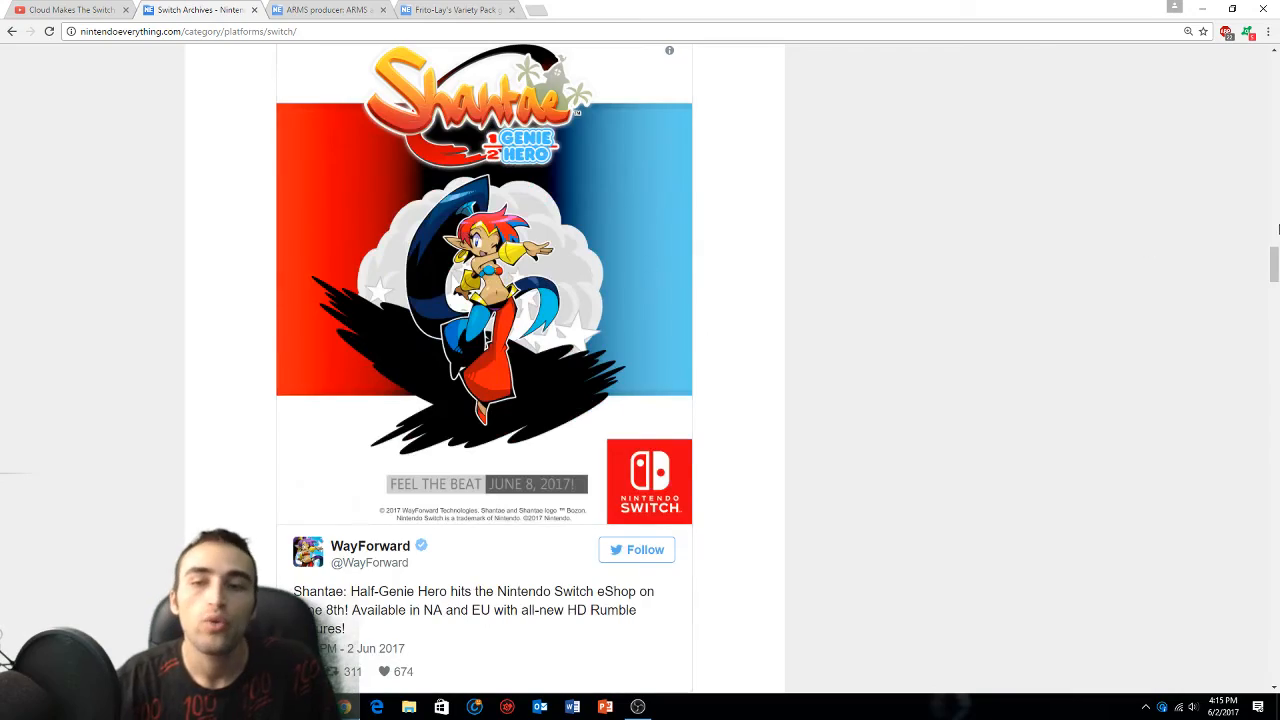
scroll("up", 3)
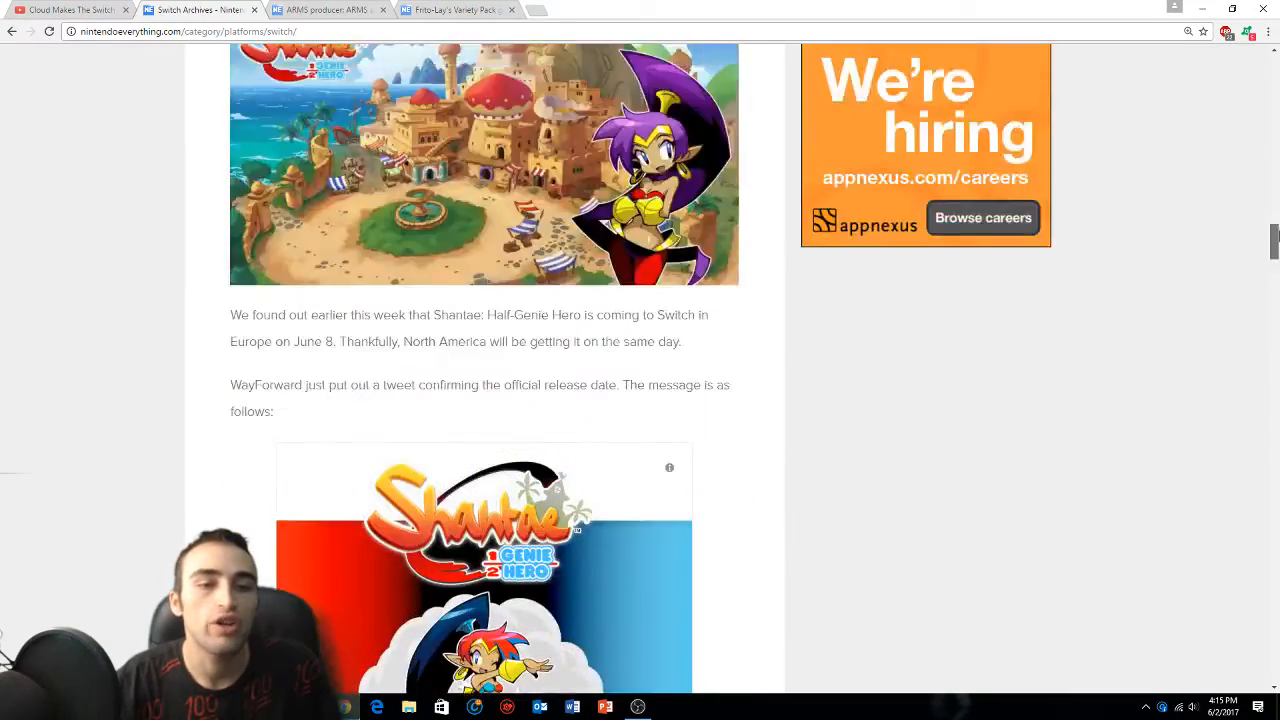
scroll("up", 3)
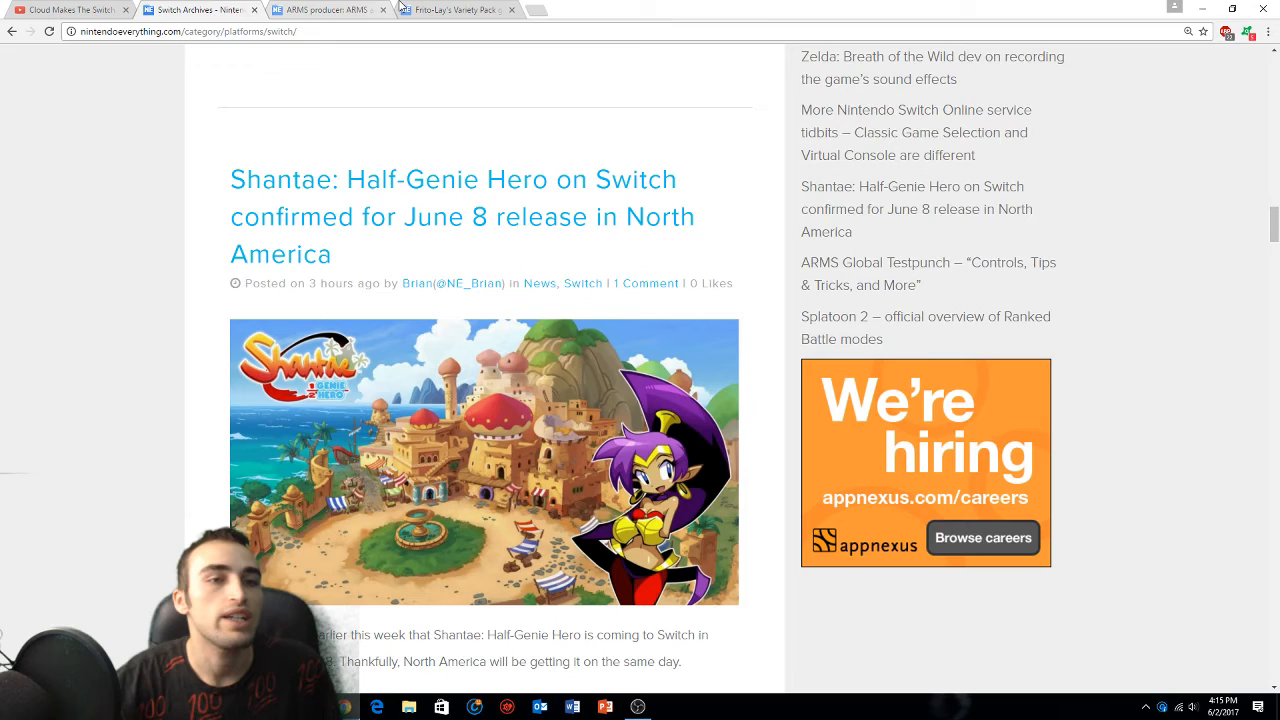
left_click(456, 8)
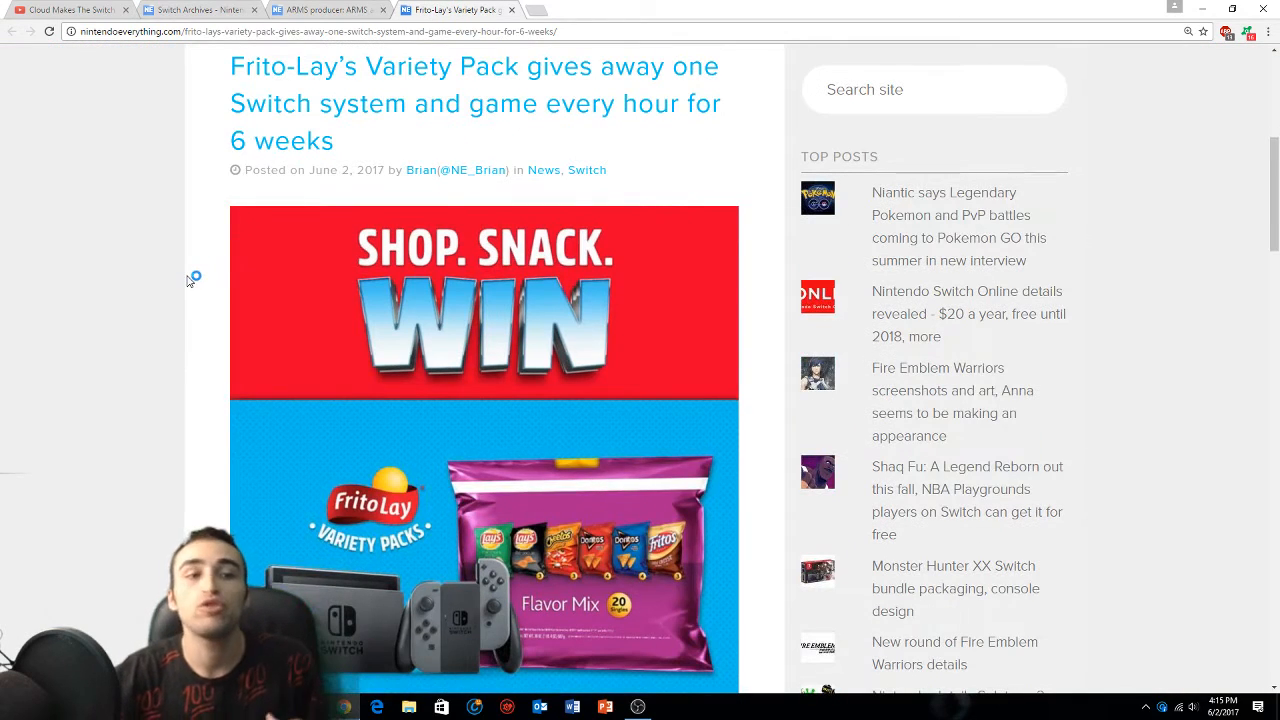
mouse_move(146, 308)
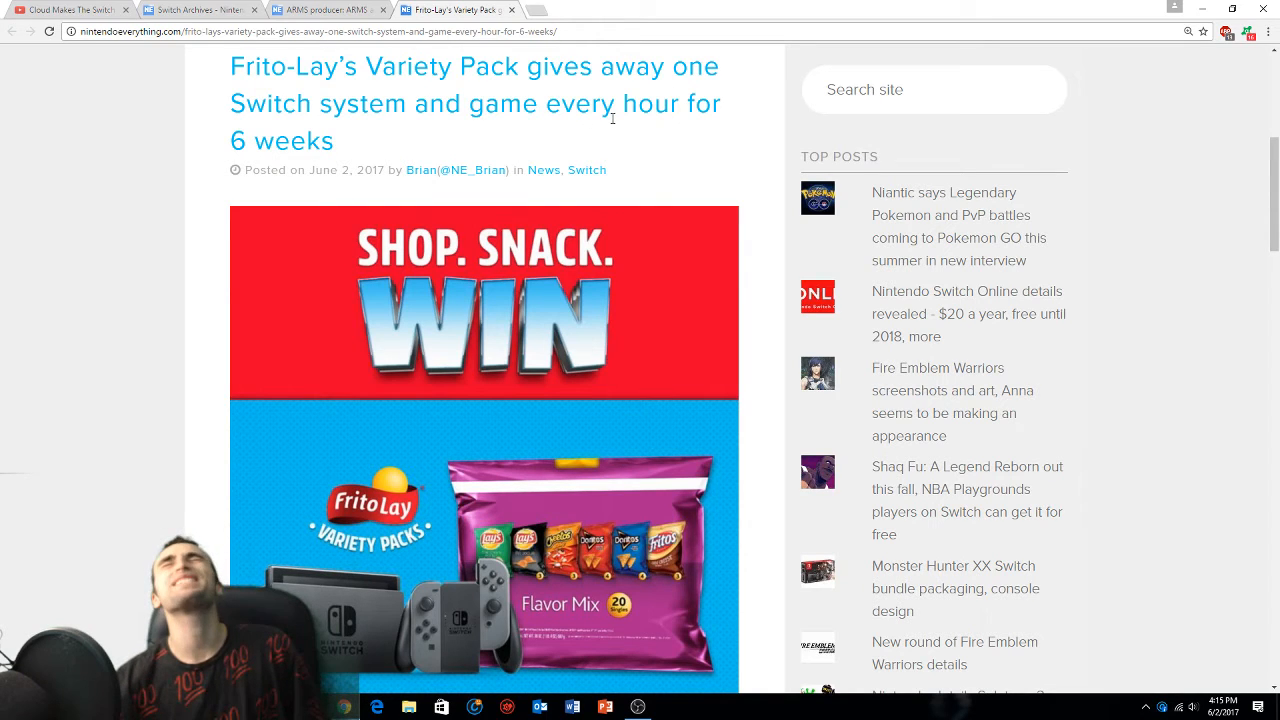
mouse_move(668, 90)
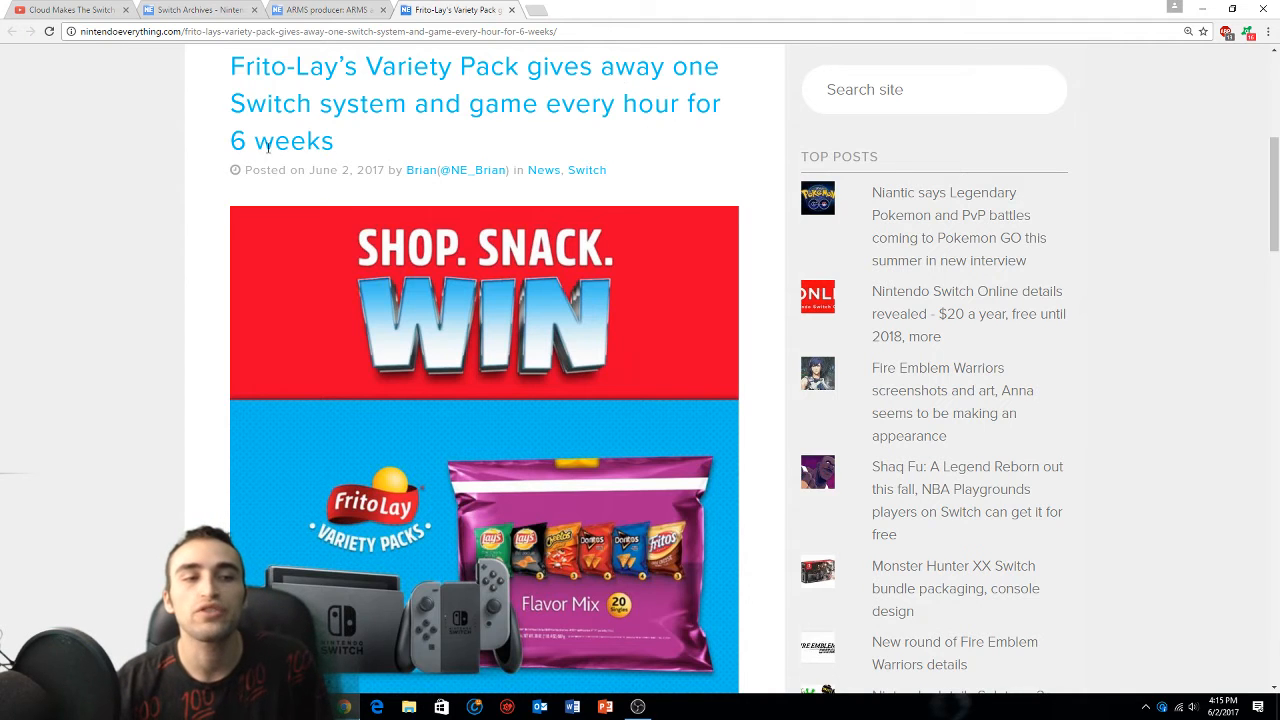
Read the Frito-Lay Switch giveaway article to its source note and reach the promotion's age-gate page
scroll("down", 3)
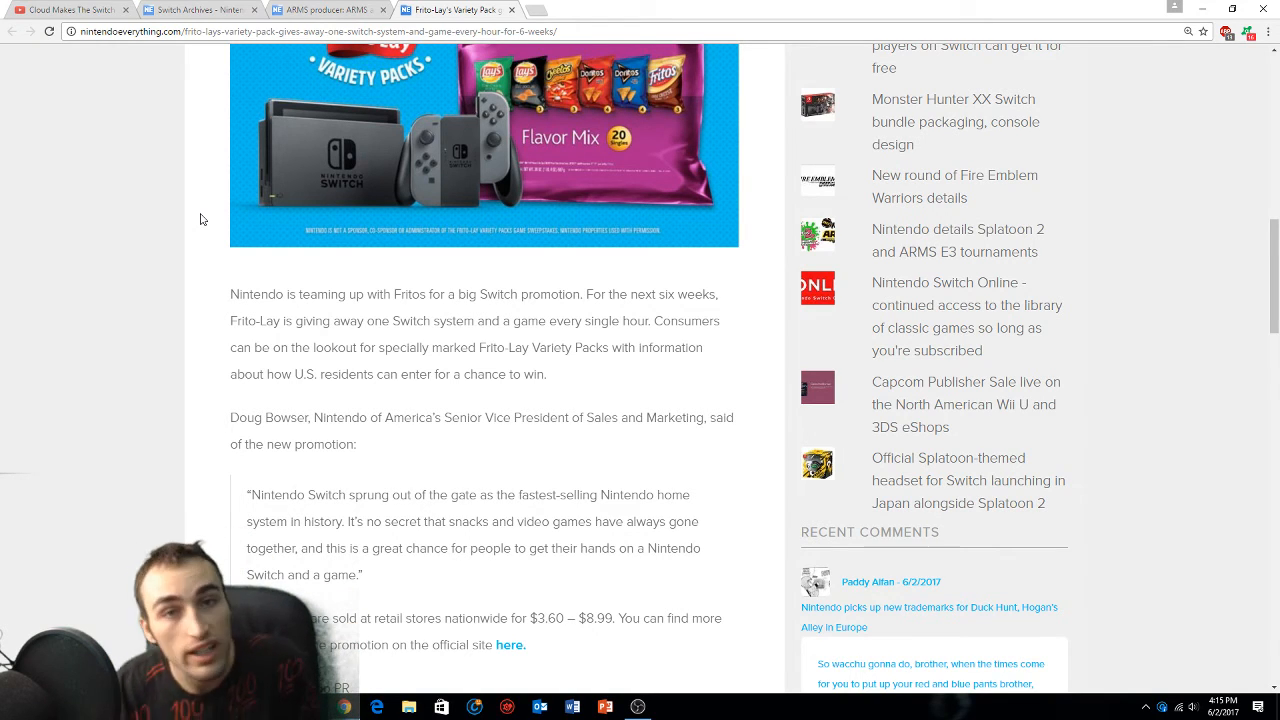
scroll("up", 3)
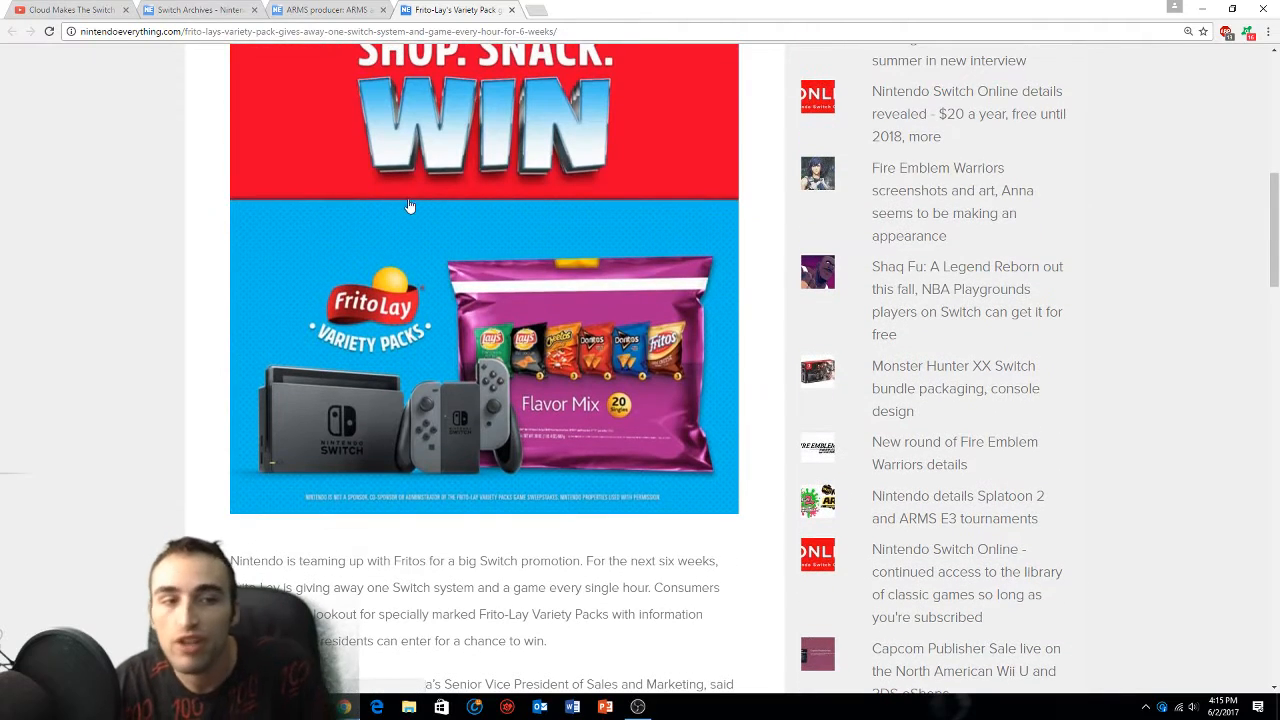
scroll("up", 3)
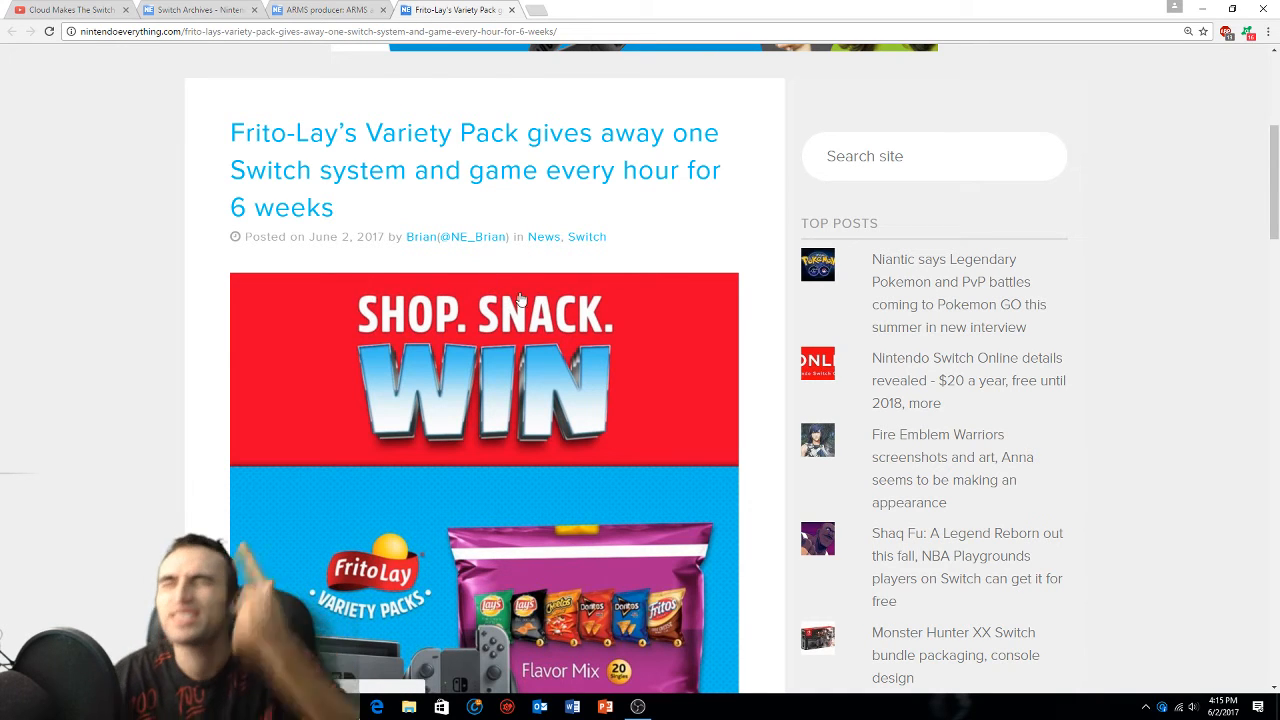
scroll("down", 3)
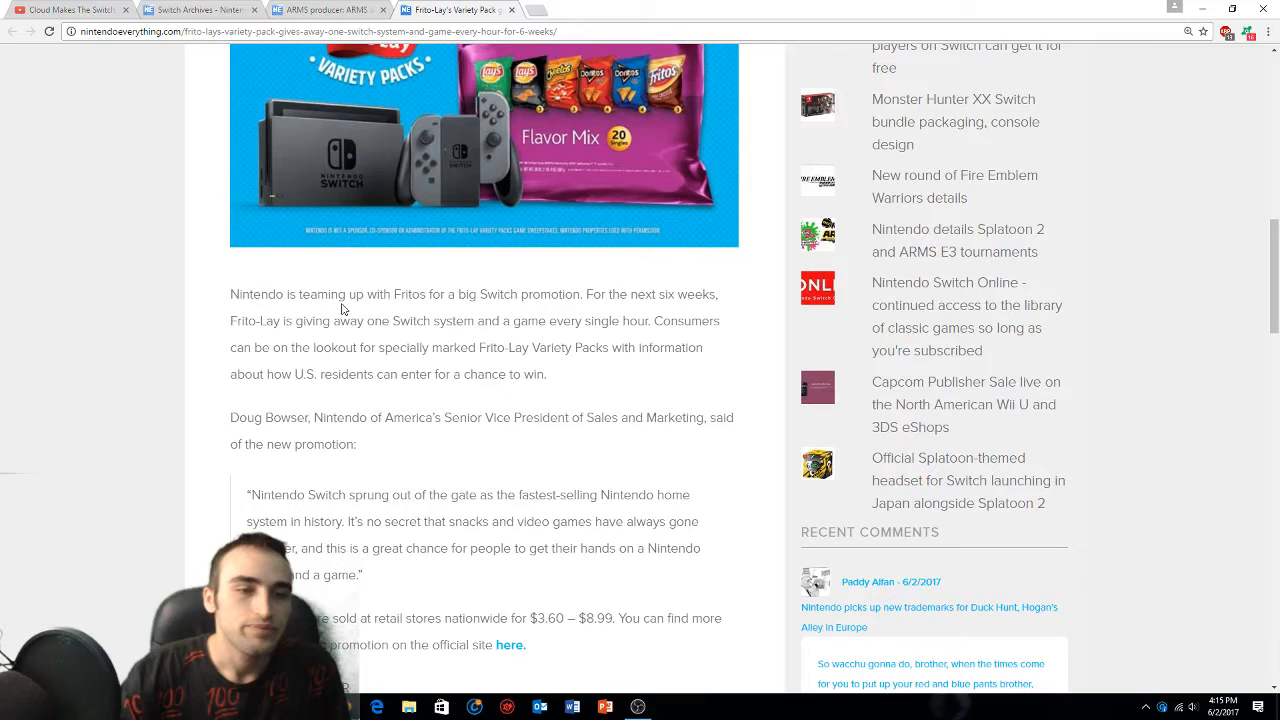
scroll("down", 3)
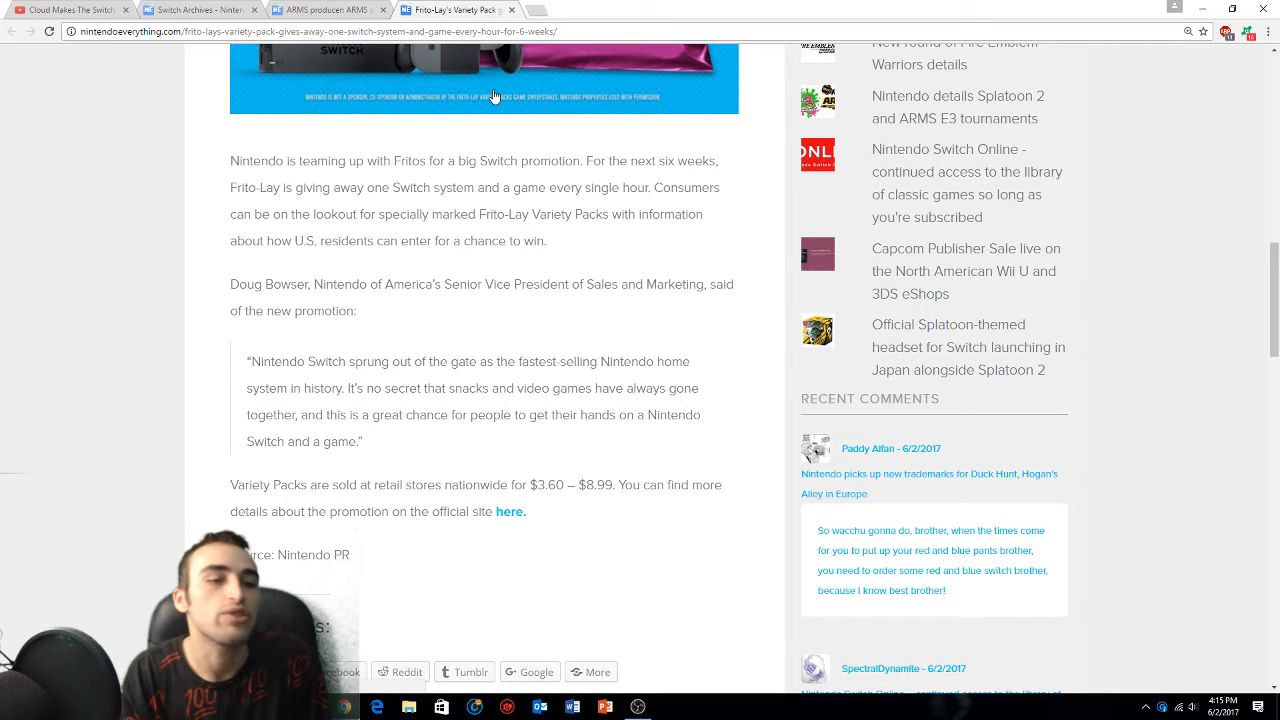
scroll("down", 3)
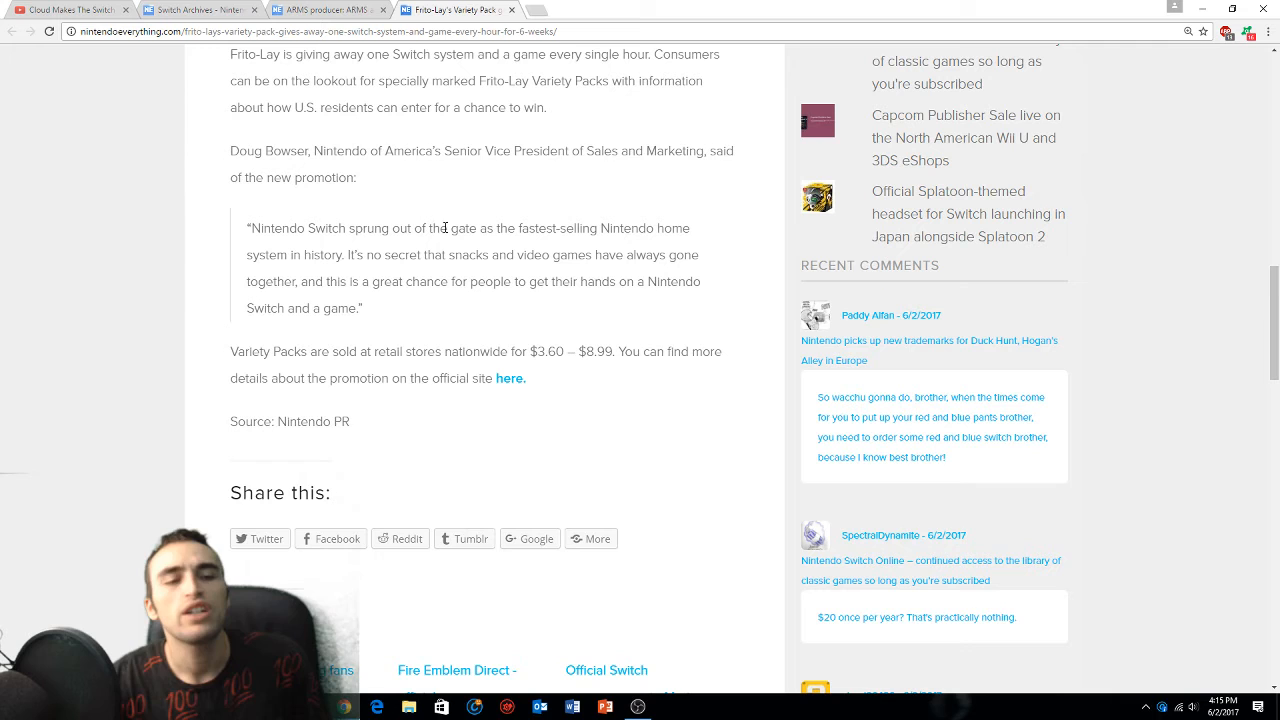
mouse_move(510, 194)
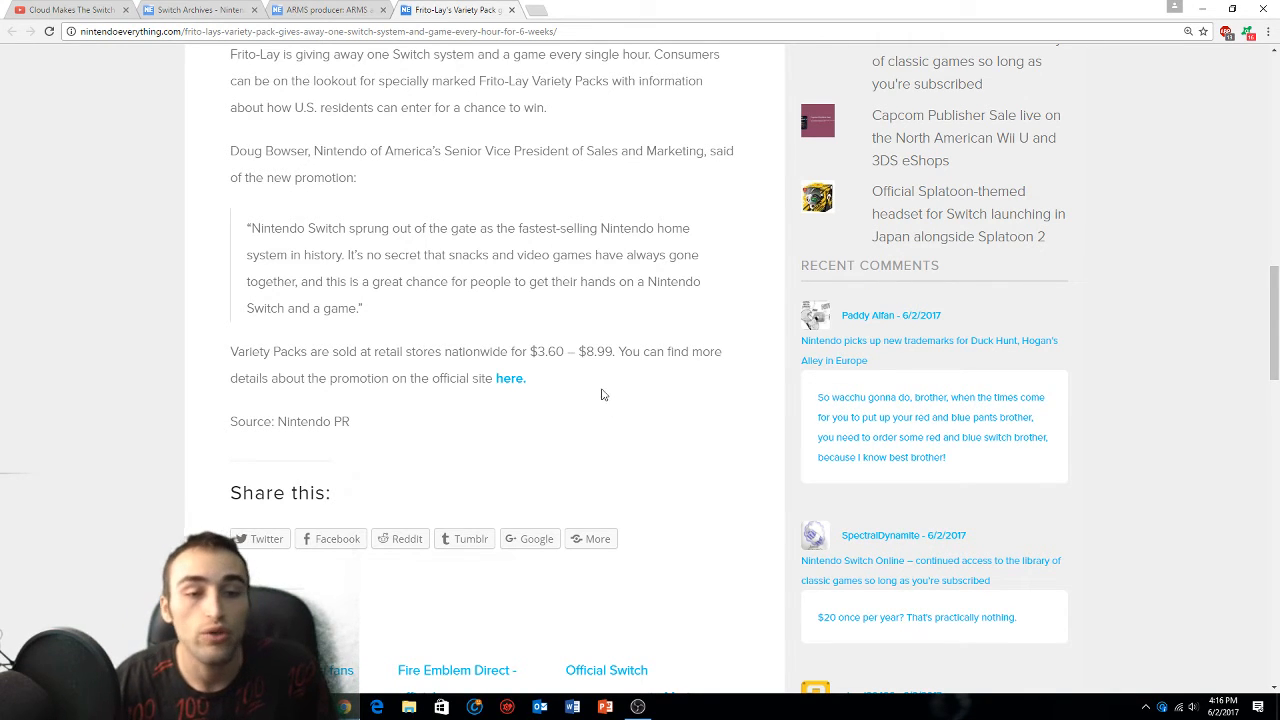
scroll("down", 3)
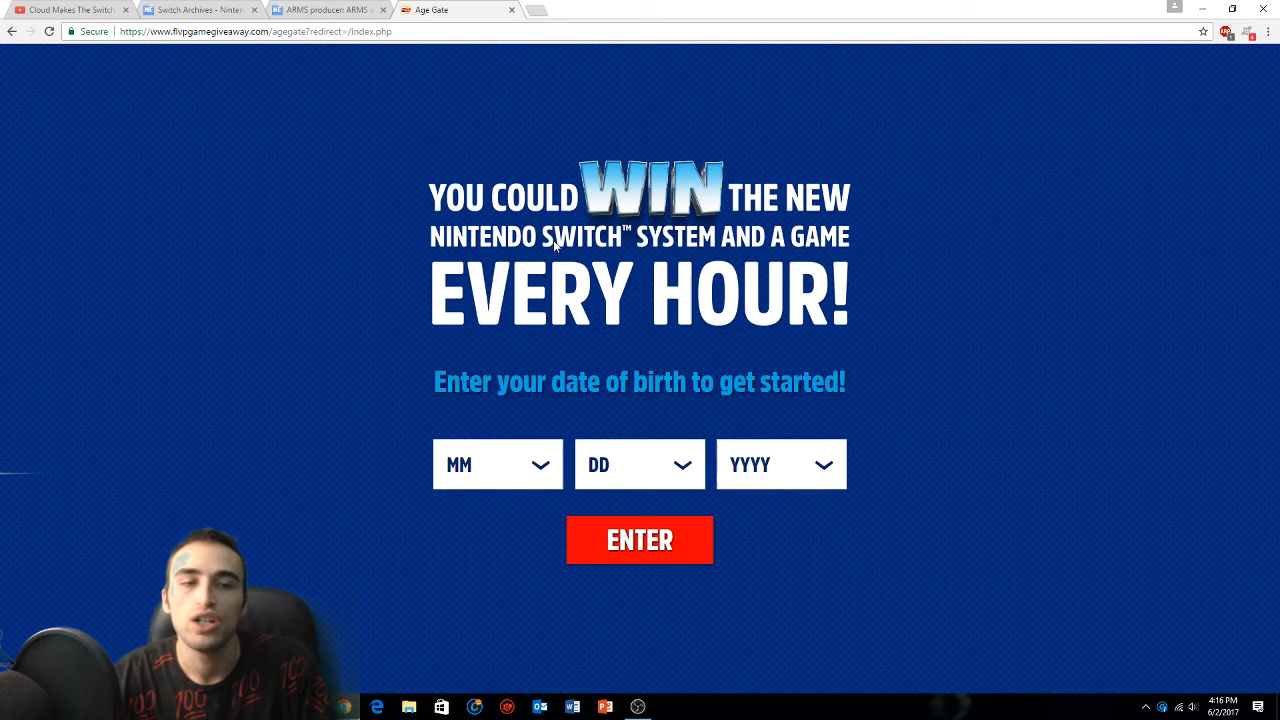
Pass the Frito-Lay giveaway birth-date check to the code-entry page, then return to the ARMS producer article
left_click(496, 464)
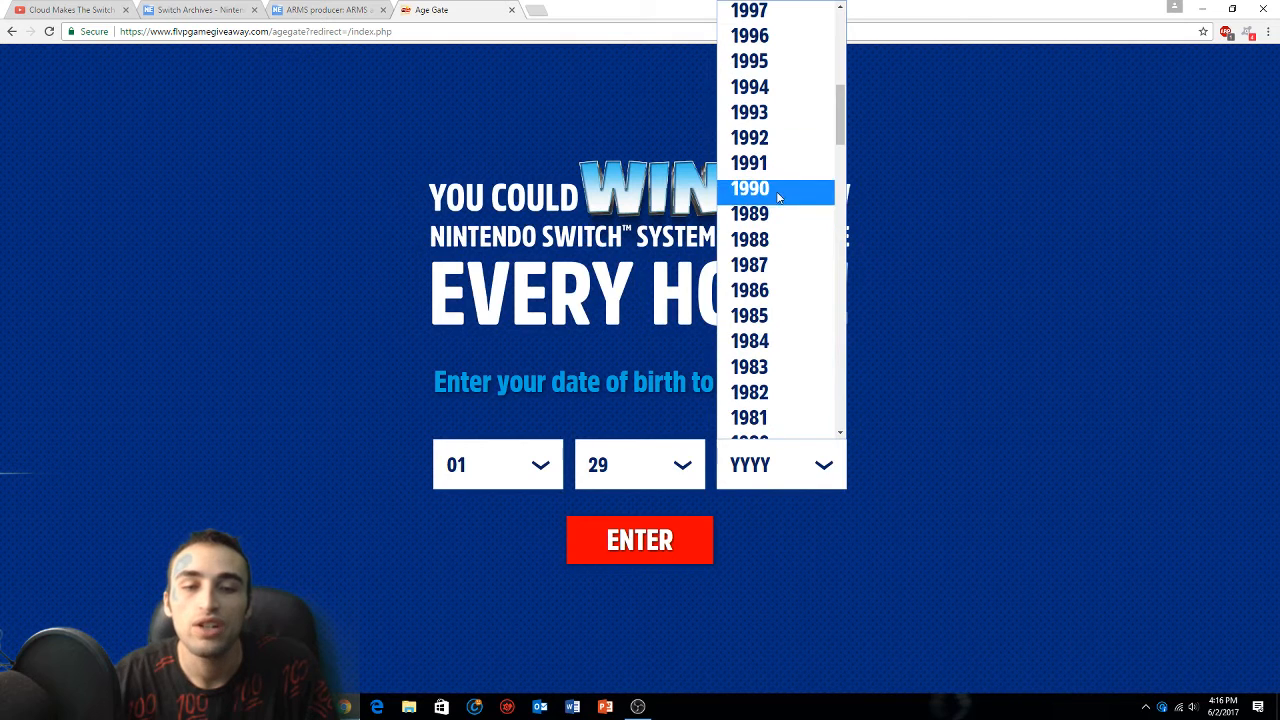
scroll("up", 3)
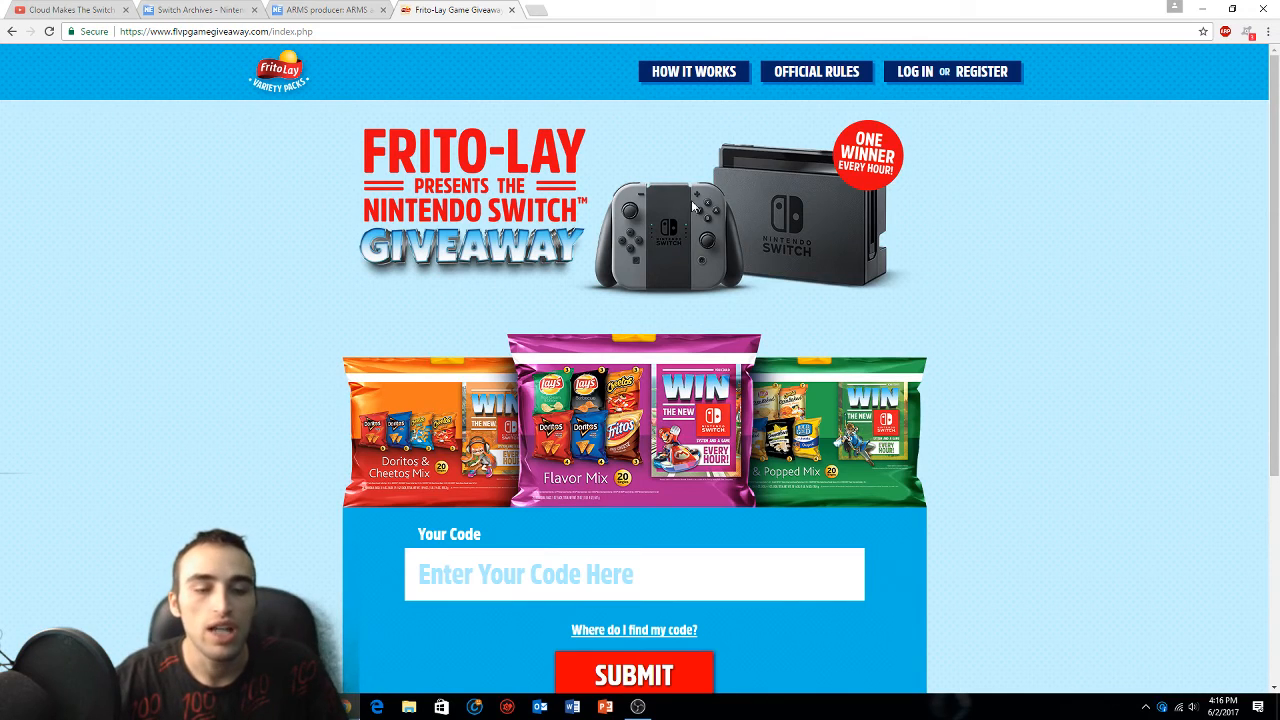
scroll("down", 3)
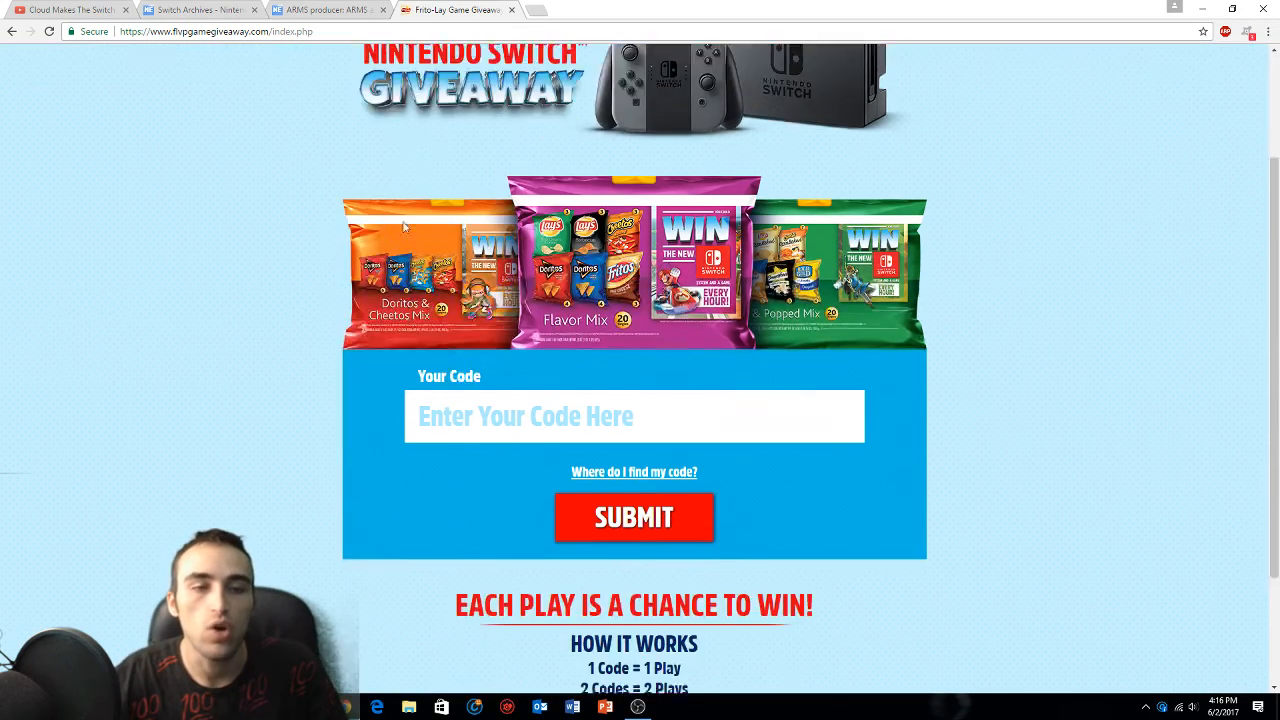
scroll("up", 3)
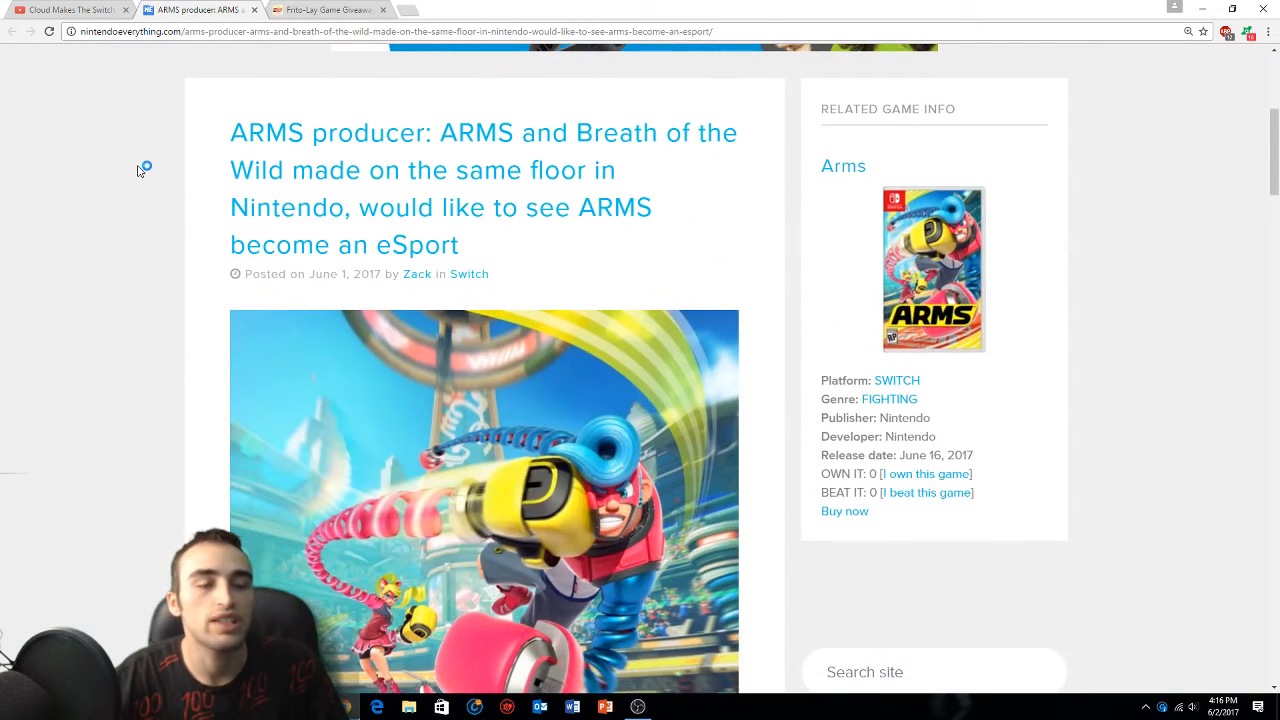
mouse_move(692, 156)
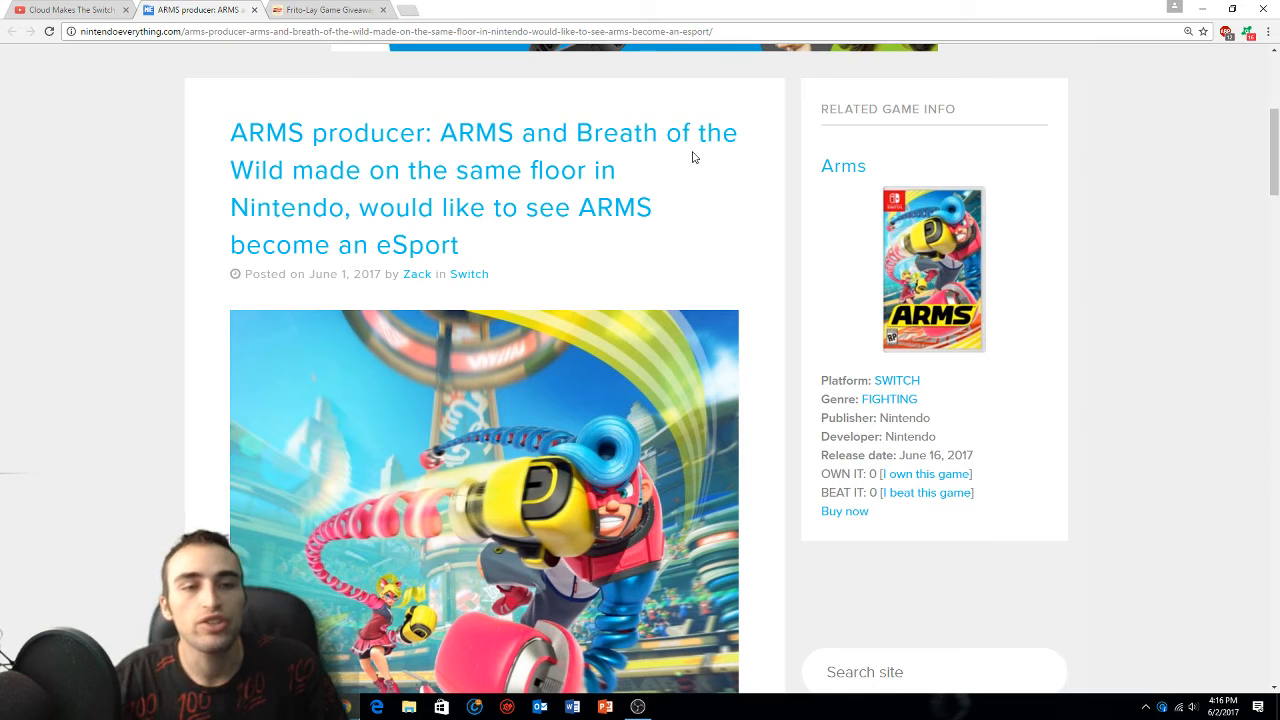
mouse_move(298, 182)
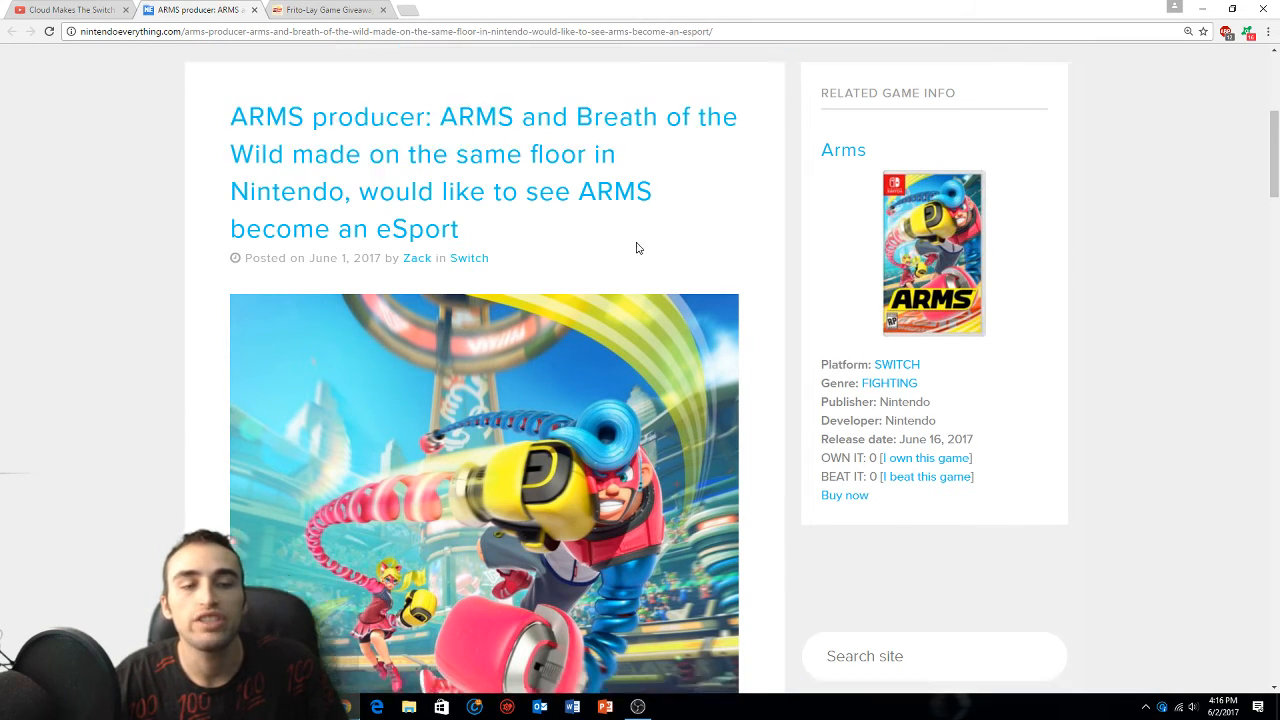
Read through the ARMS producer interview down to Yabuki's luck-versus-skill and eSports remarks
scroll("down", 3)
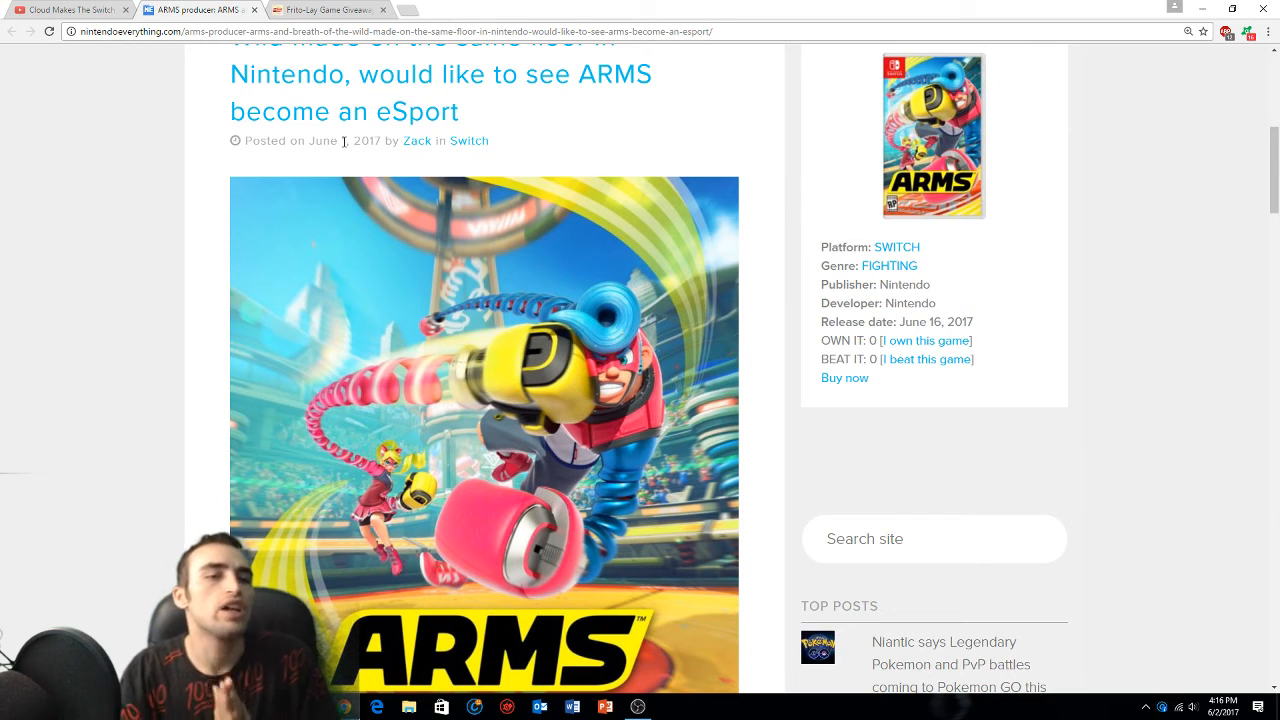
scroll("down", 3)
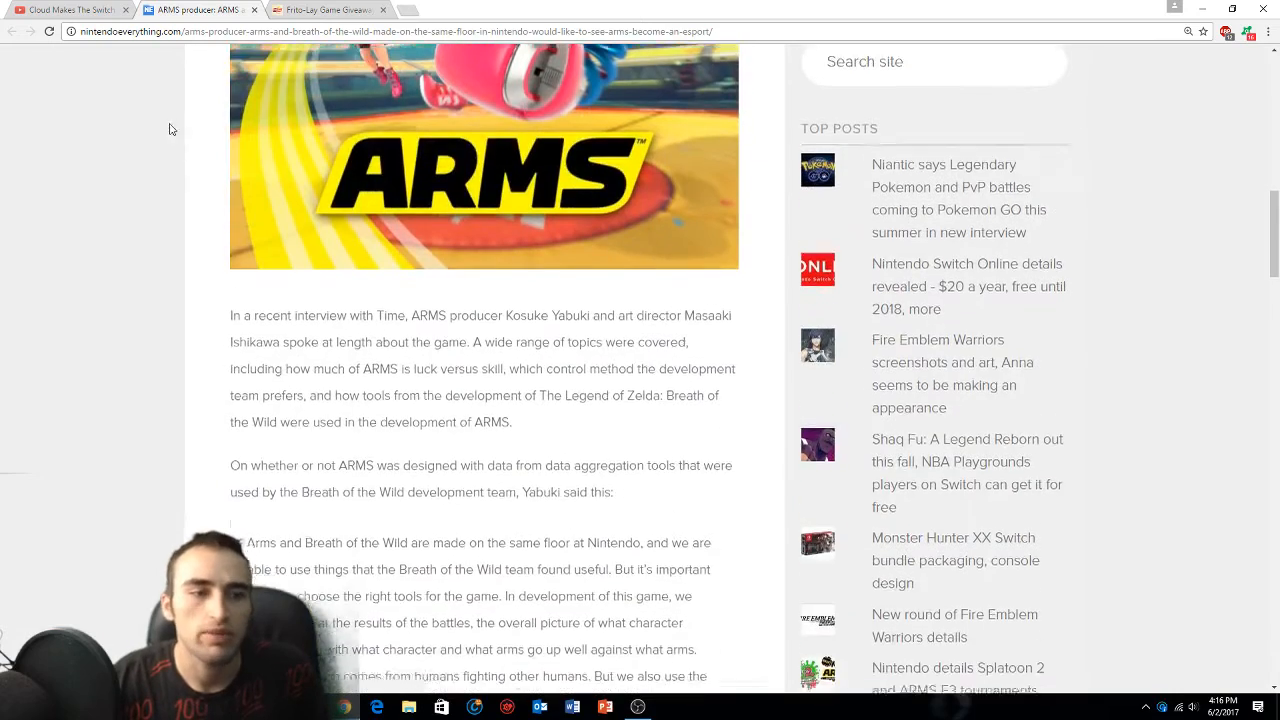
scroll("down", 3)
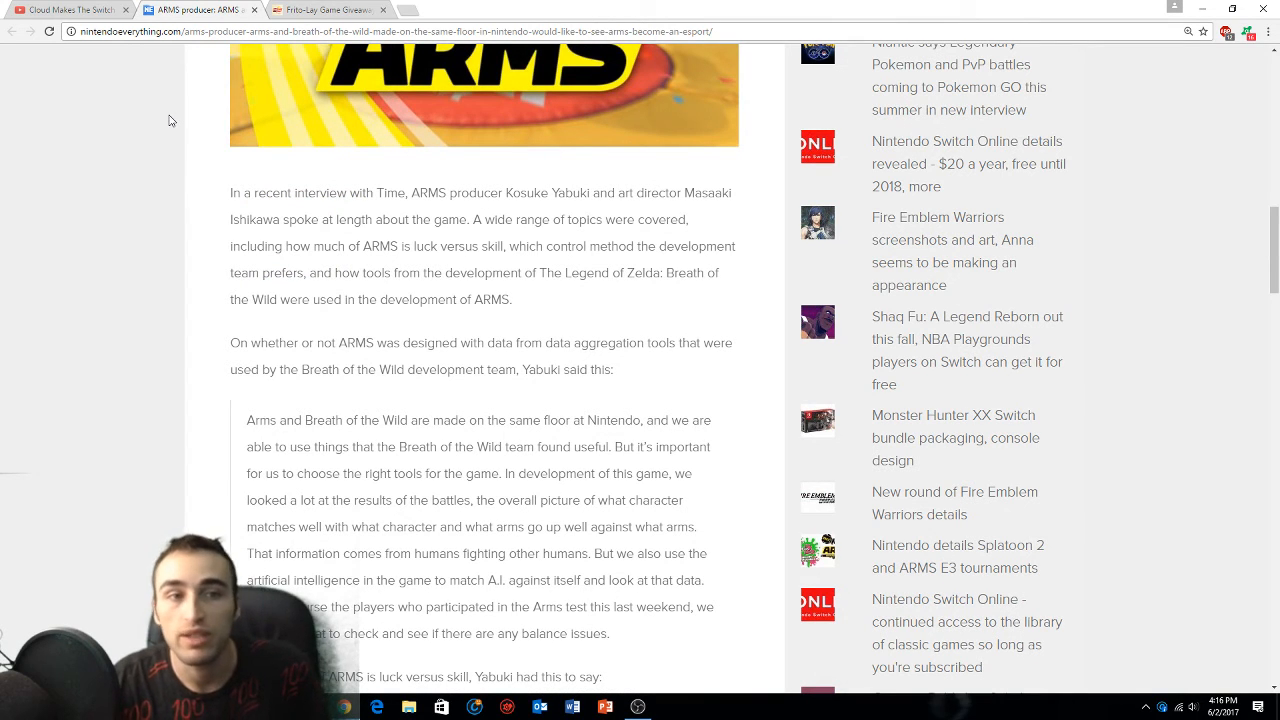
mouse_move(272, 150)
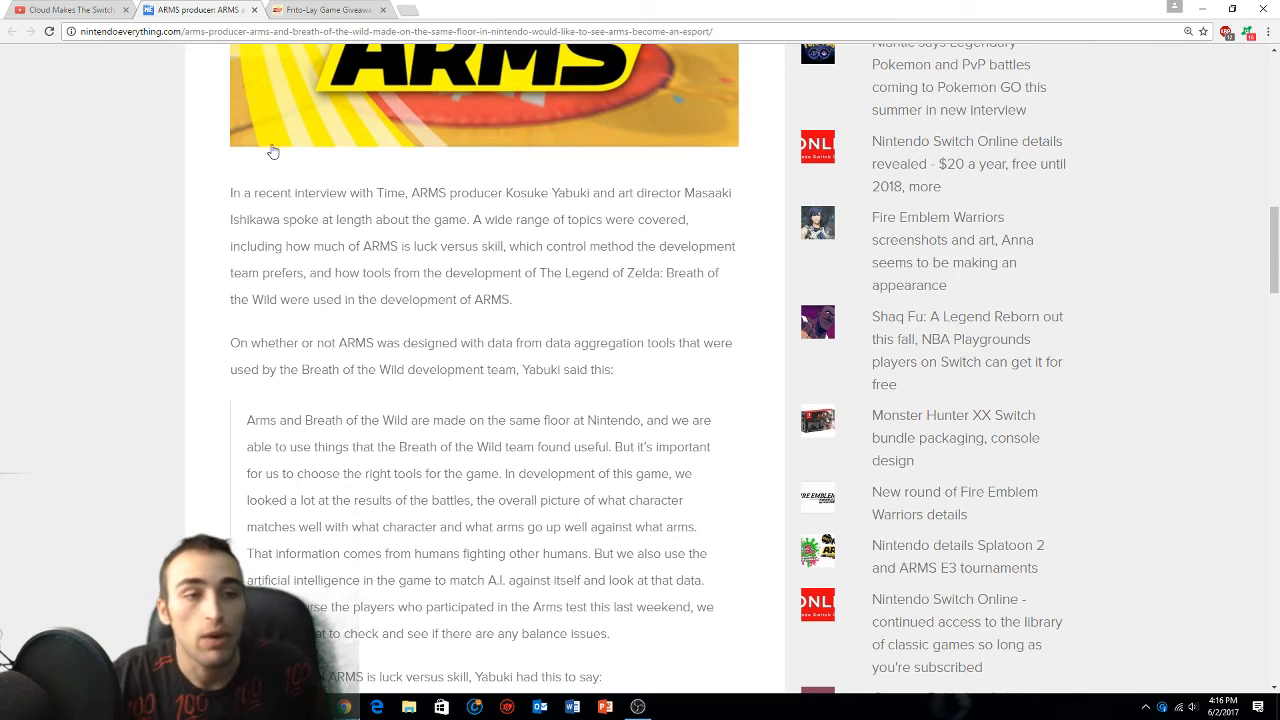
scroll("down", 3)
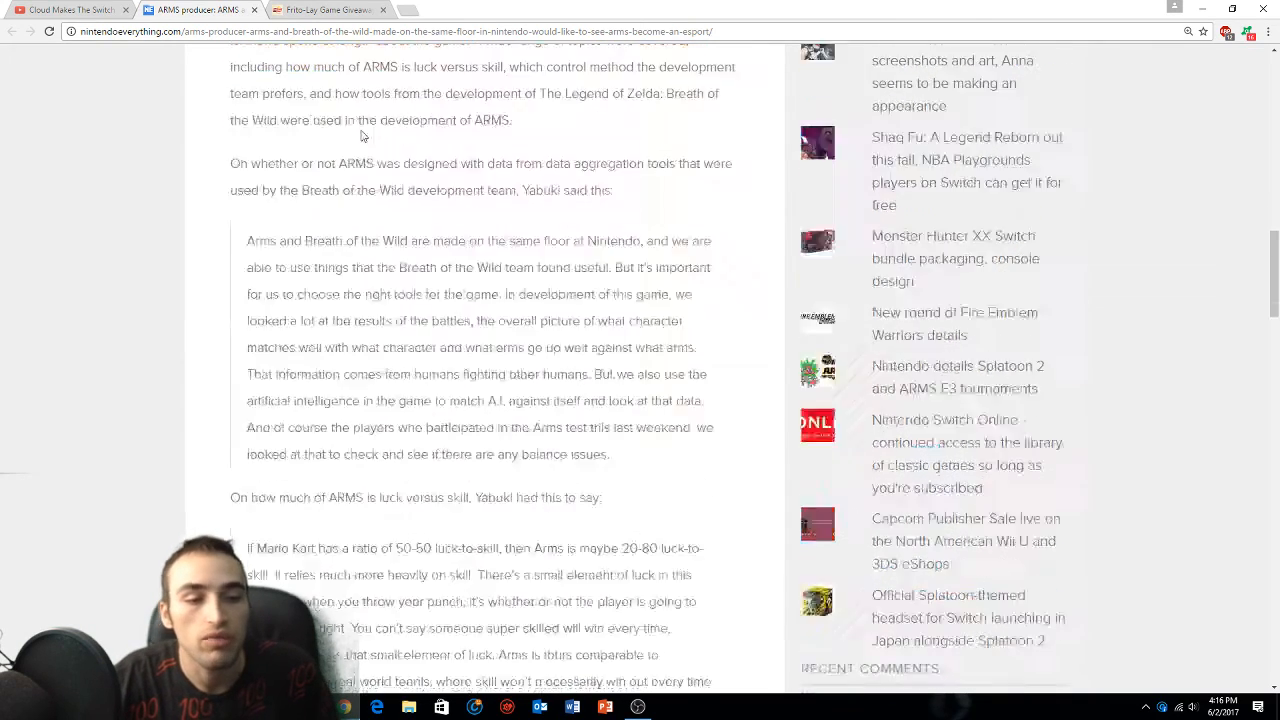
scroll("down", 3)
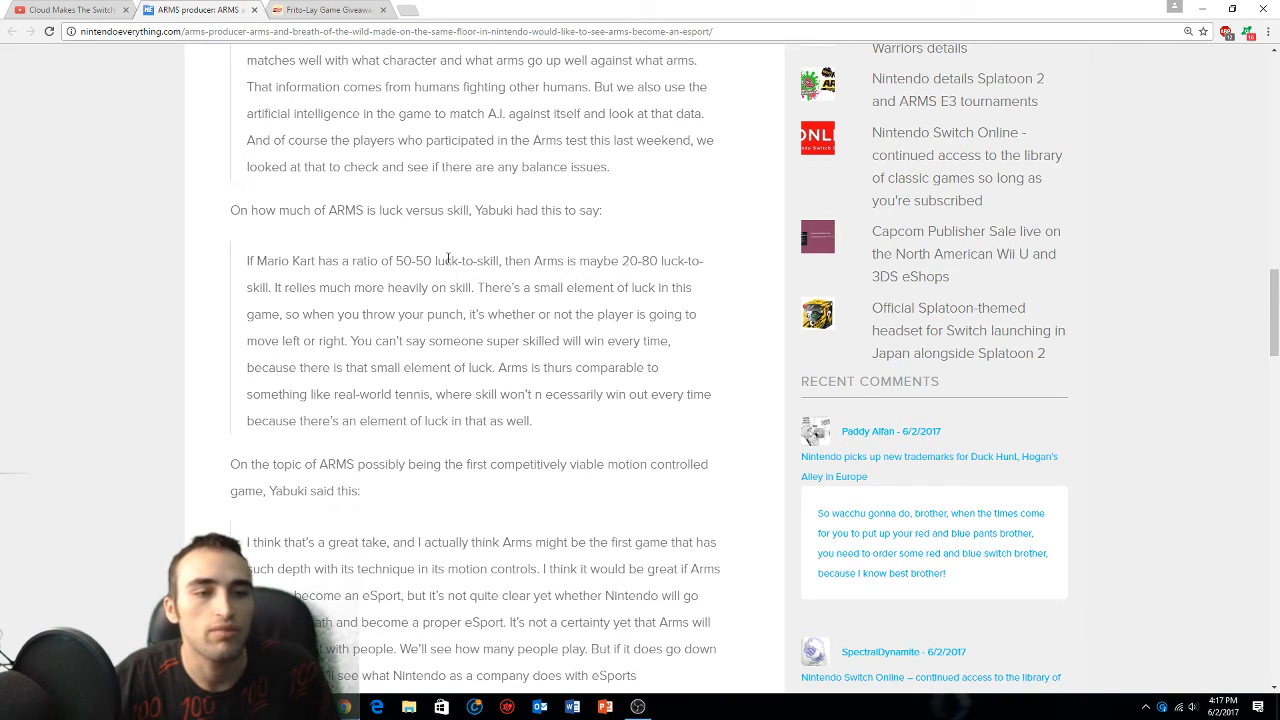
mouse_move(656, 278)
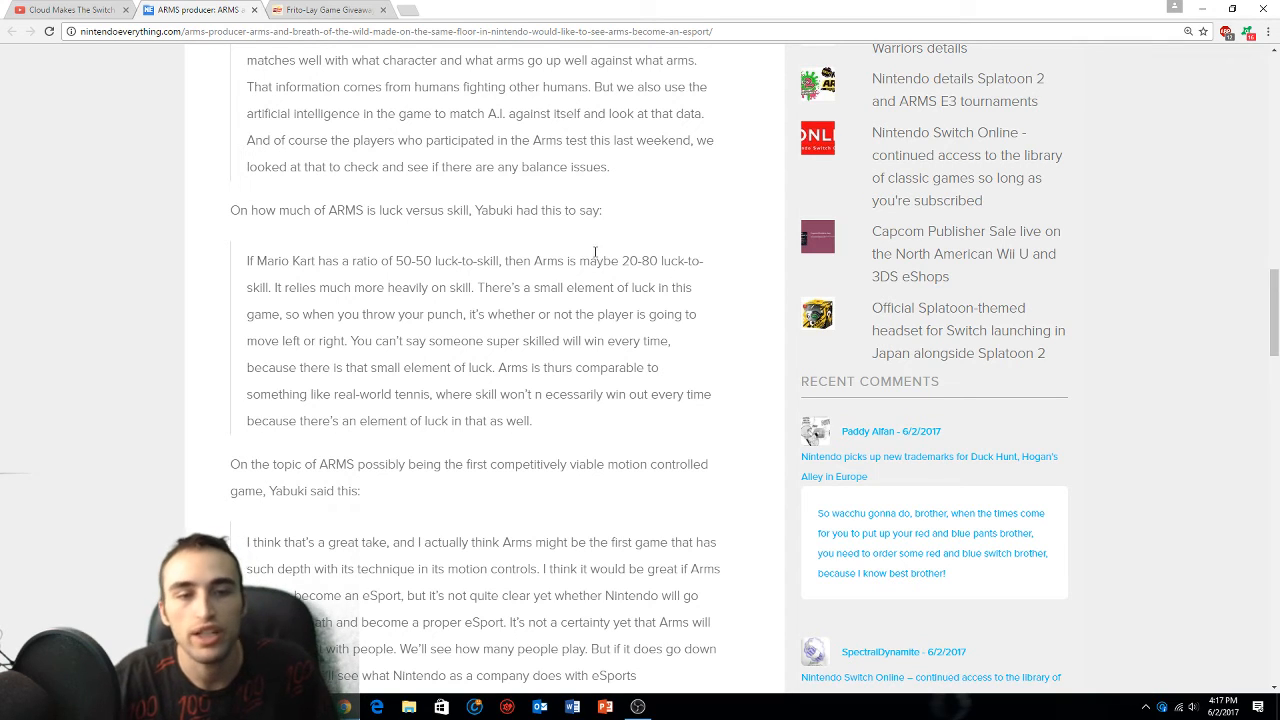
scroll("down", 3)
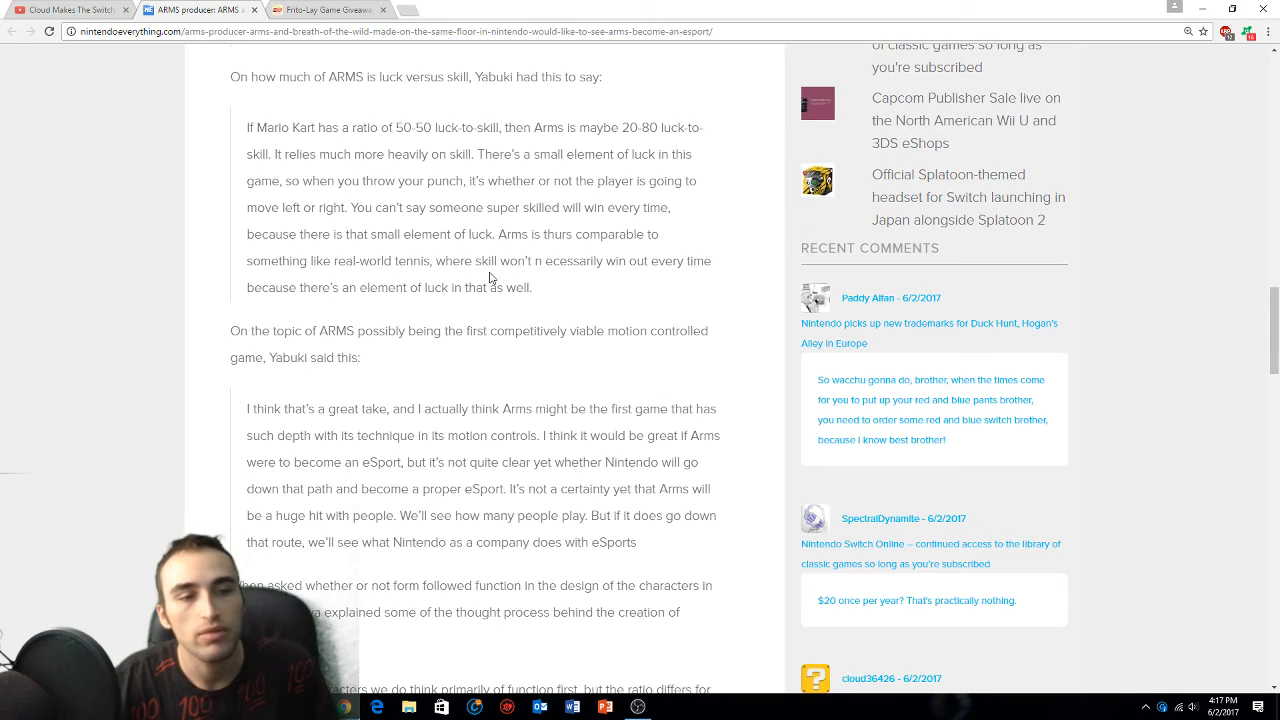
mouse_move(586, 284)
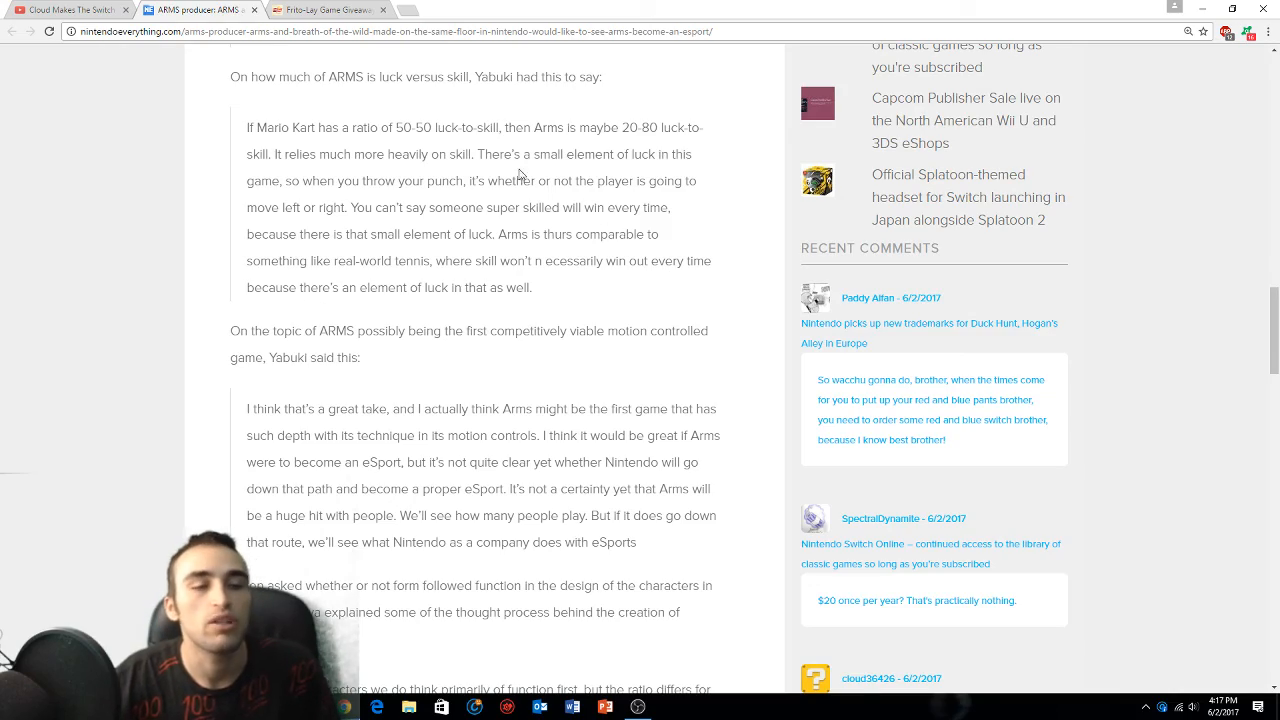
Switch back to the Cloud Makes The Switch YouTube channel page
scroll("up", 3)
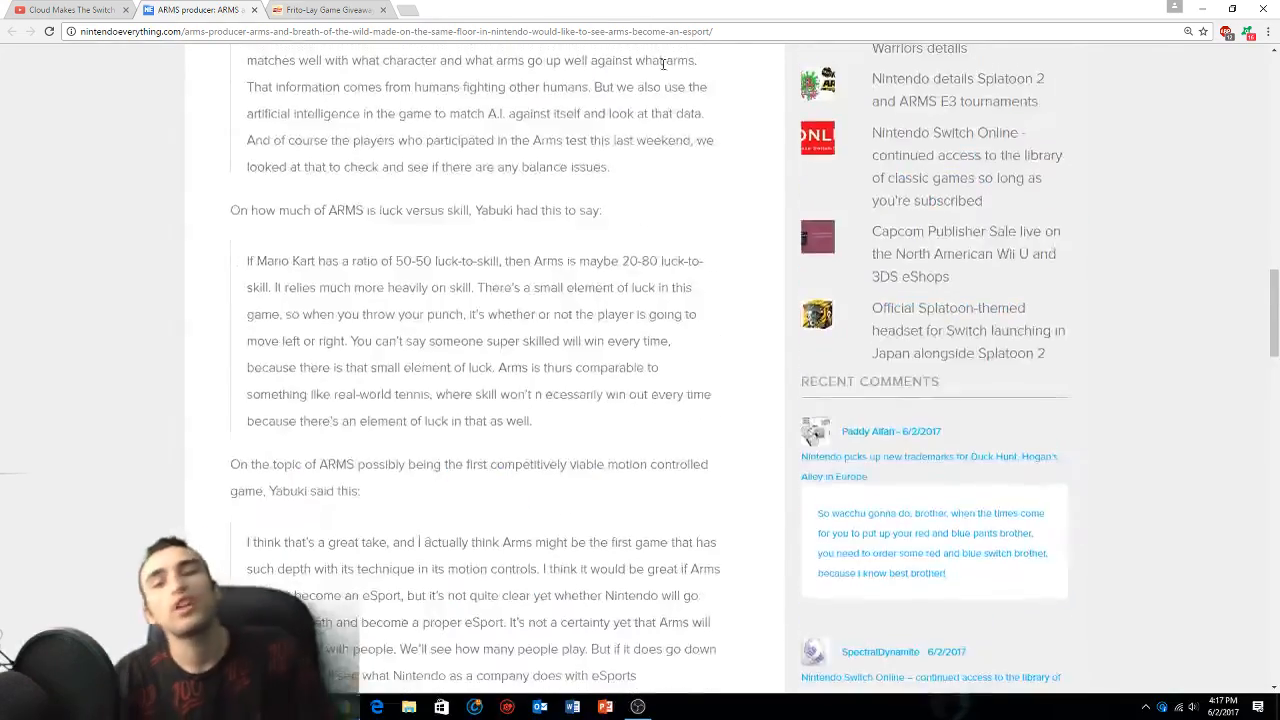
left_click(64, 8)
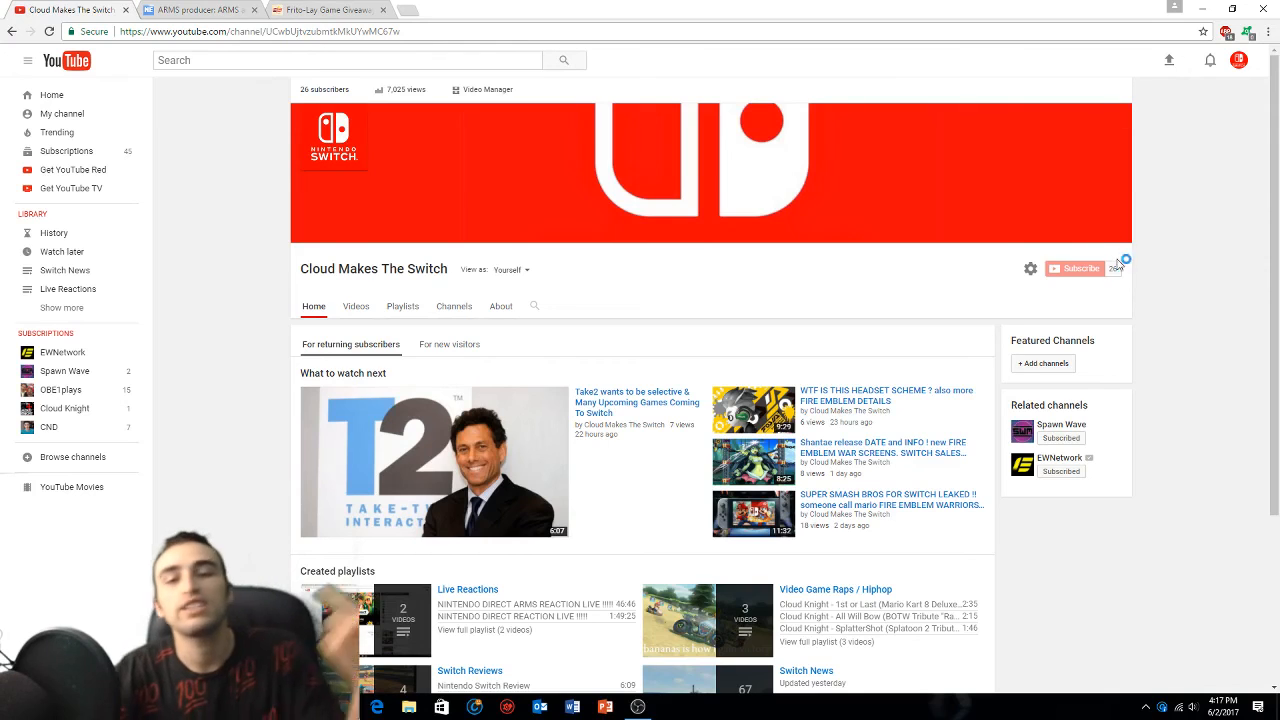